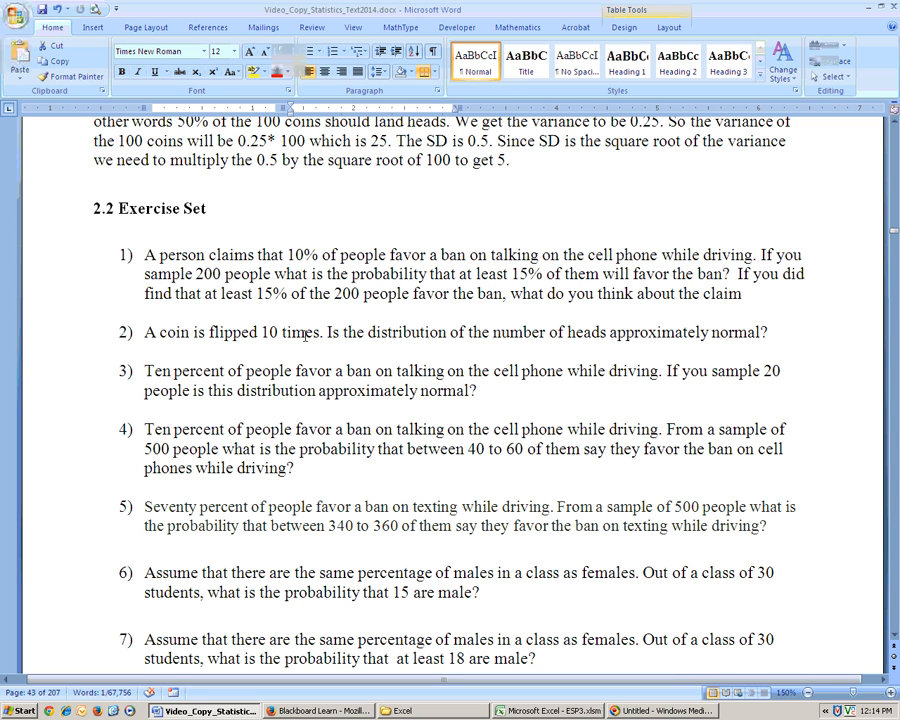
mouse_move(160, 256)
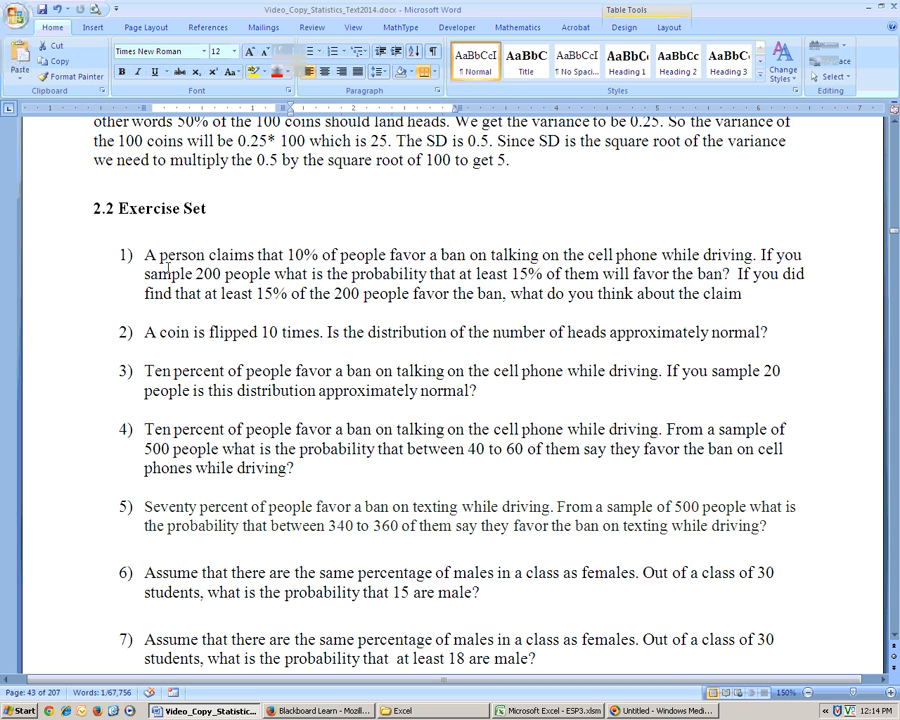
mouse_move(300, 270)
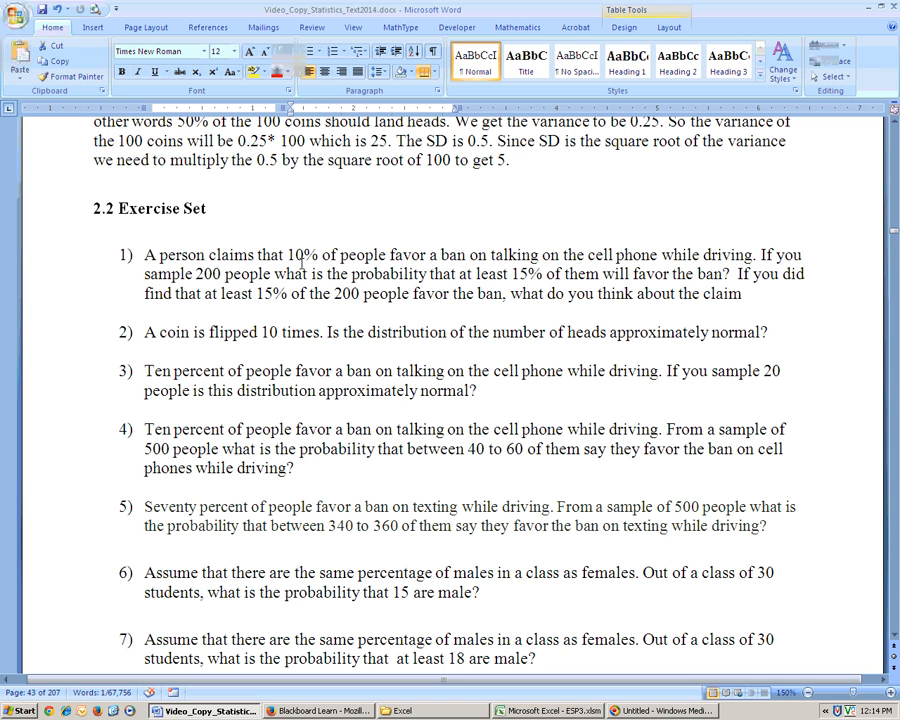
mouse_move(486, 261)
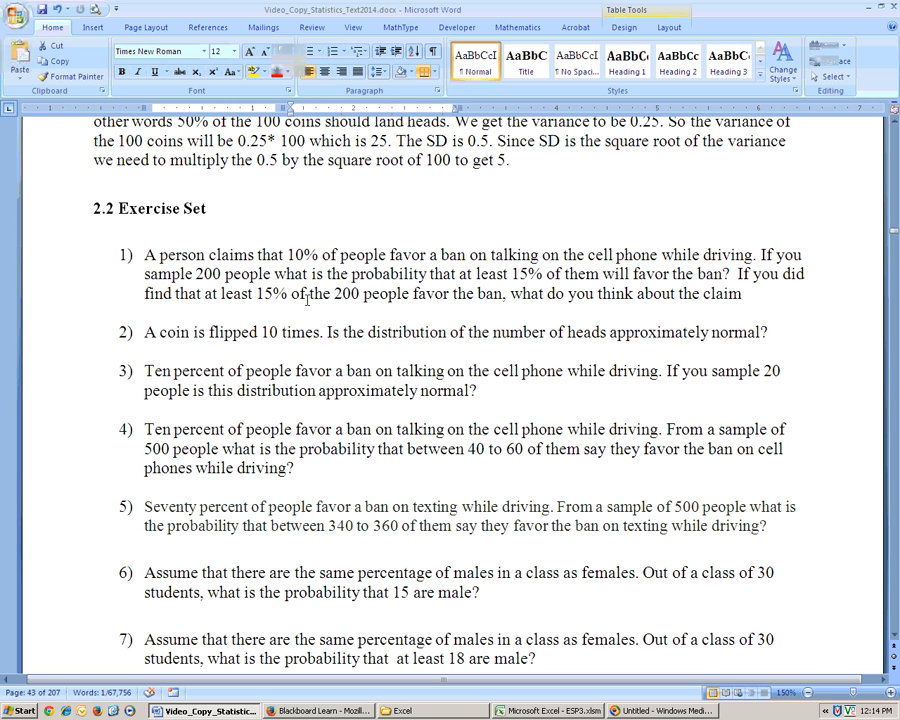
mouse_move(678, 294)
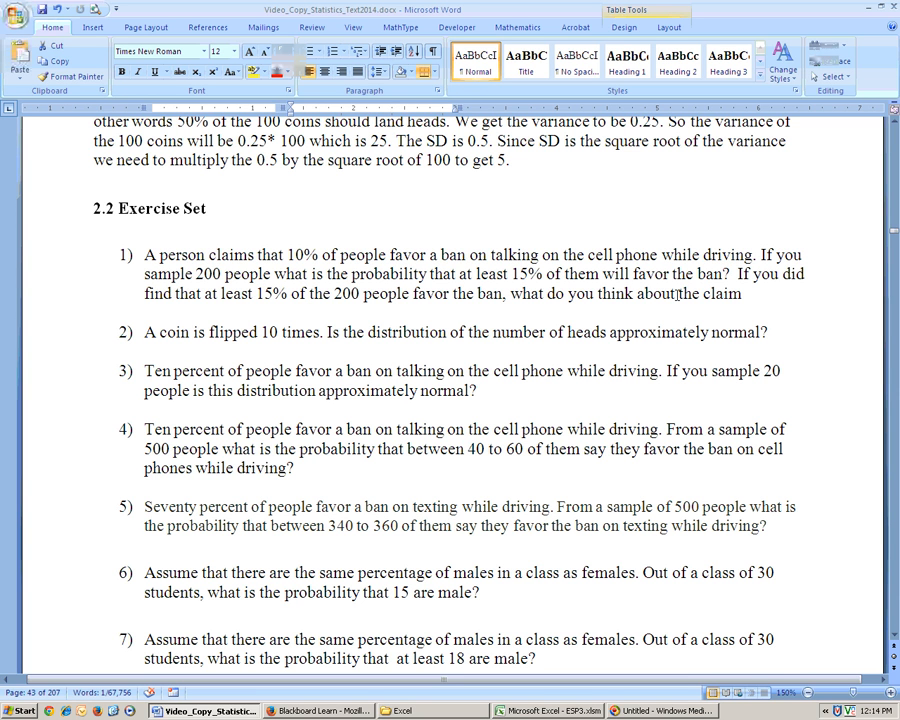
mouse_move(680, 302)
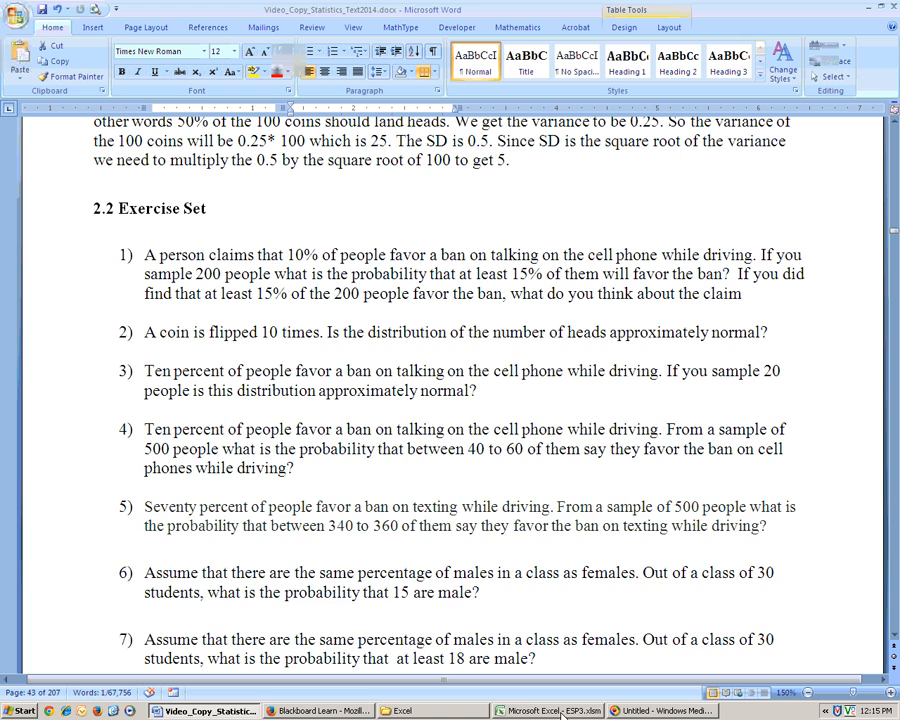
- Bring up the ESP3.xlsm Binomial sheet and check its 200-trial input
left_click(541, 710)
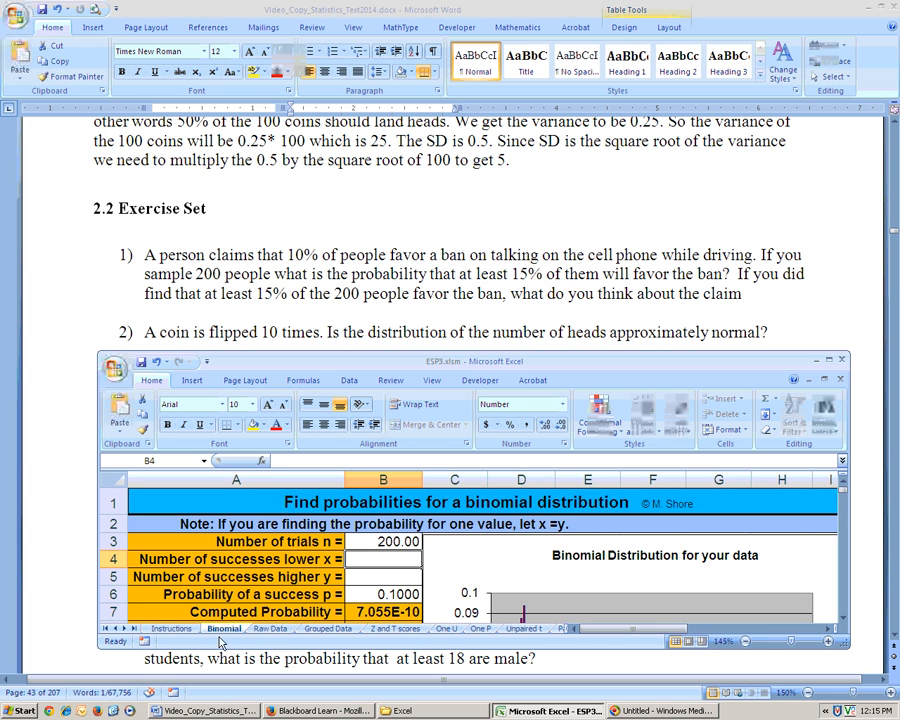
mouse_move(577, 648)
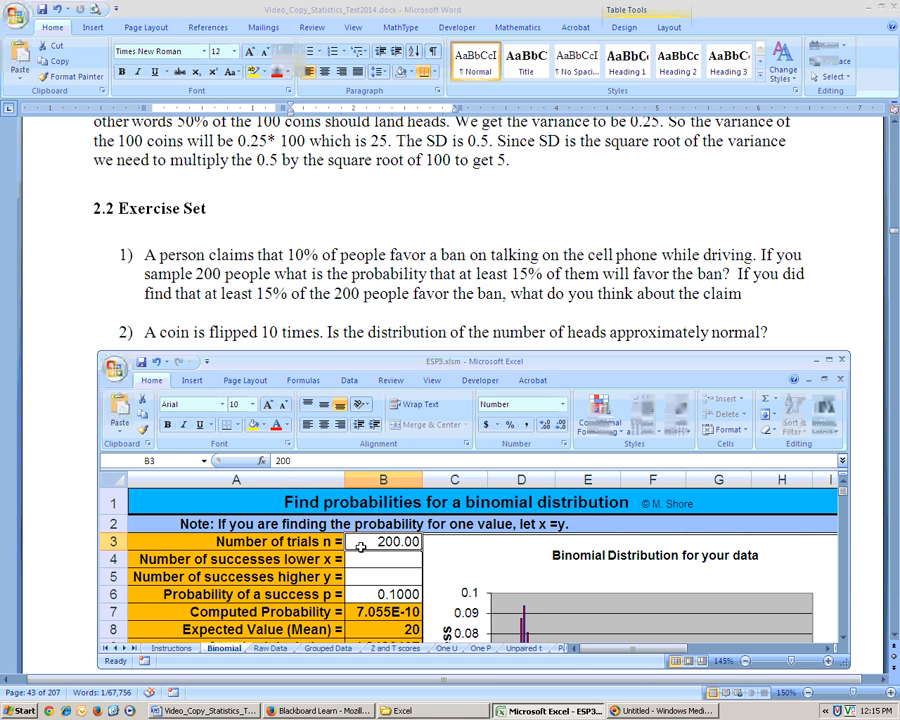
left_click(383, 594)
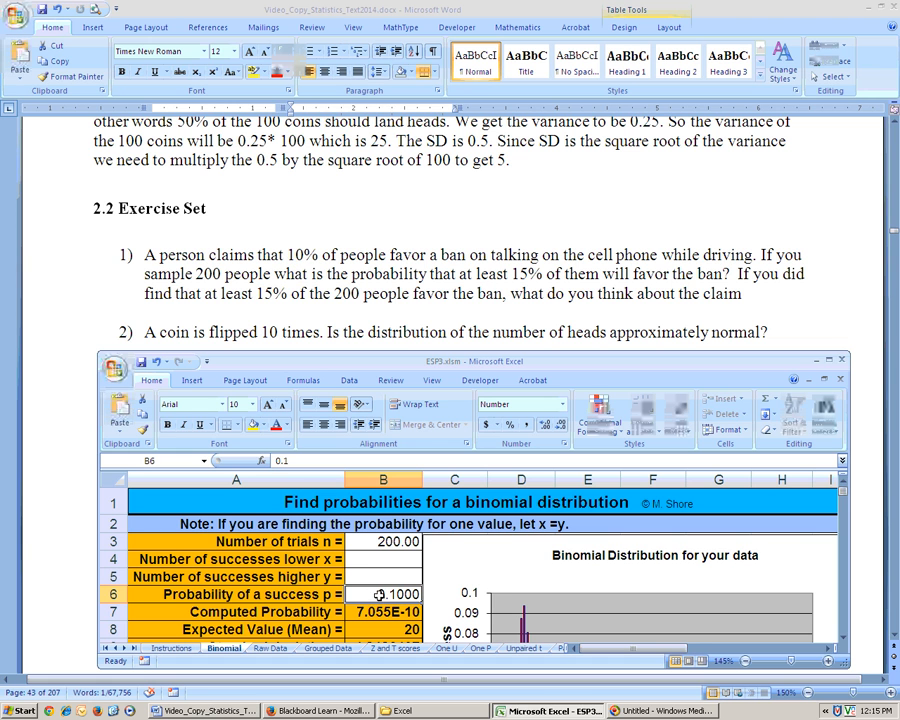
mouse_move(375, 558)
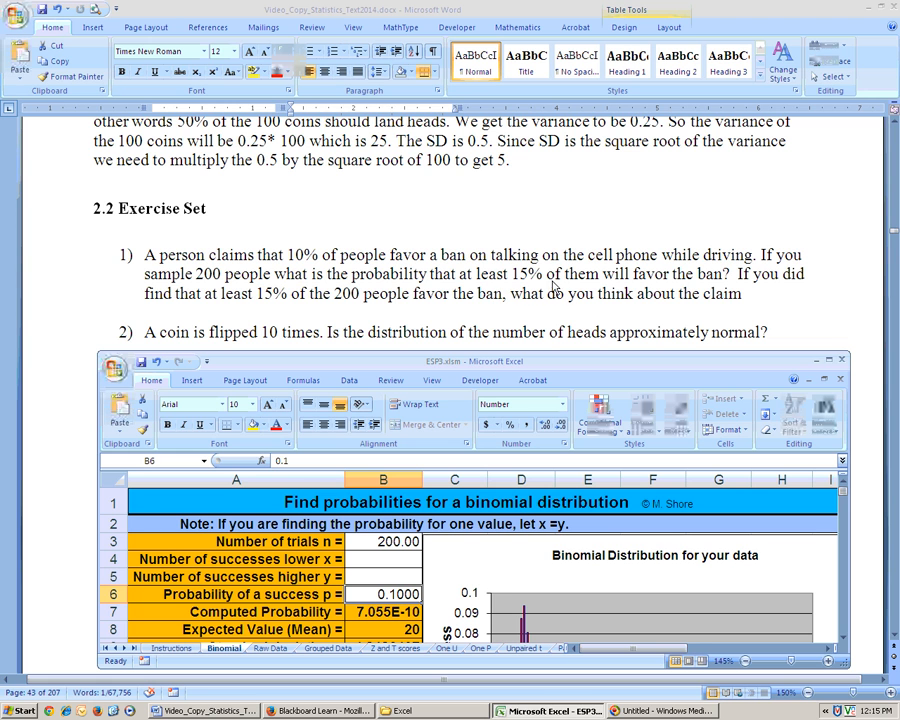
mouse_move(212, 285)
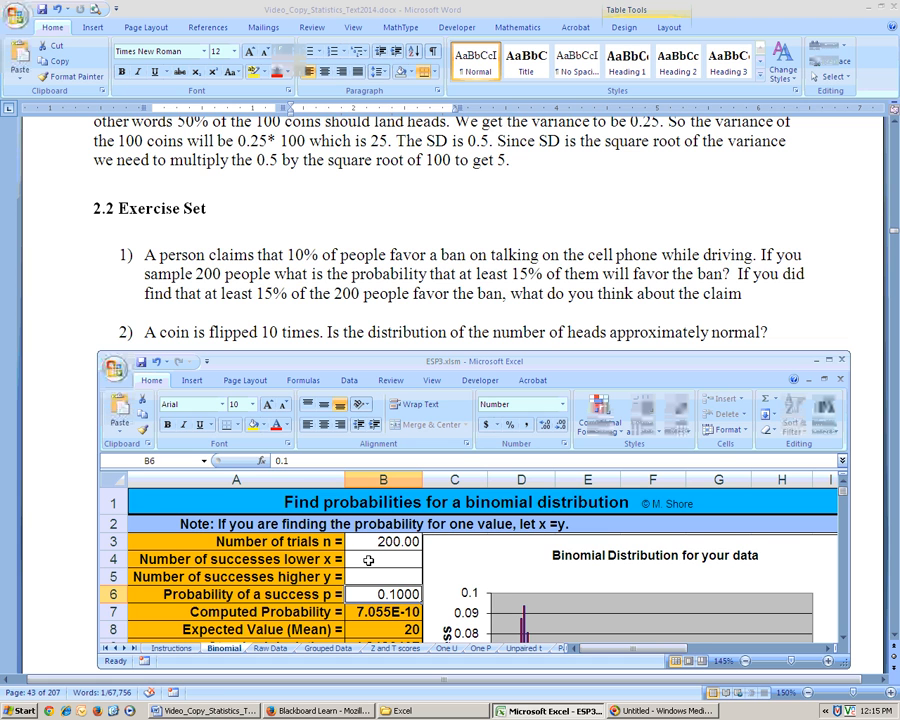
mouse_move(370, 559)
type("=")
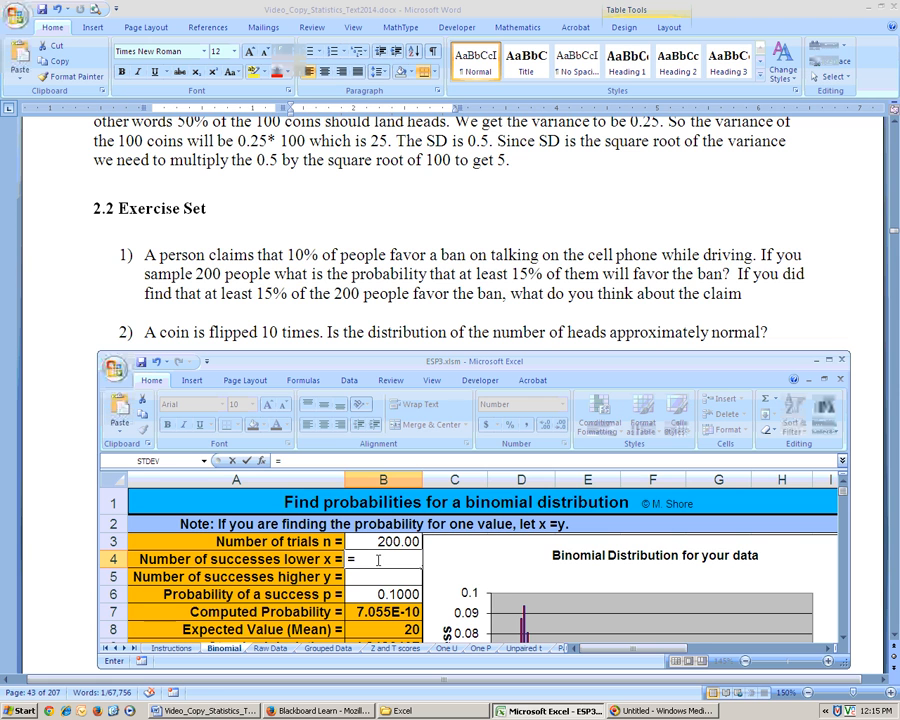
- Enter =.15*200 as the lower successes bound and 200 as the upper bound
type(".")
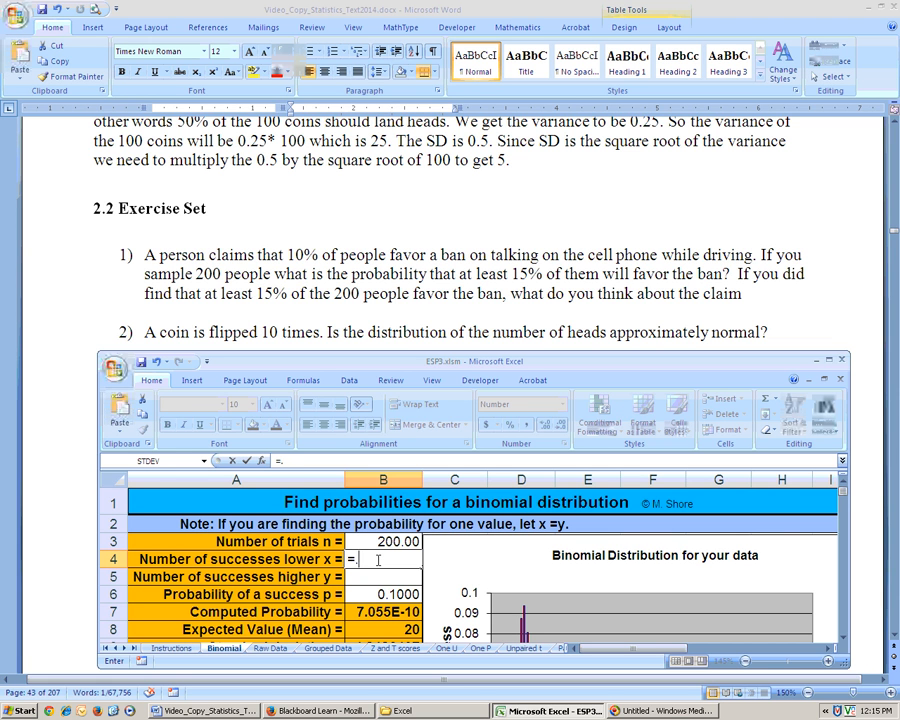
type(".15*2")
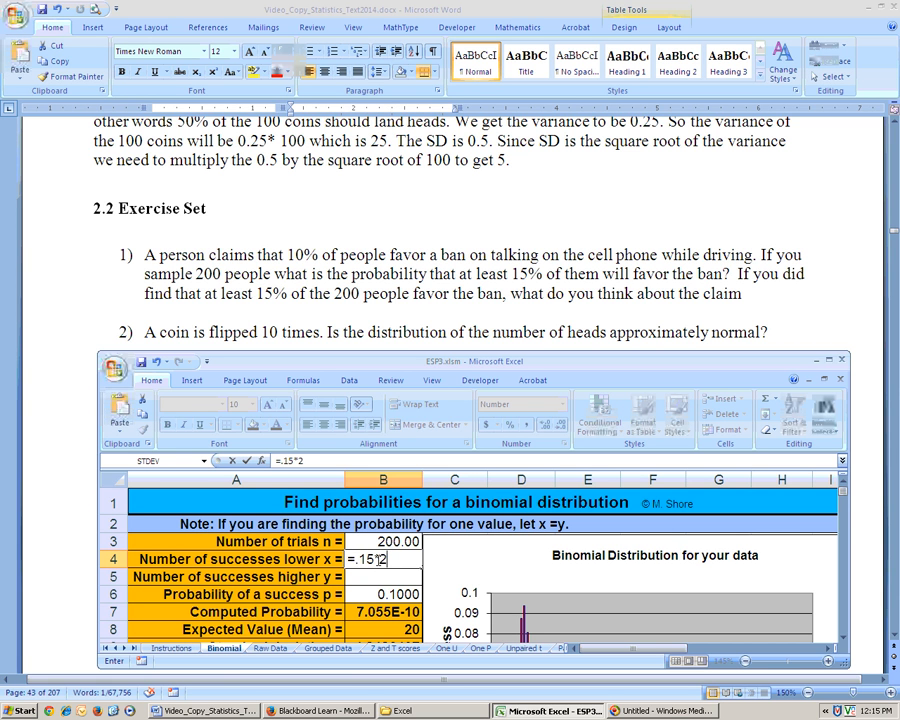
type("00")
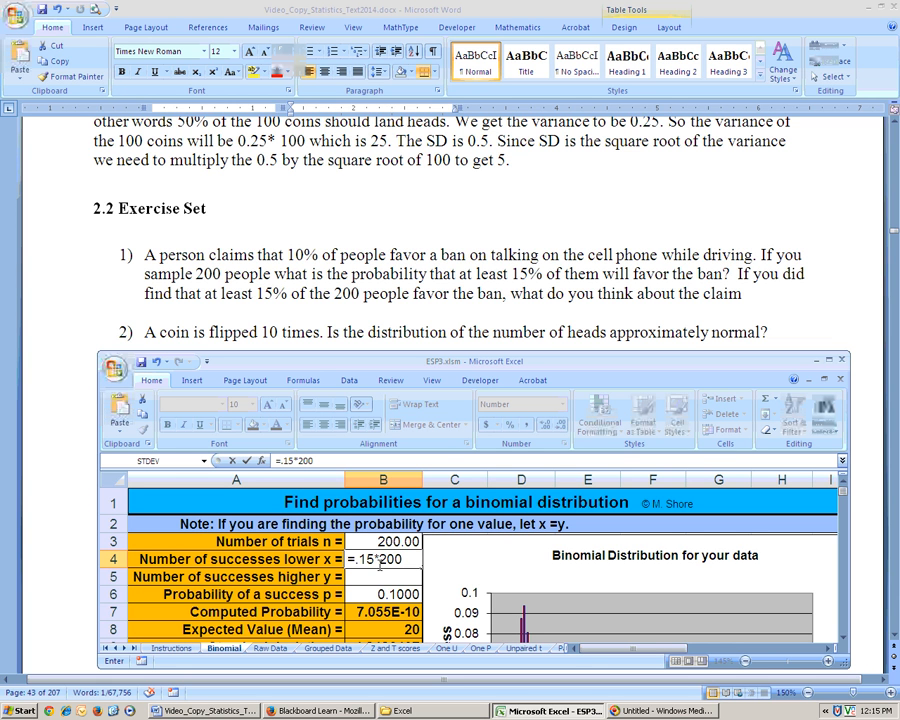
mouse_move(366, 568)
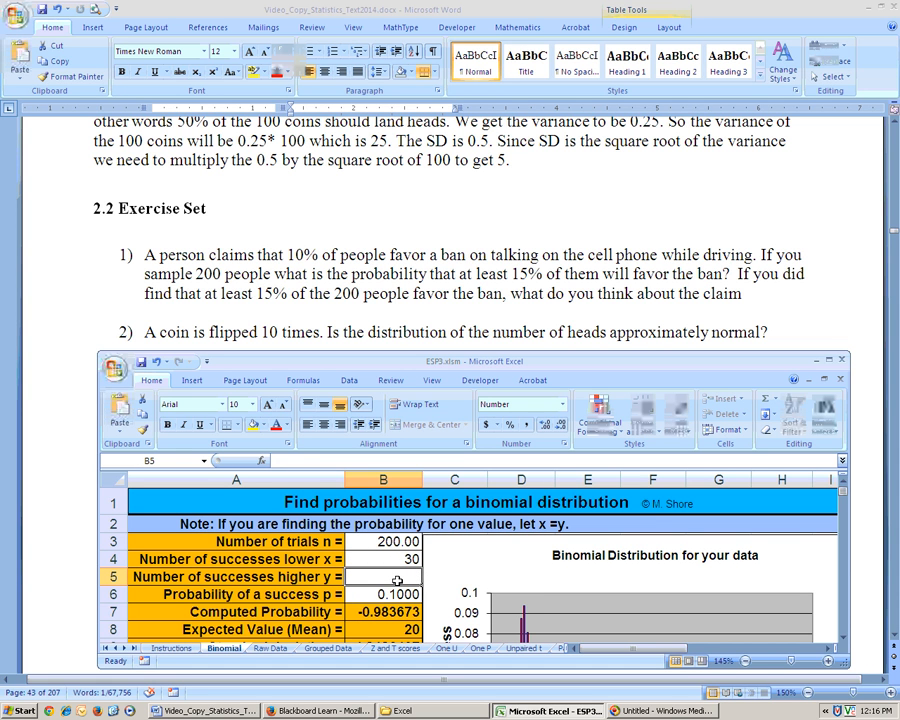
type("200")
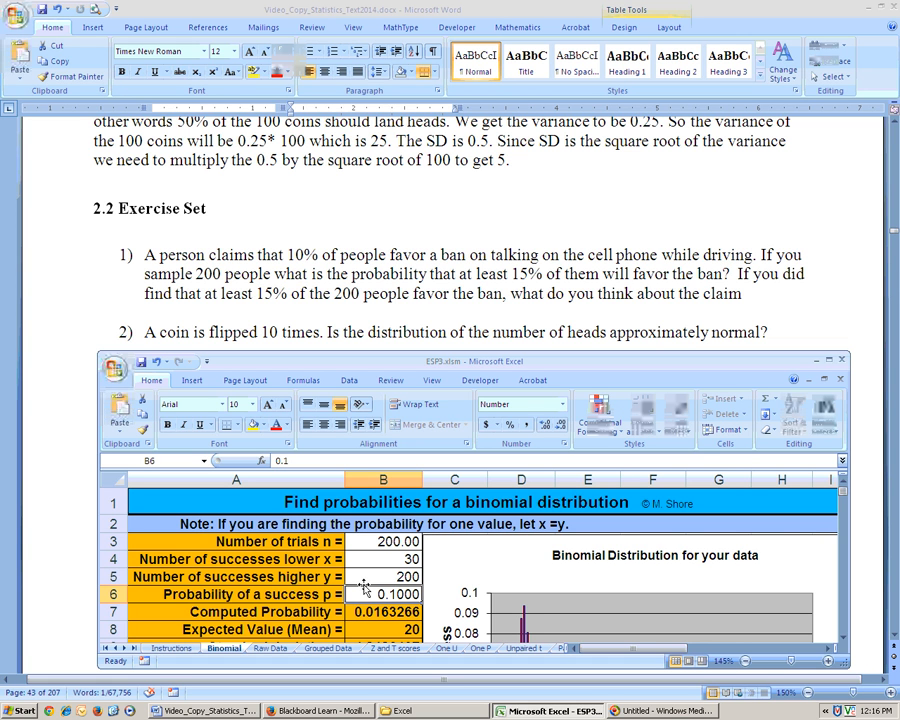
left_click(382, 611)
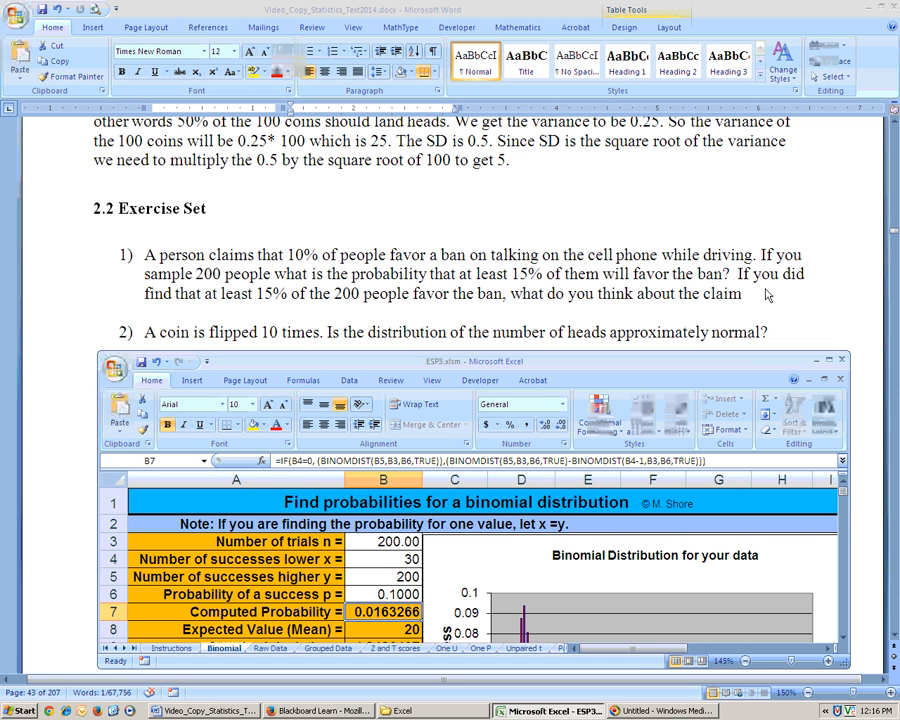
mouse_move(240, 312)
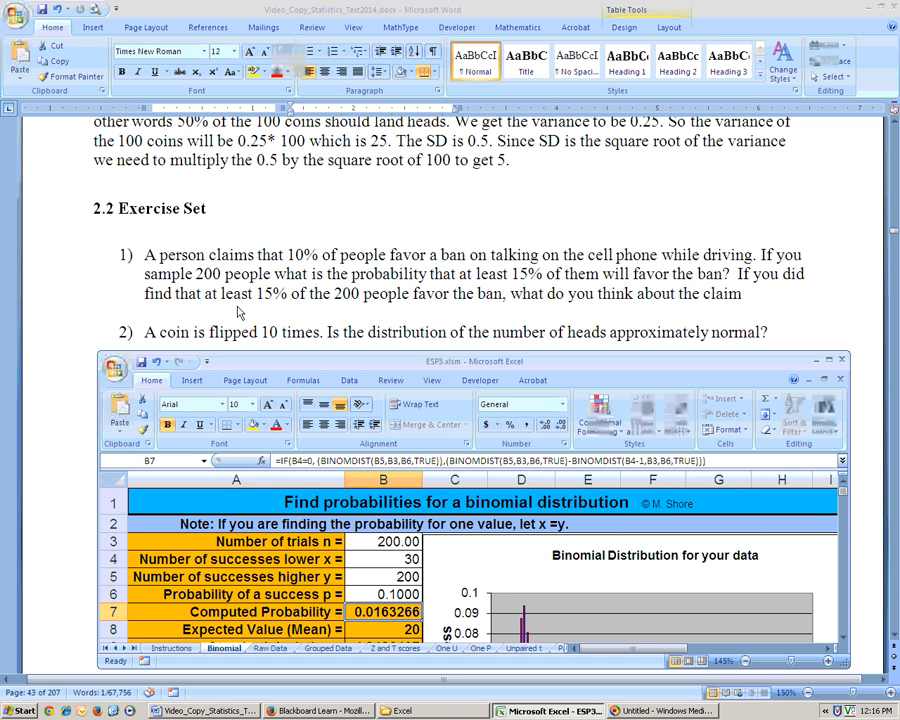
mouse_move(367, 313)
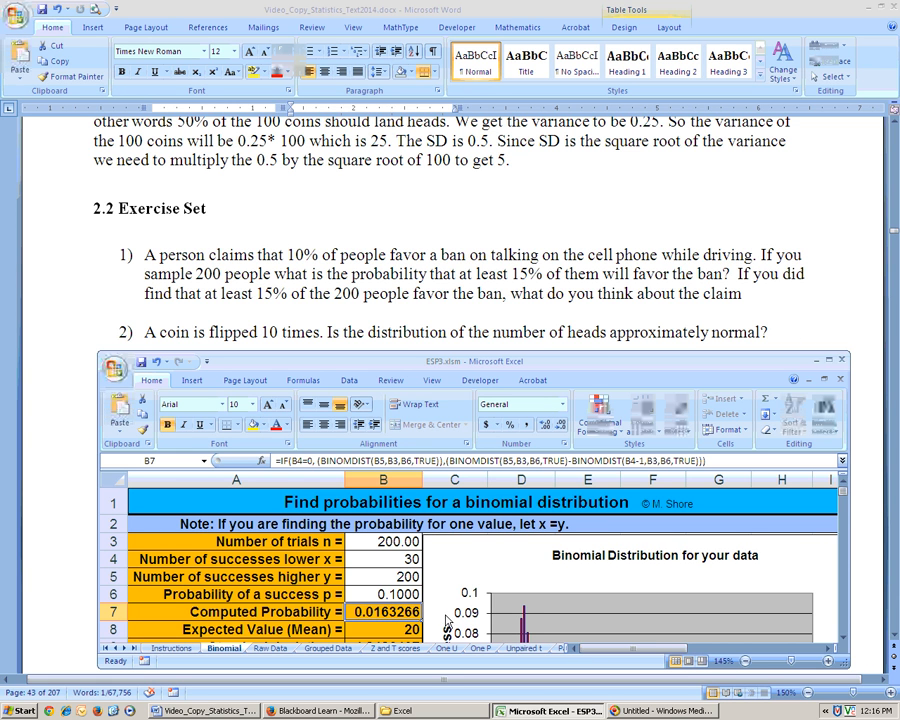
mouse_move(316, 266)
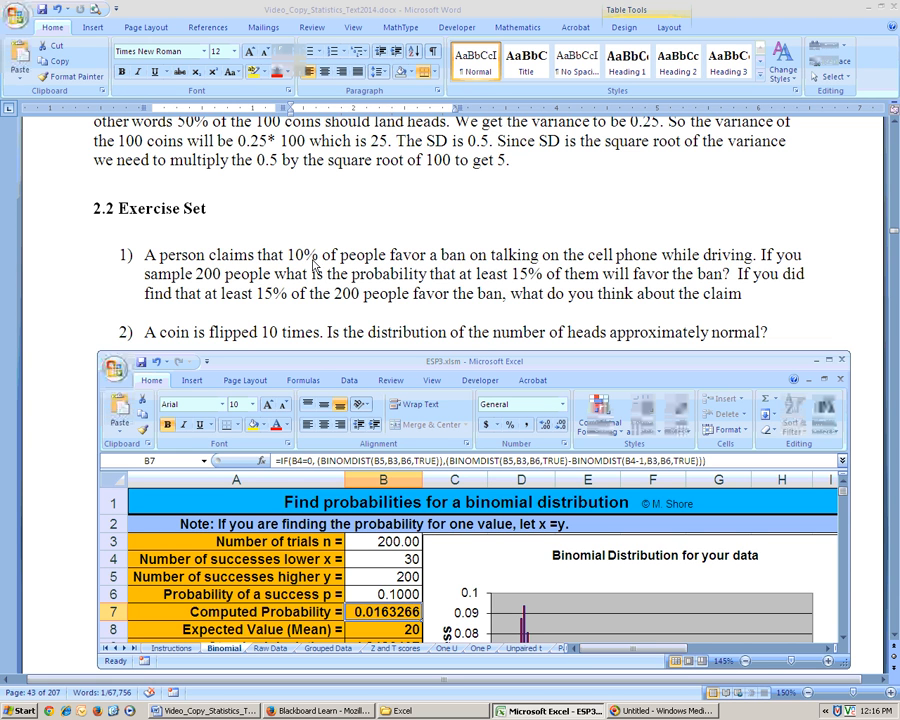
mouse_move(312, 268)
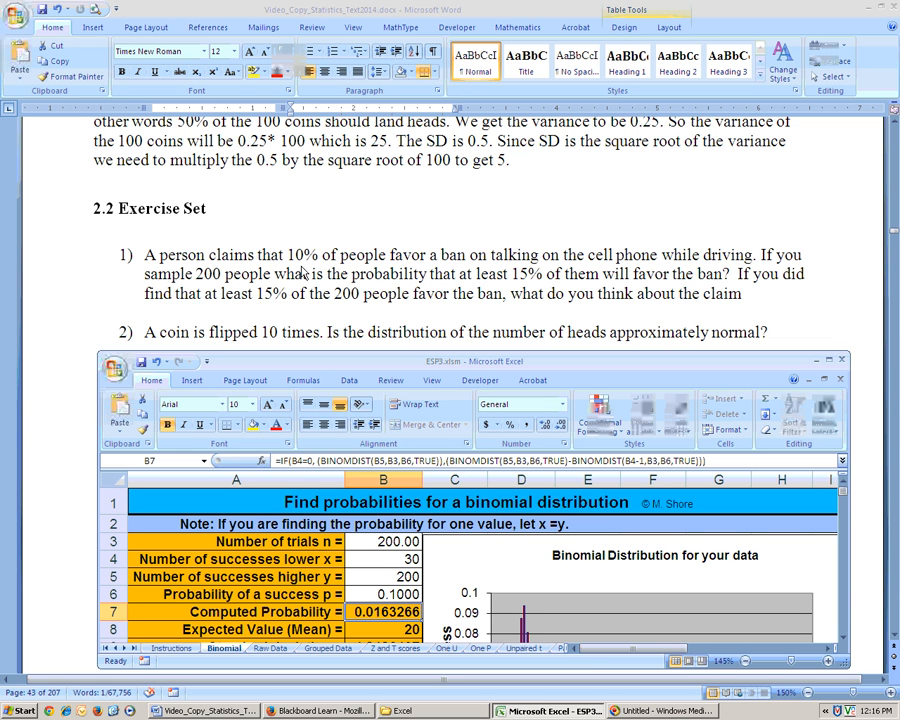
mouse_move(337, 308)
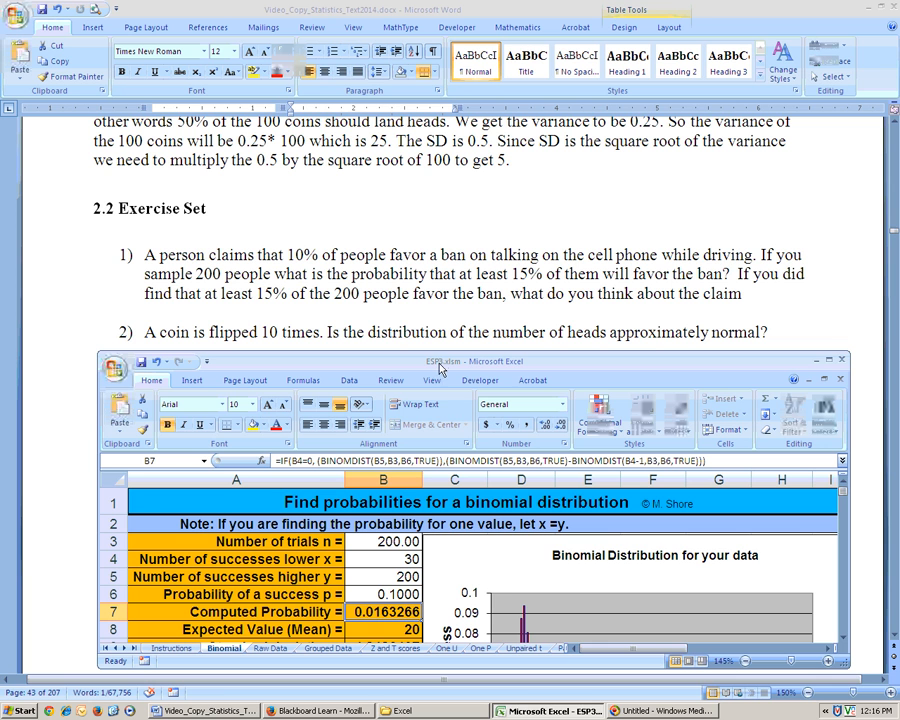
mouse_move(437, 372)
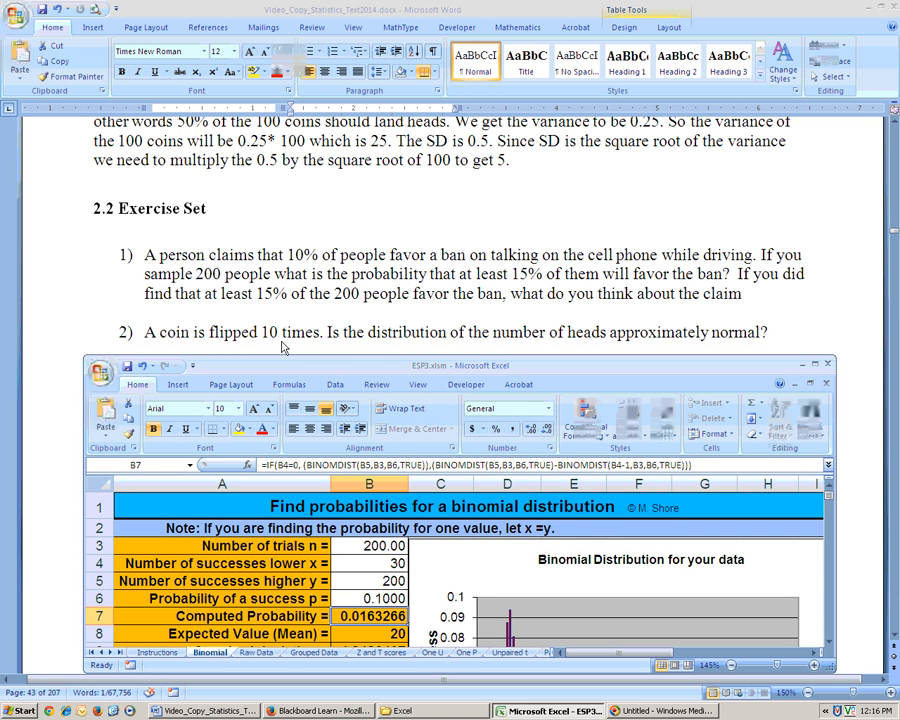
mouse_move(497, 347)
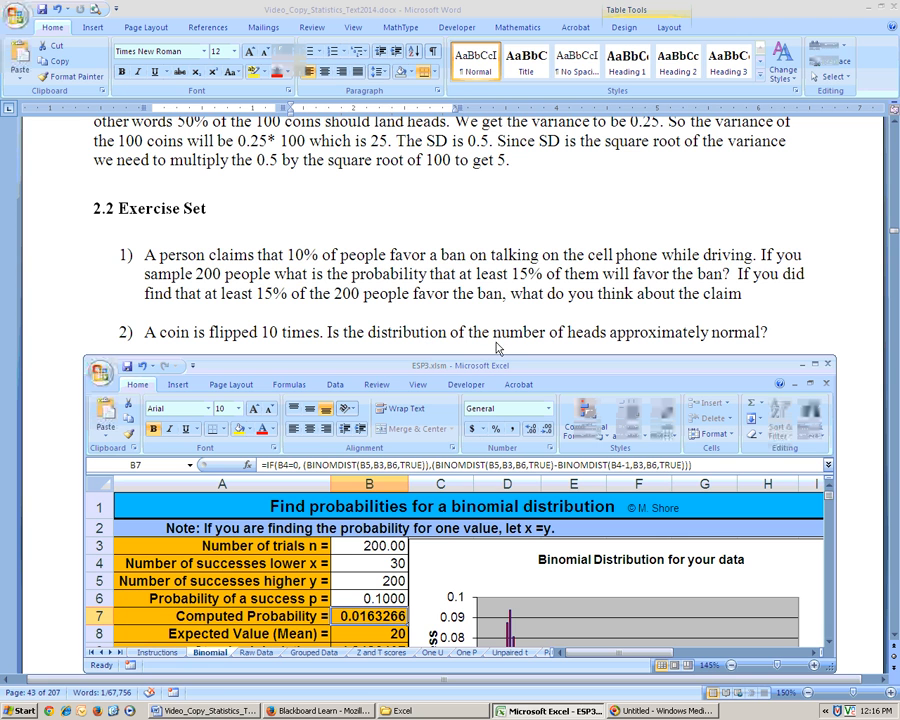
mouse_move(679, 348)
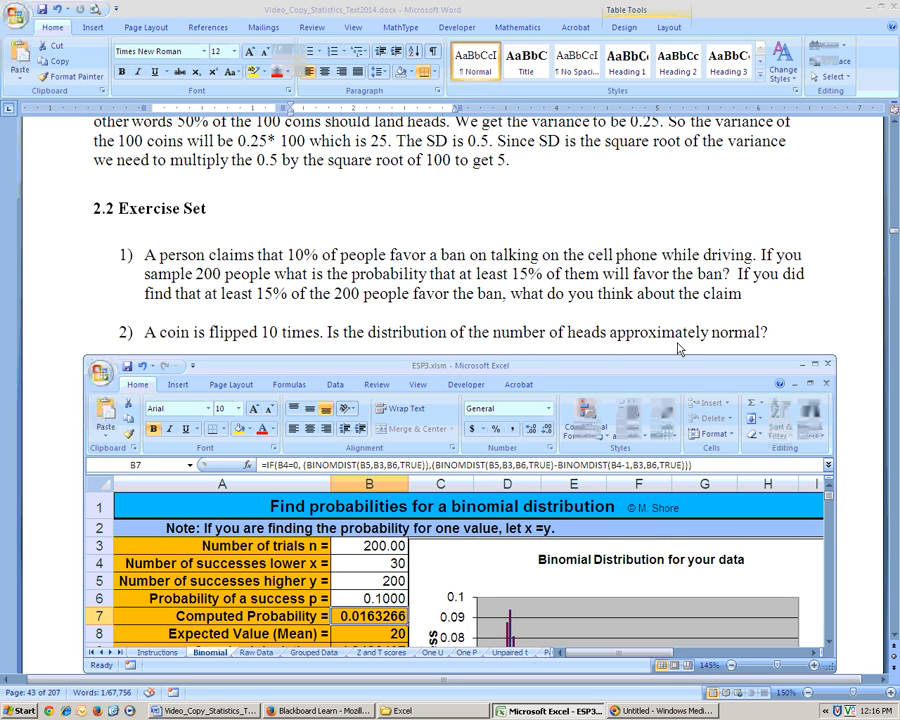
- Set the number of trials to 10 and select the success probability for the coin-flip problem
left_click(369, 545)
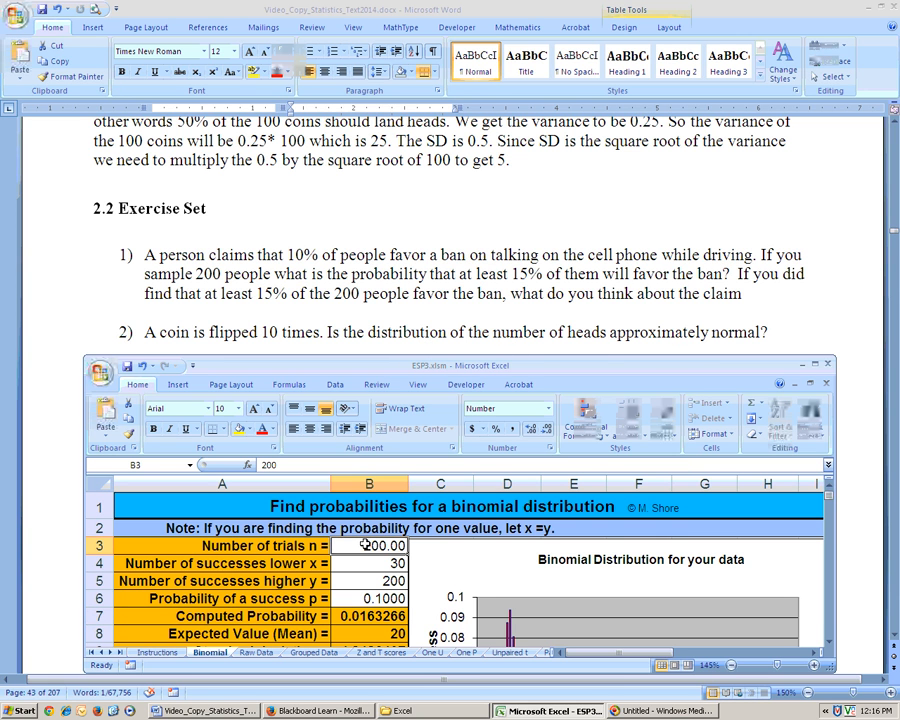
type("10")
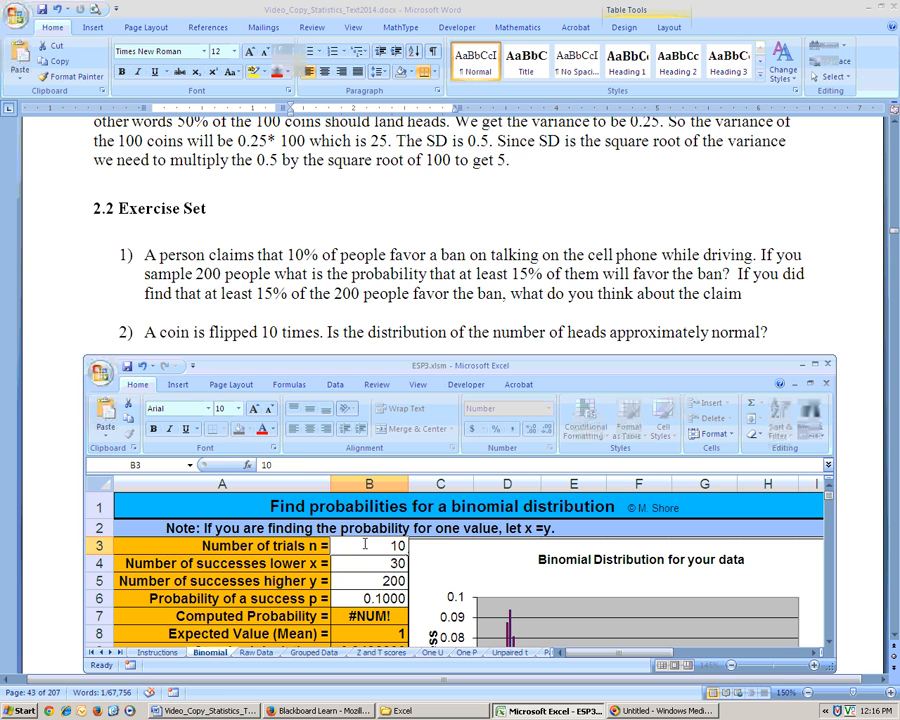
left_click(369, 545)
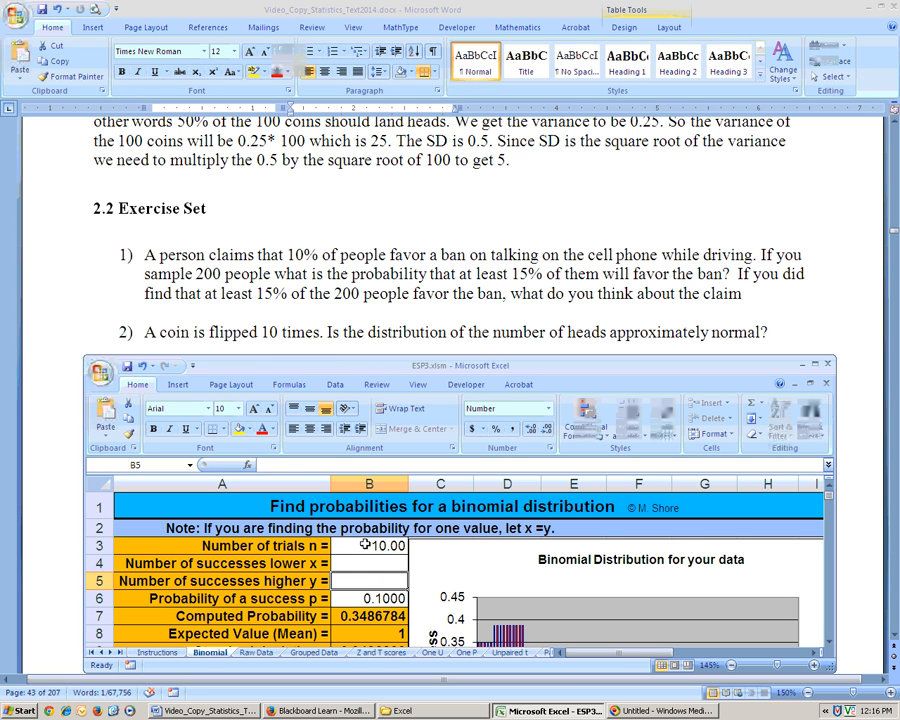
left_click(369, 598)
type("0.5000")
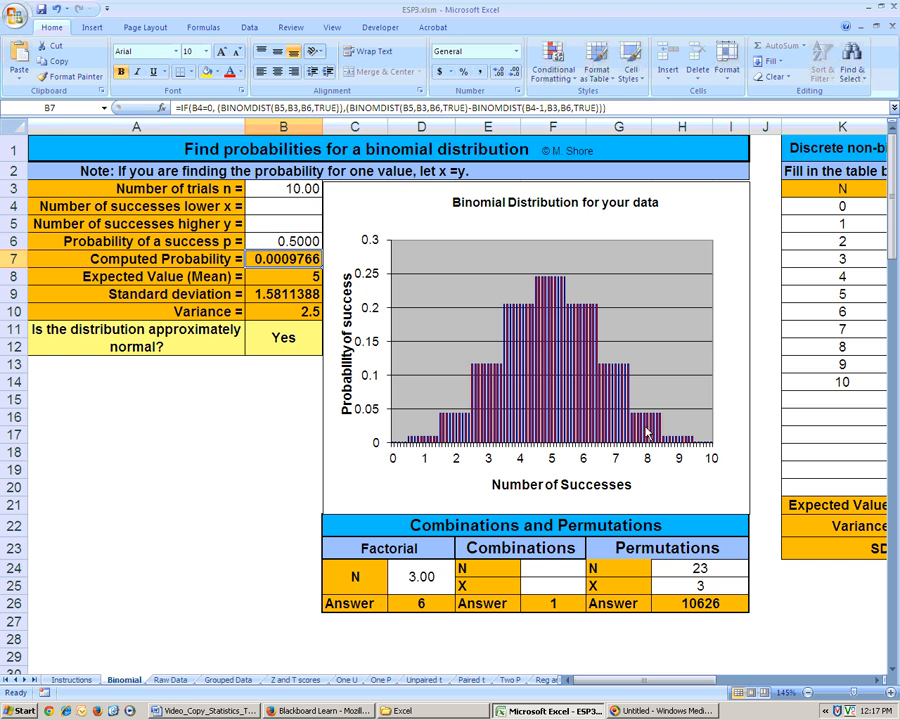
mouse_move(556, 280)
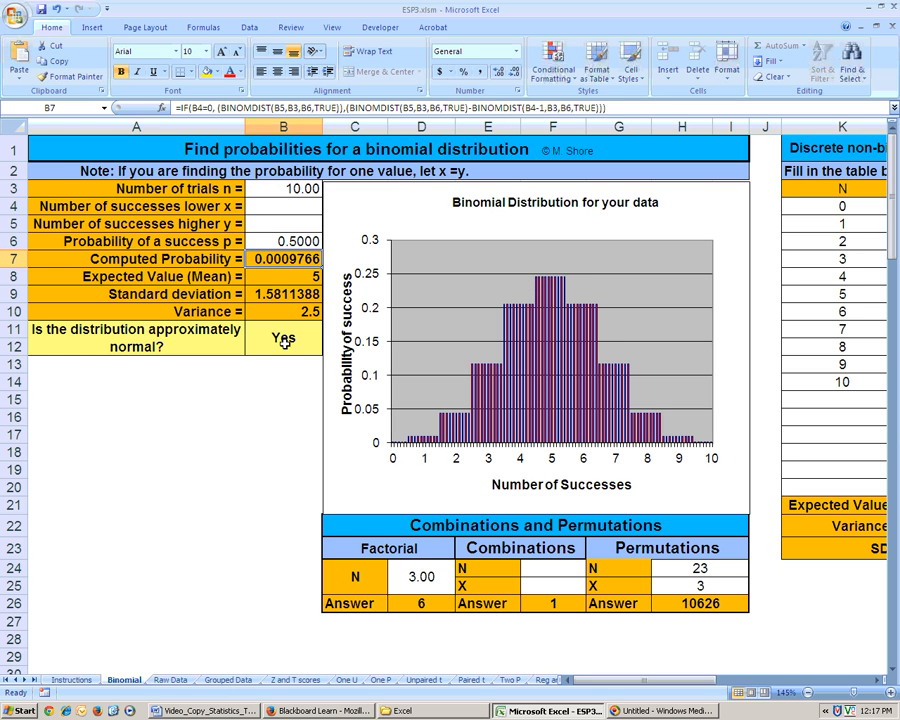
left_click(283, 338)
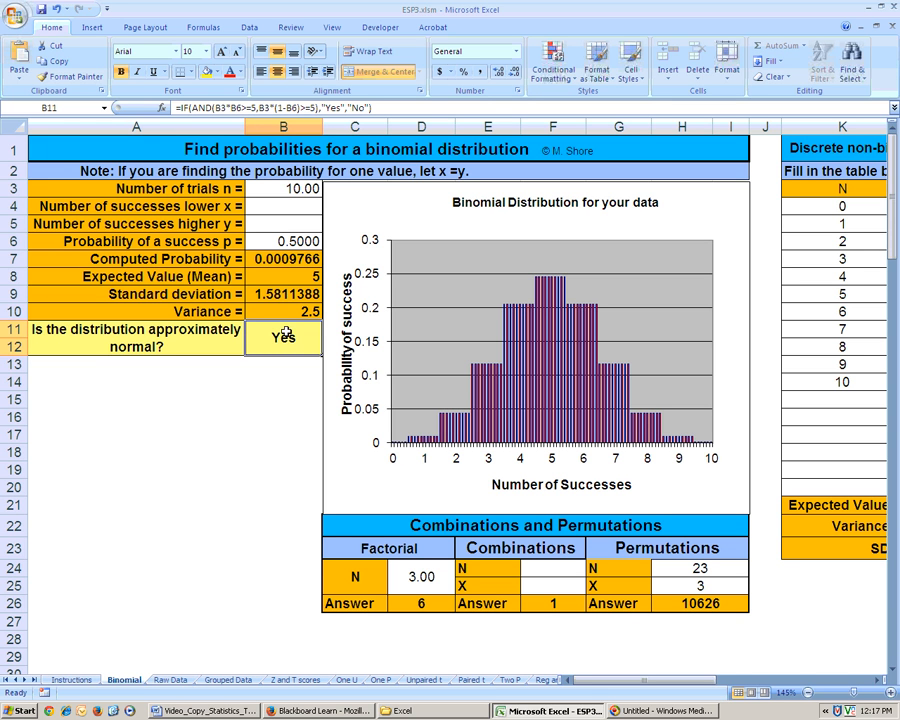
mouse_move(553, 281)
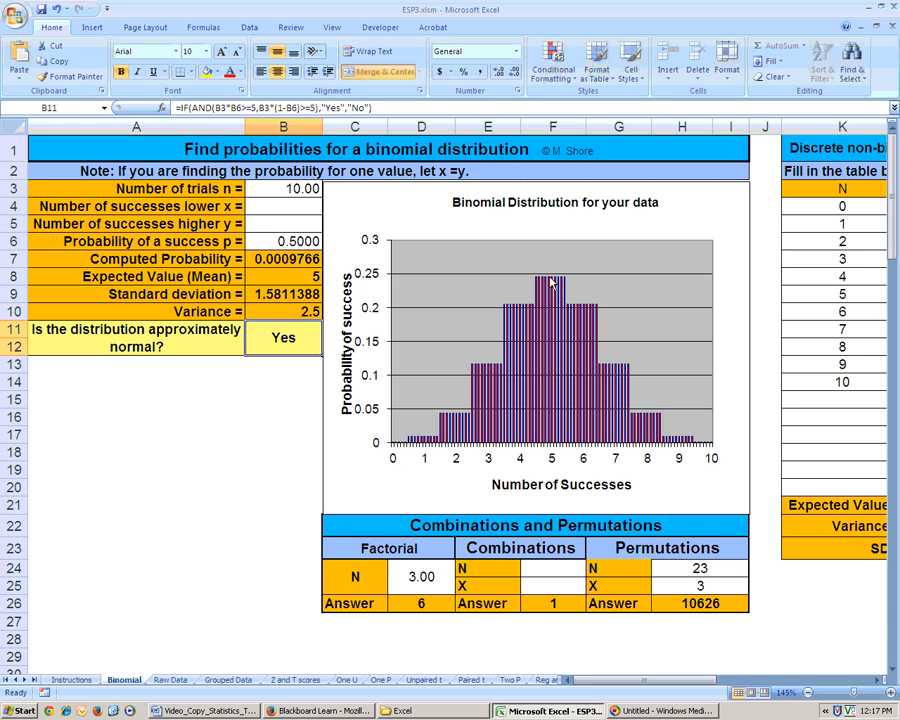
mouse_move(293, 358)
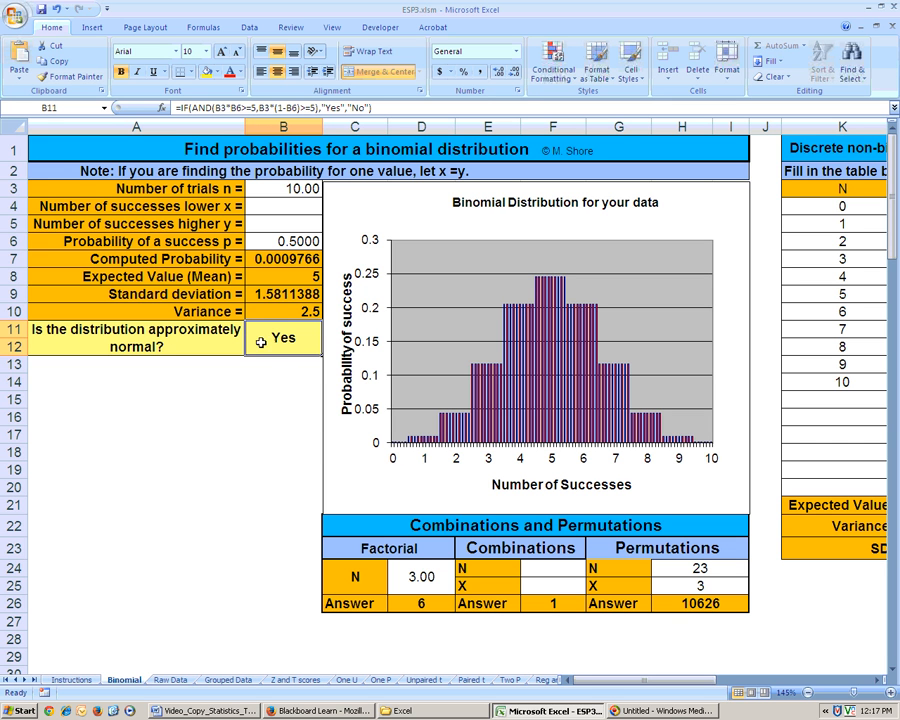
mouse_move(280, 338)
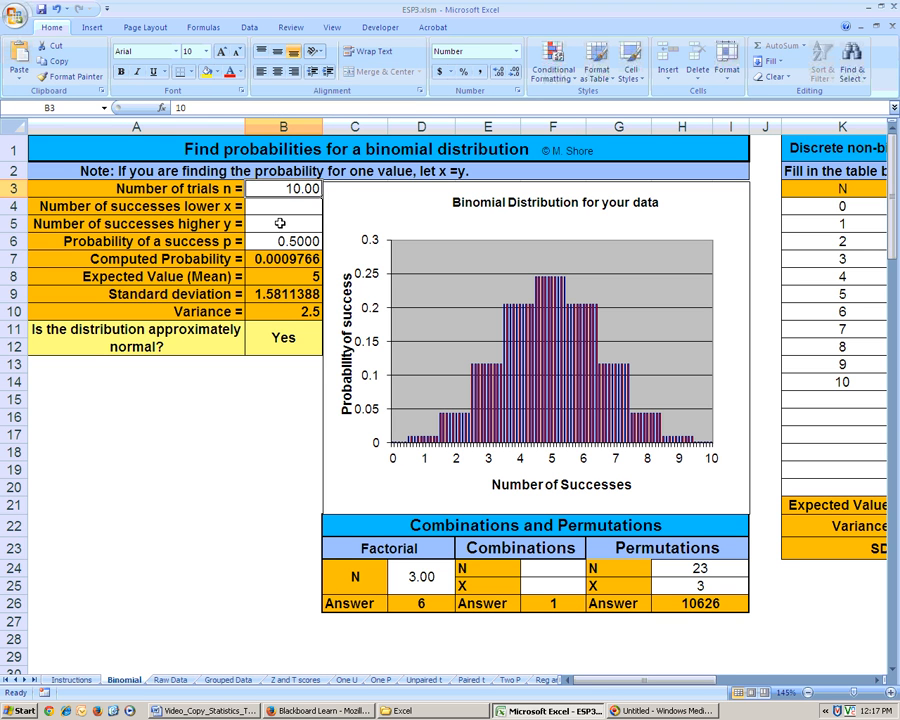
- Re-enter 10 as the number of trials in B3
left_click(283, 241)
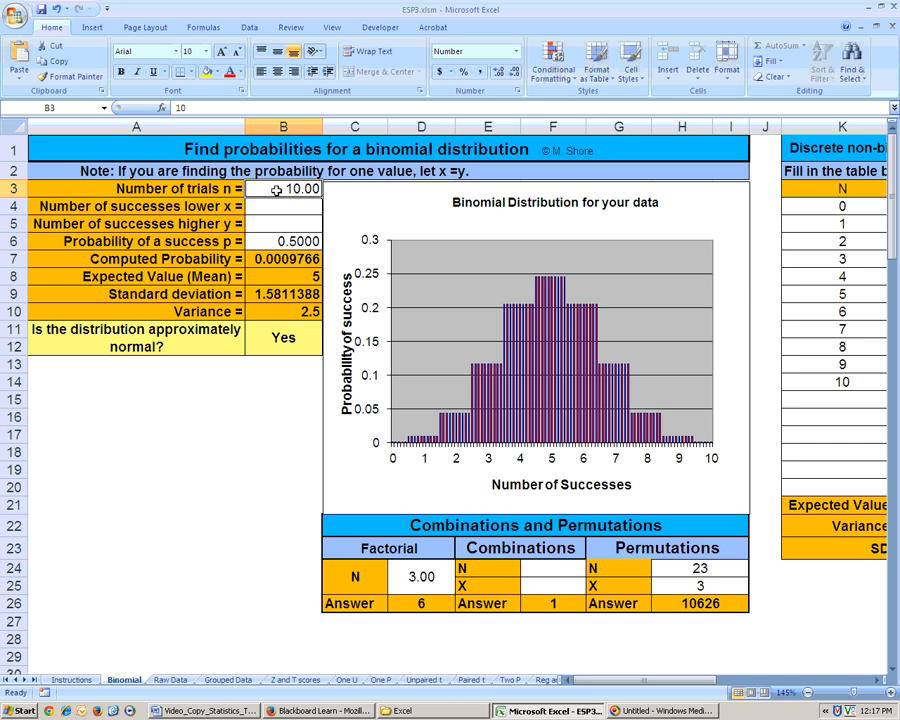
left_click(283, 241)
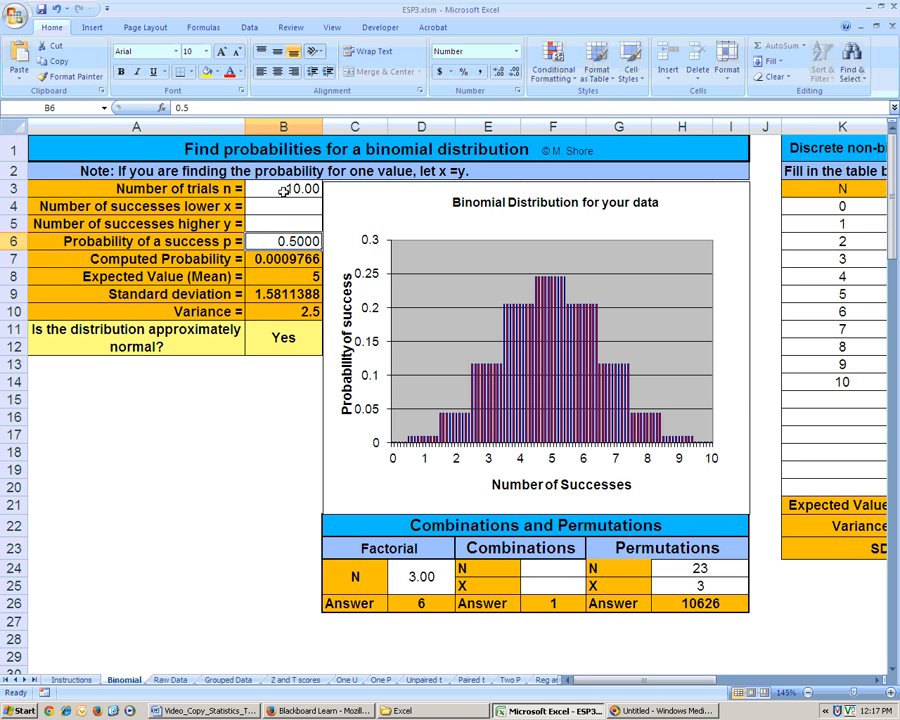
type("10")
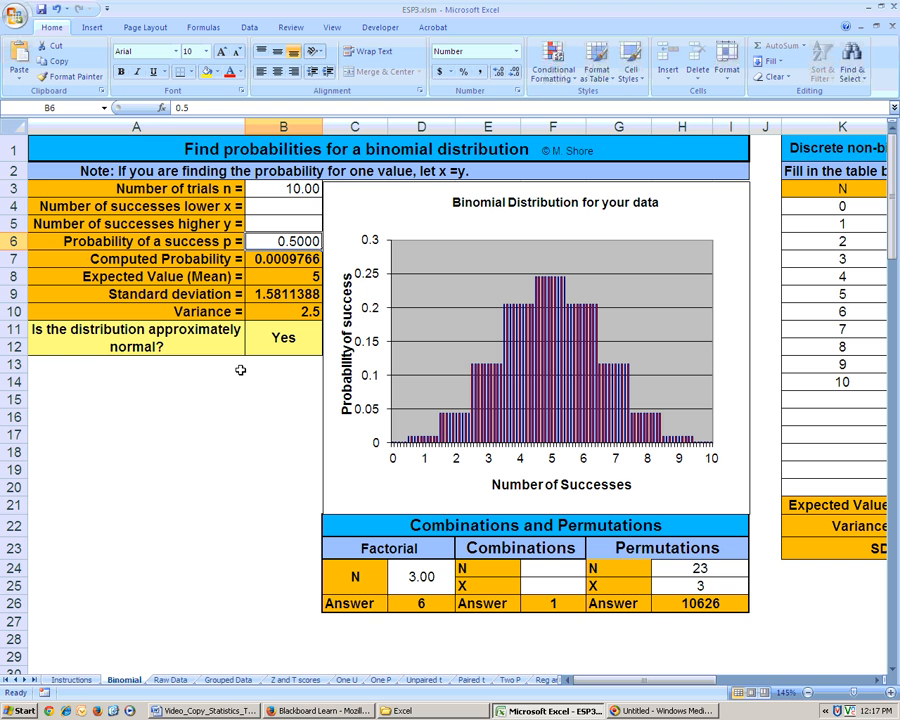
mouse_move(458, 418)
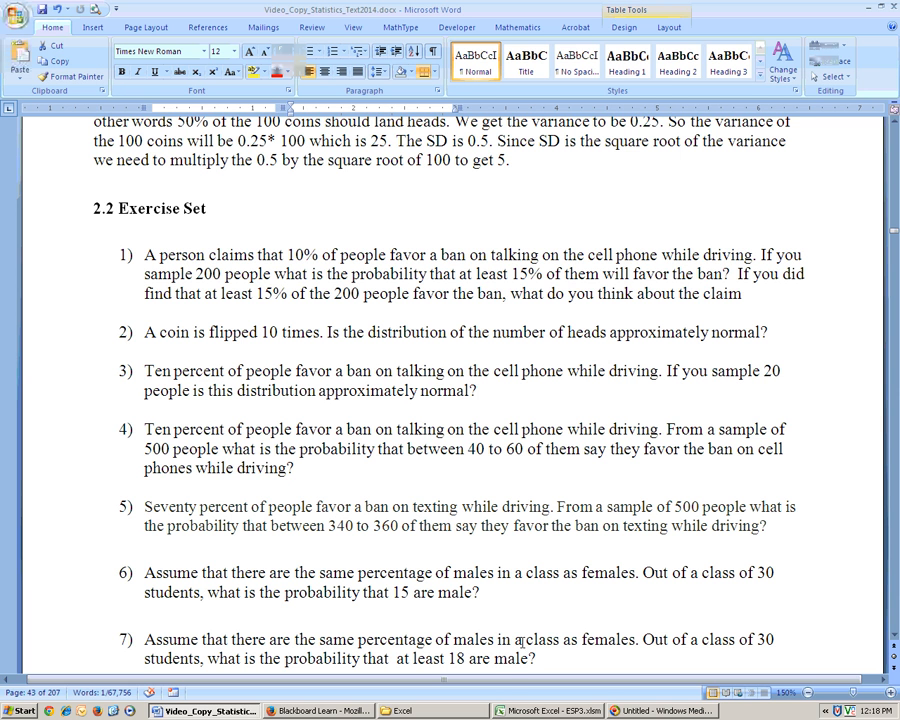
mouse_move(378, 710)
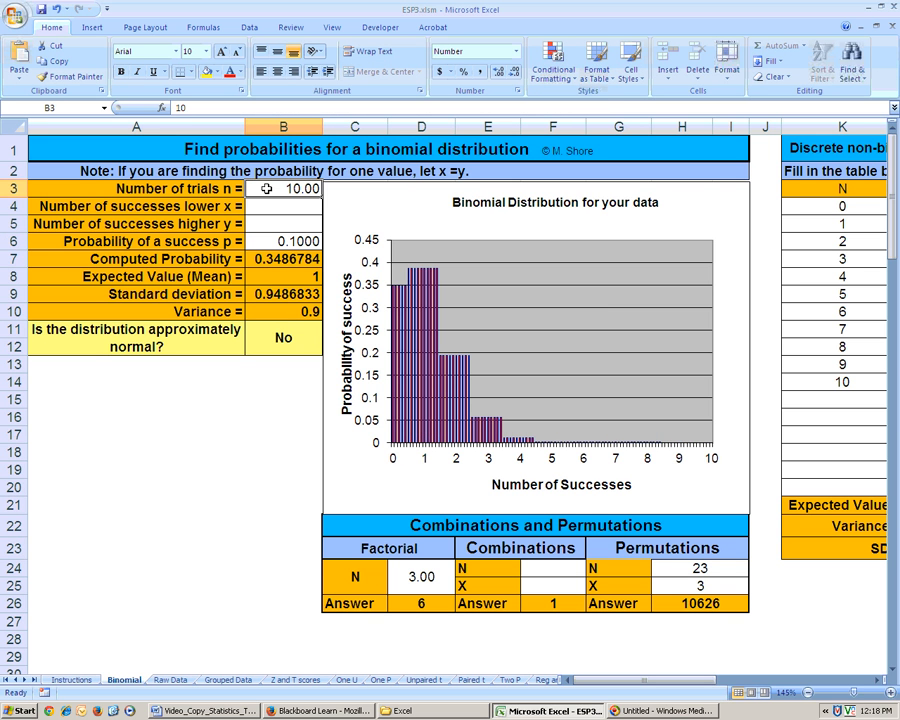
- Enter 20 trials and read the 'No' normality verdict in B11
type("20")
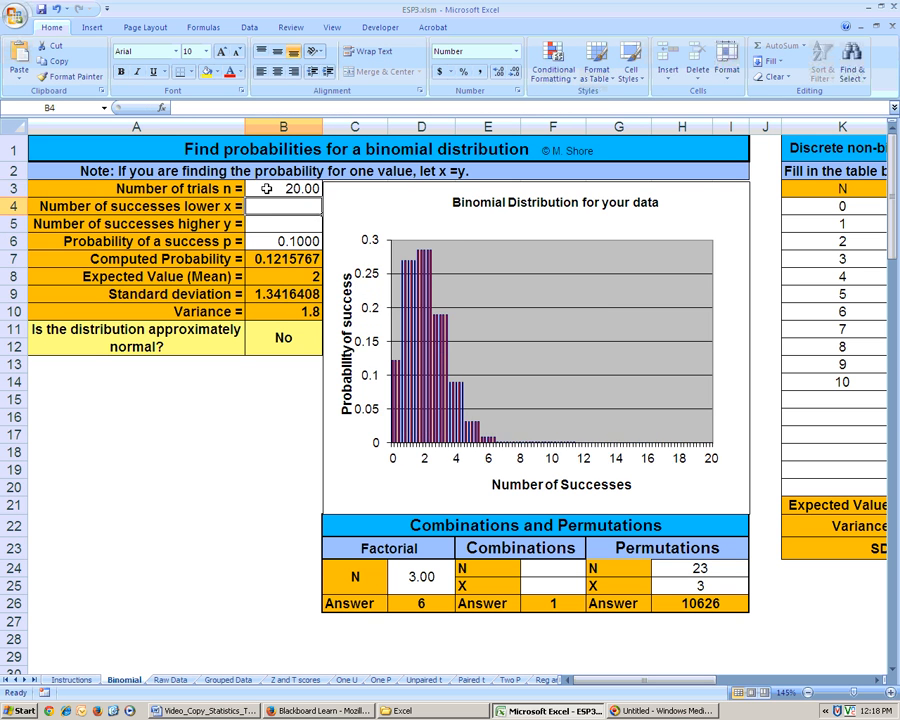
left_click(283, 337)
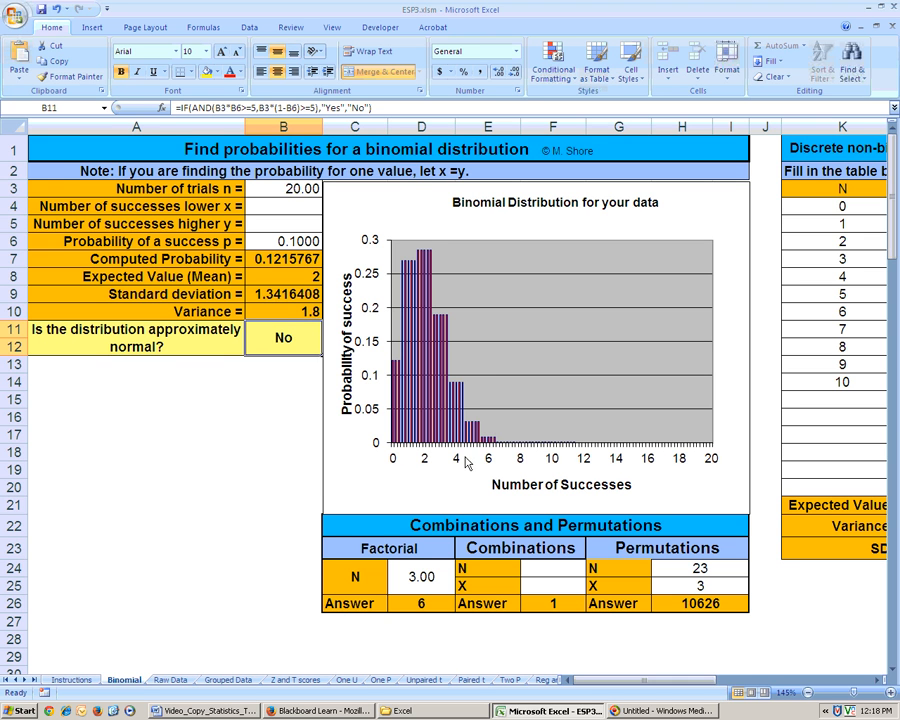
mouse_move(333, 408)
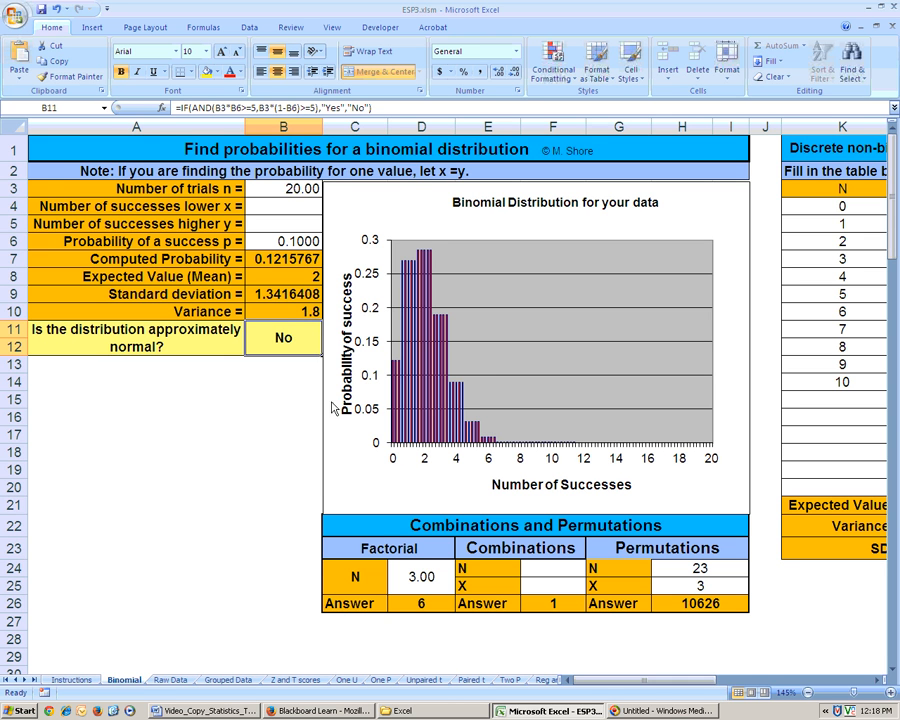
left_click(283, 241)
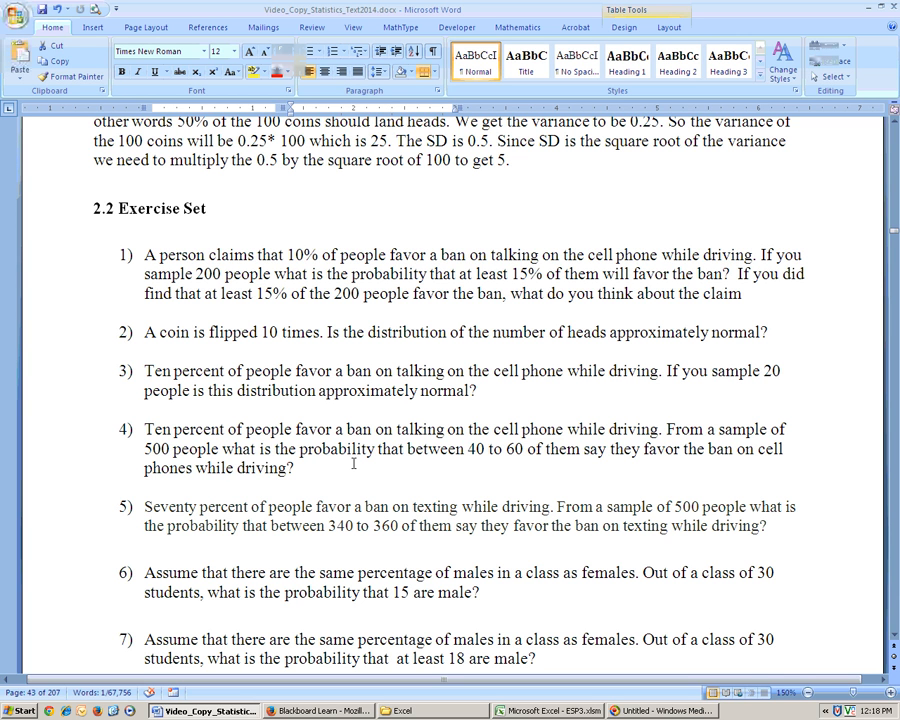
mouse_move(427, 438)
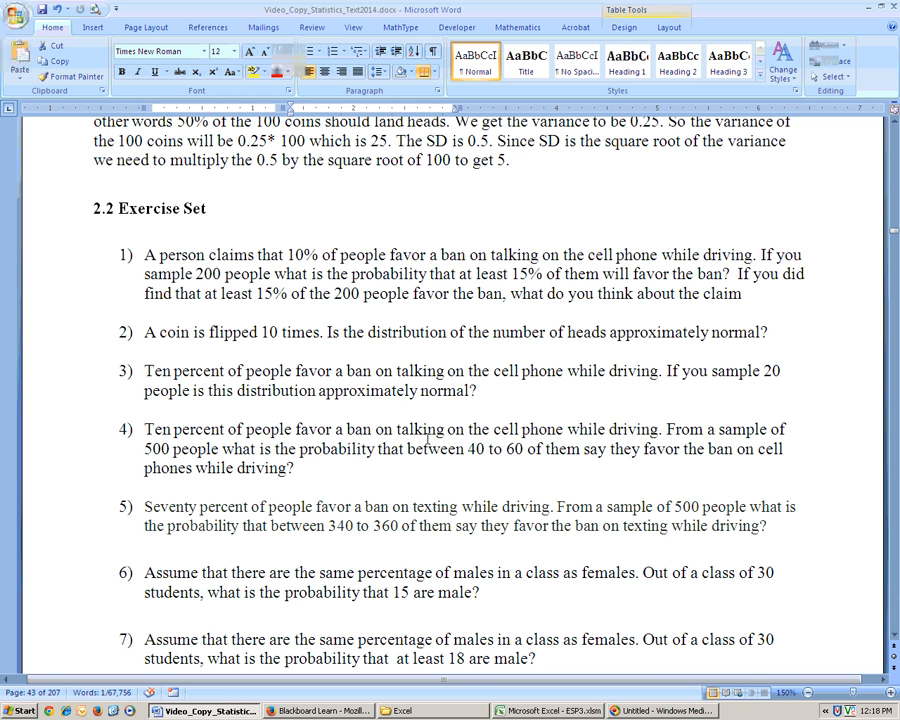
mouse_move(634, 440)
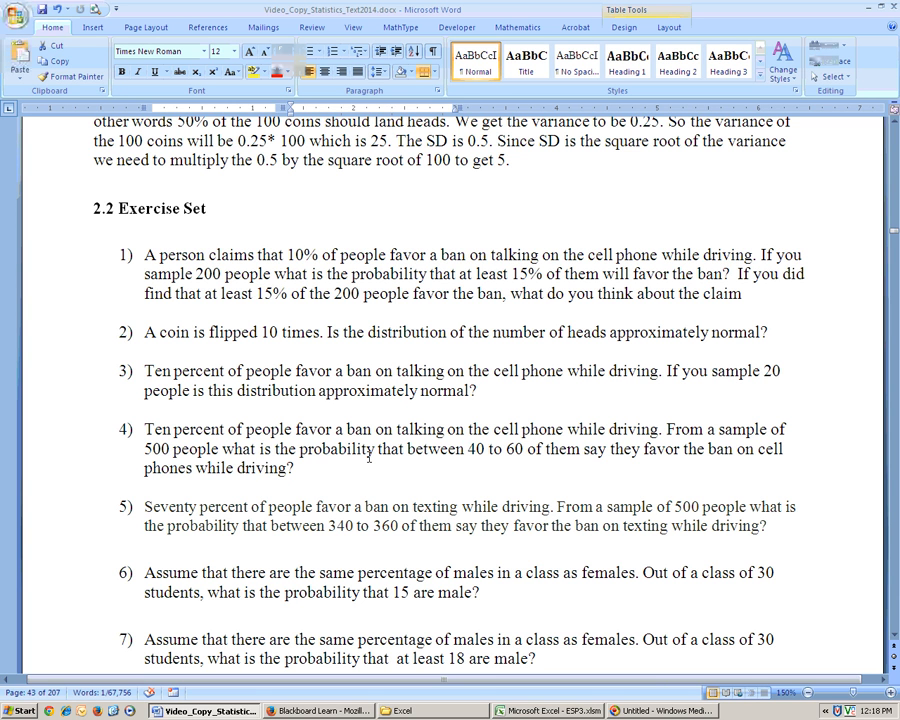
mouse_move(531, 458)
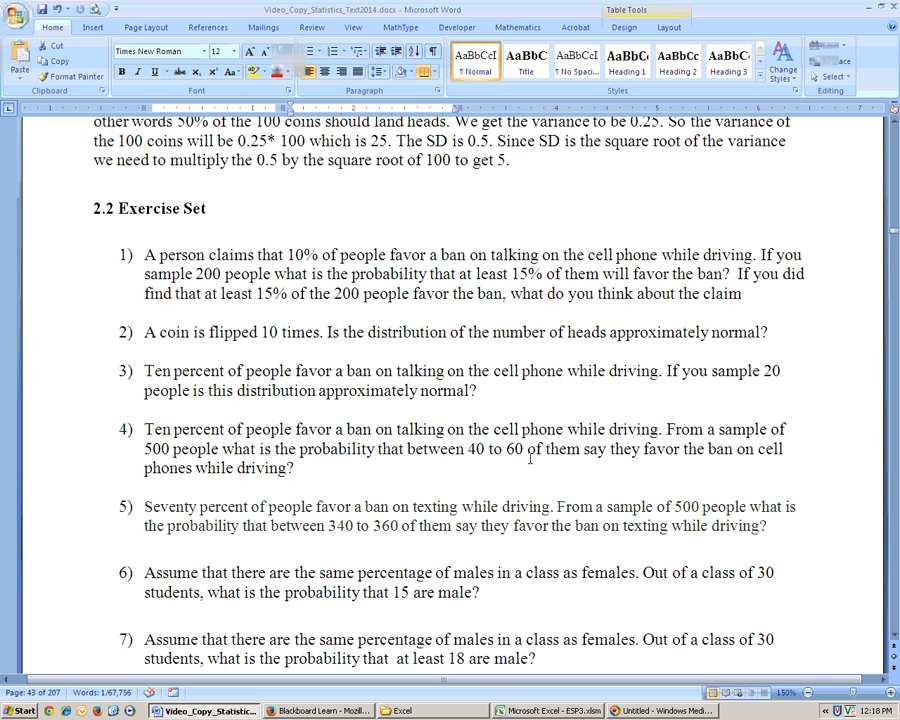
mouse_move(669, 467)
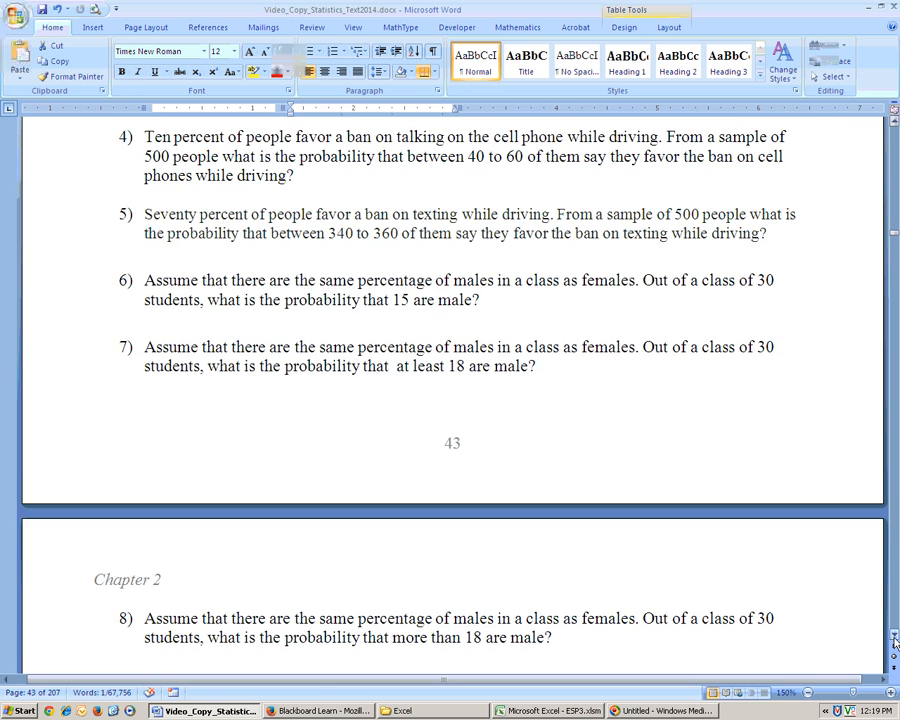
- Enter 500 trials and 40 to 60 successes at probability 0.1 for problem 4
left_click(400, 711)
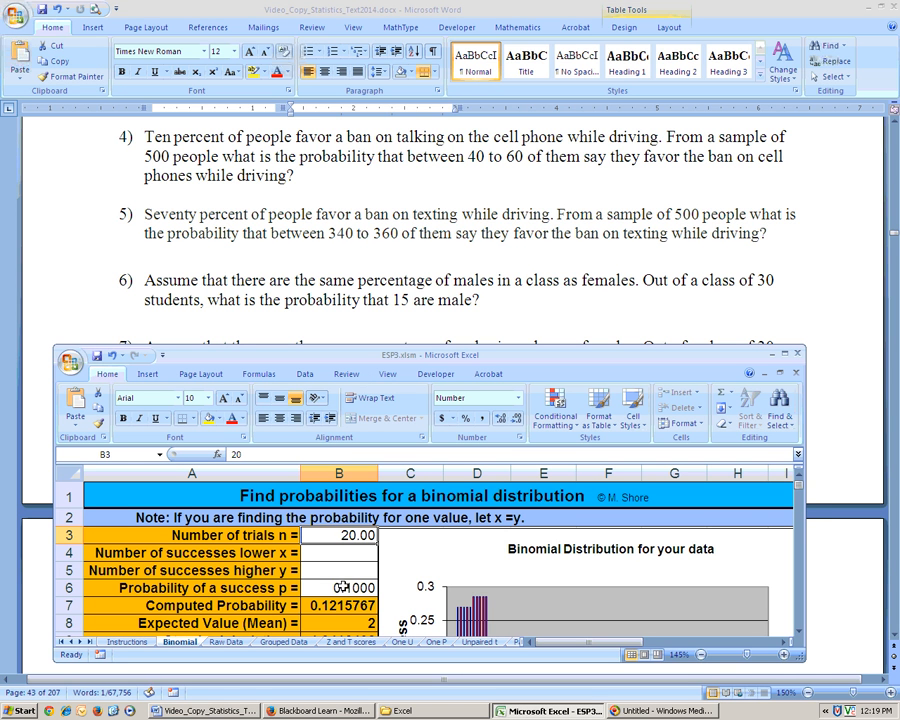
left_click(338, 587)
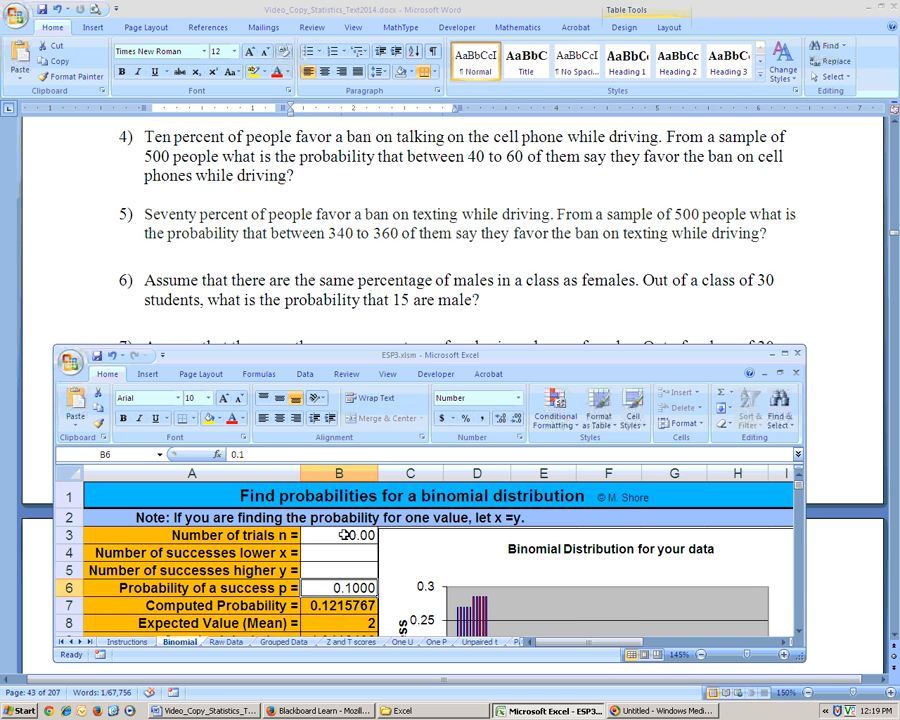
type("500")
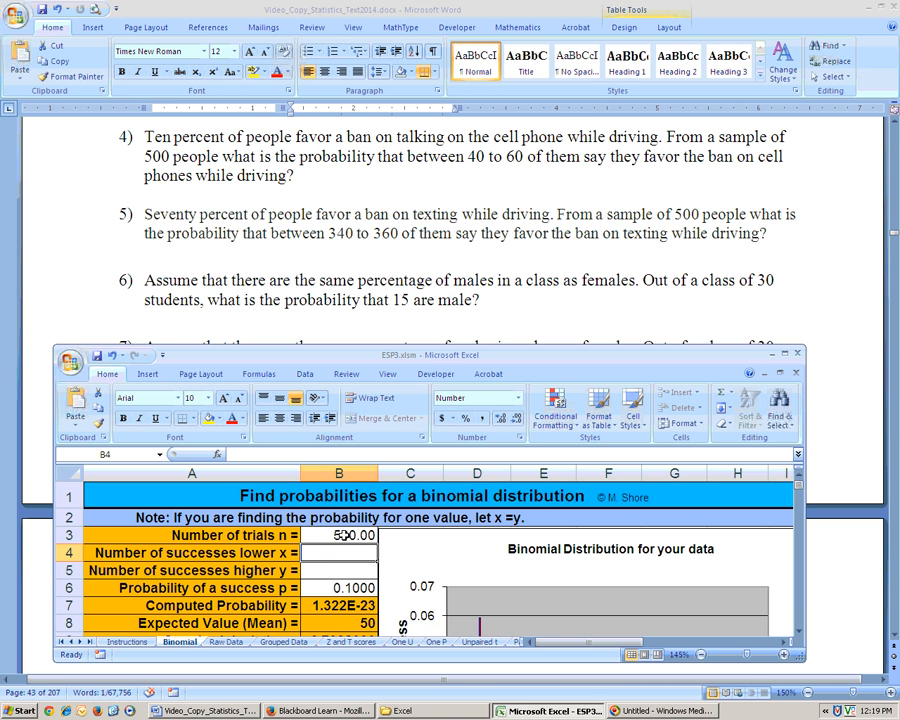
type("40")
left_click(339, 570)
type("60")
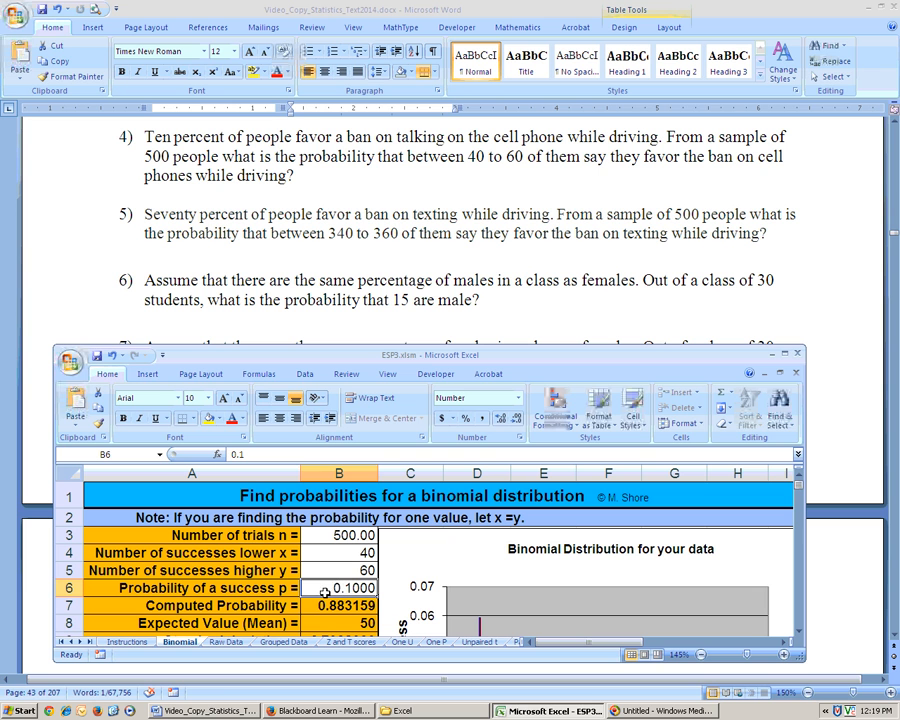
left_click(338, 605)
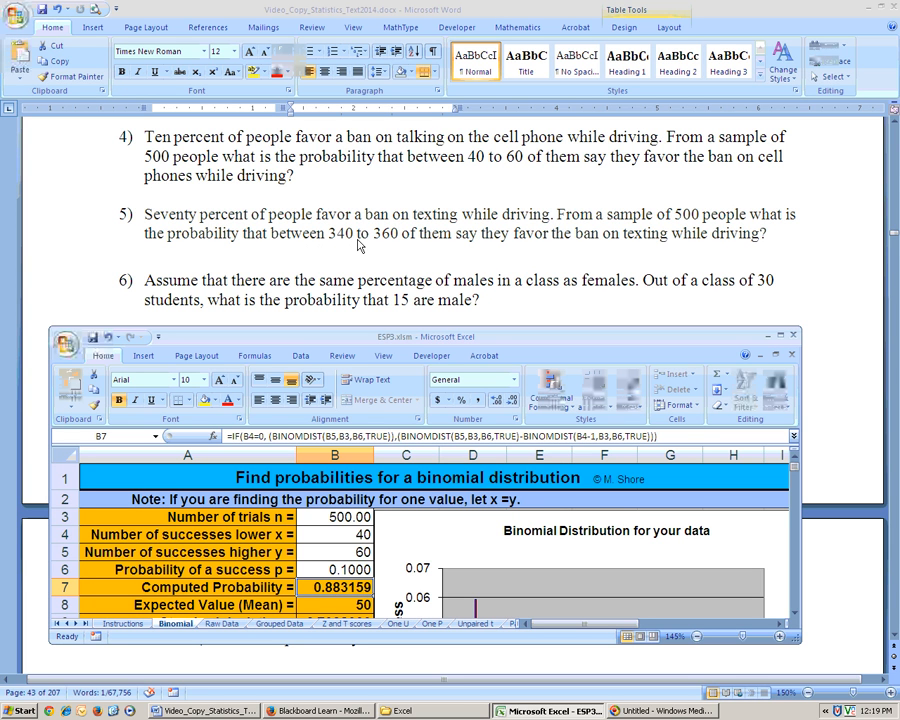
mouse_move(490, 260)
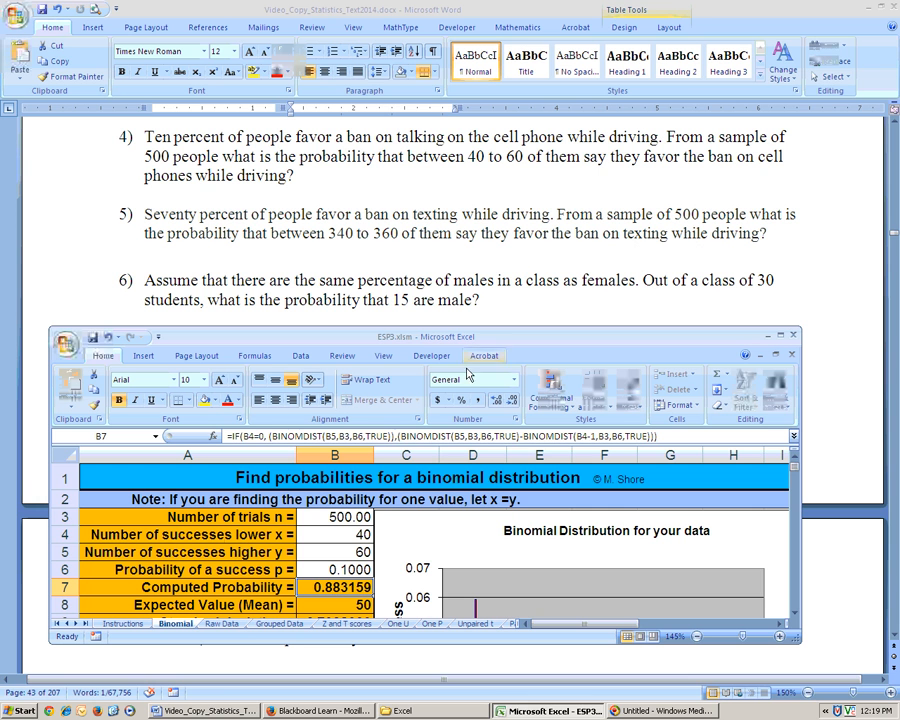
- Set 360 as the upper successes bound and probability 0.7, then read probability 0.6945299
left_click(334, 534)
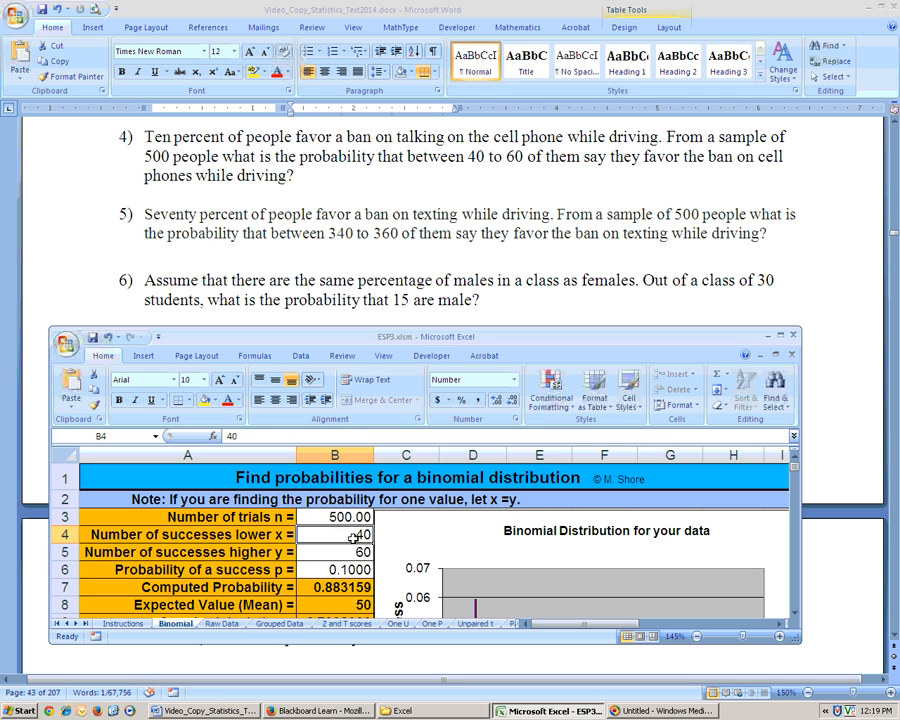
left_click(335, 552)
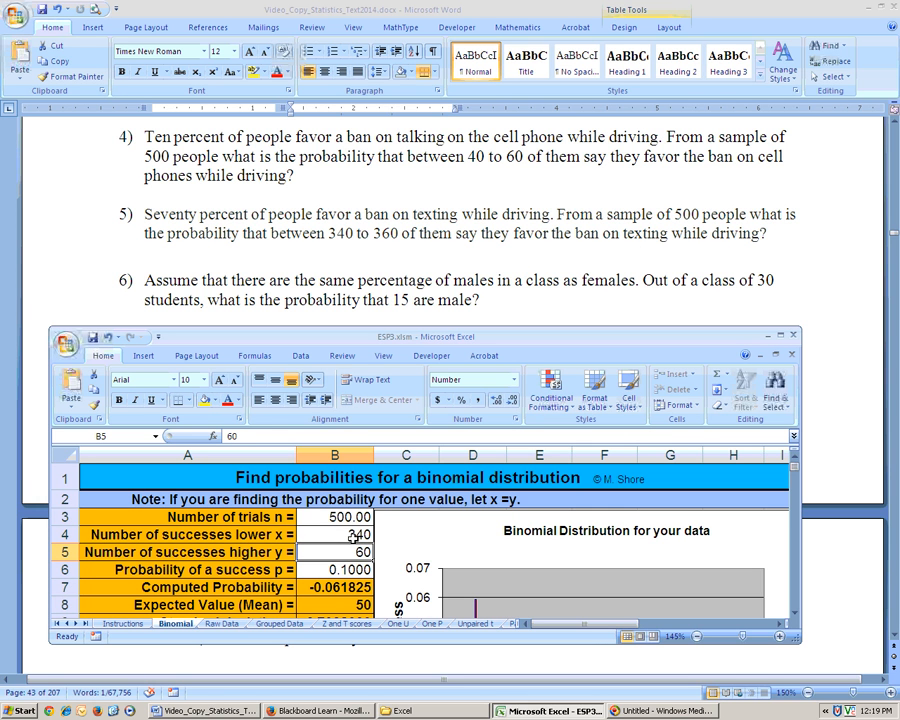
type("360")
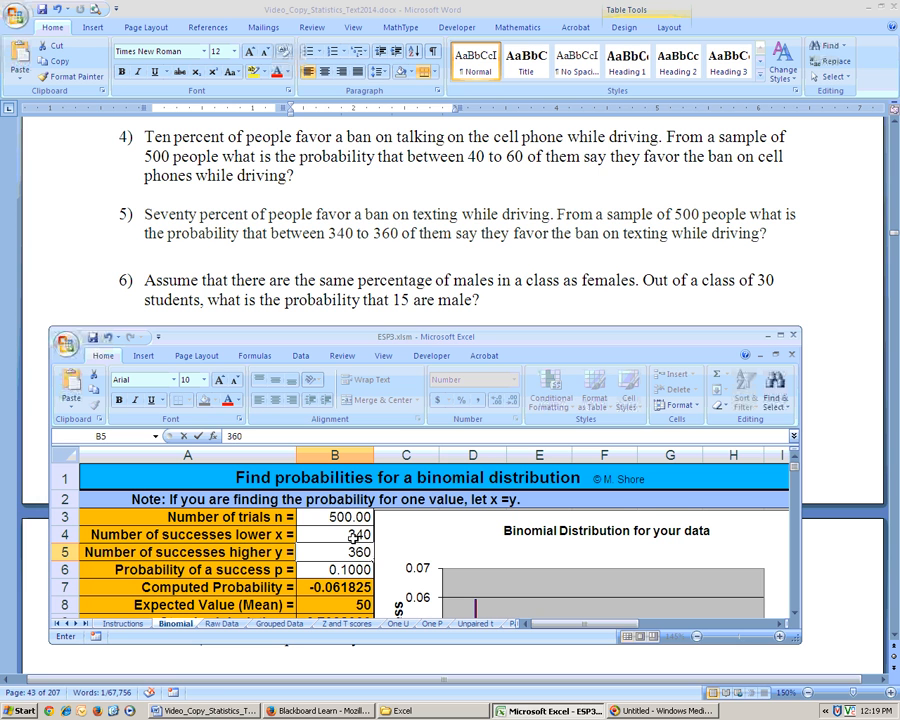
left_click(335, 570)
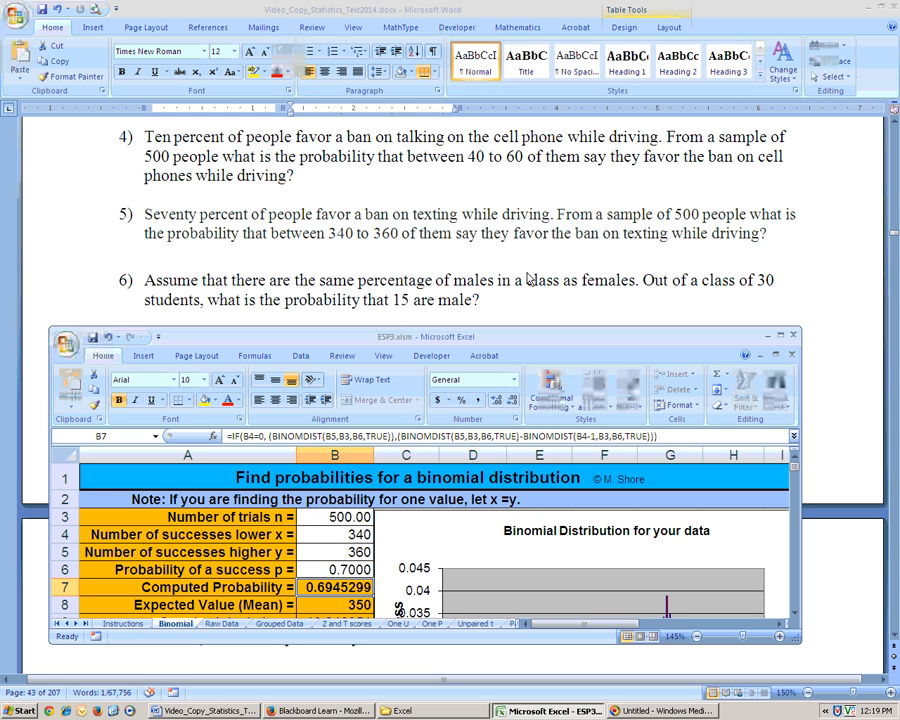
mouse_move(255, 223)
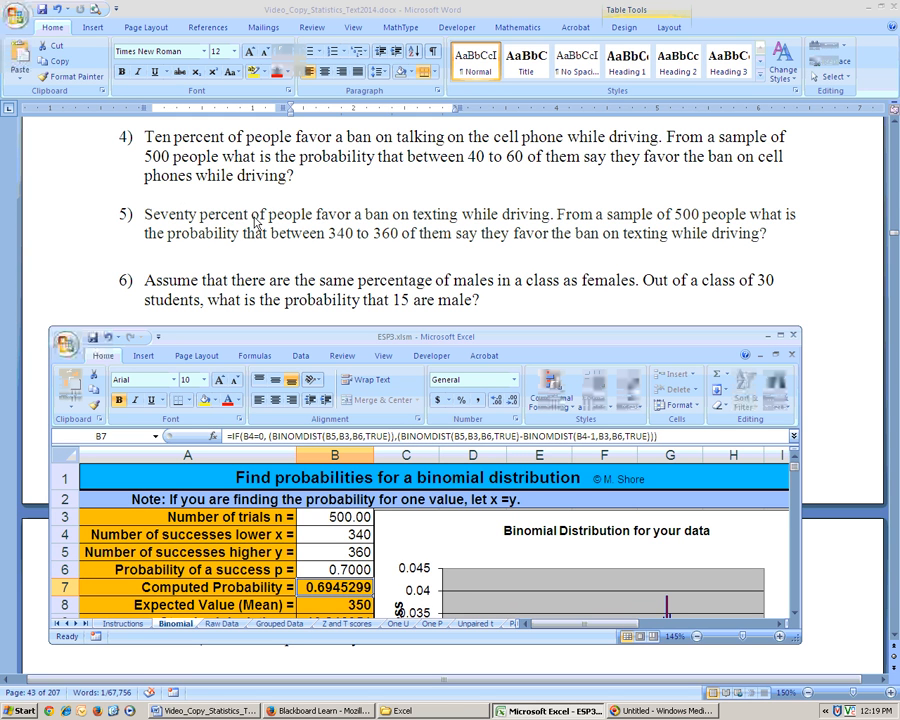
mouse_move(466, 225)
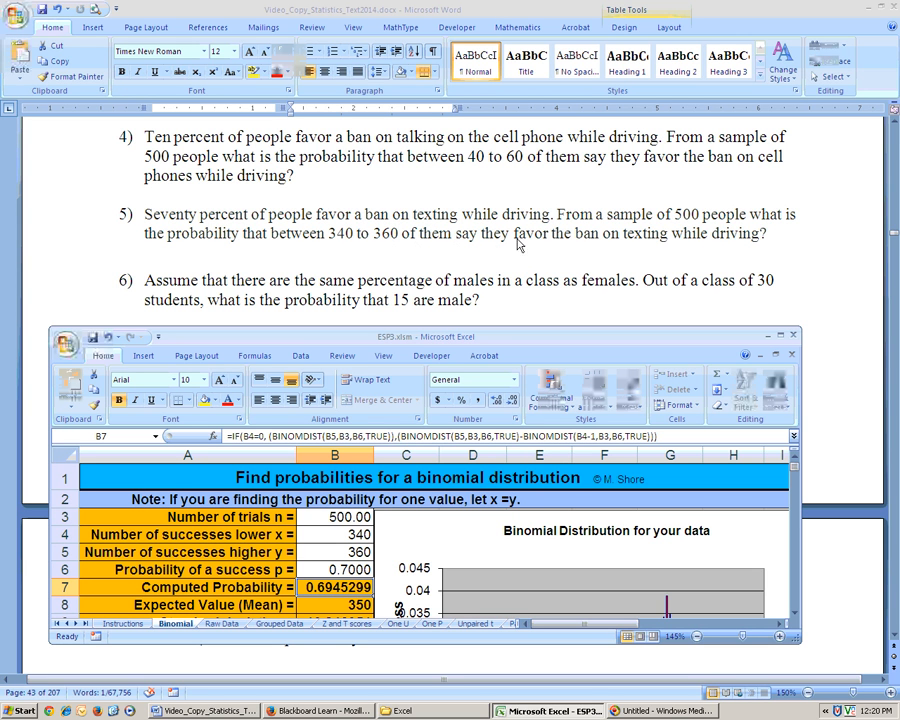
mouse_move(758, 240)
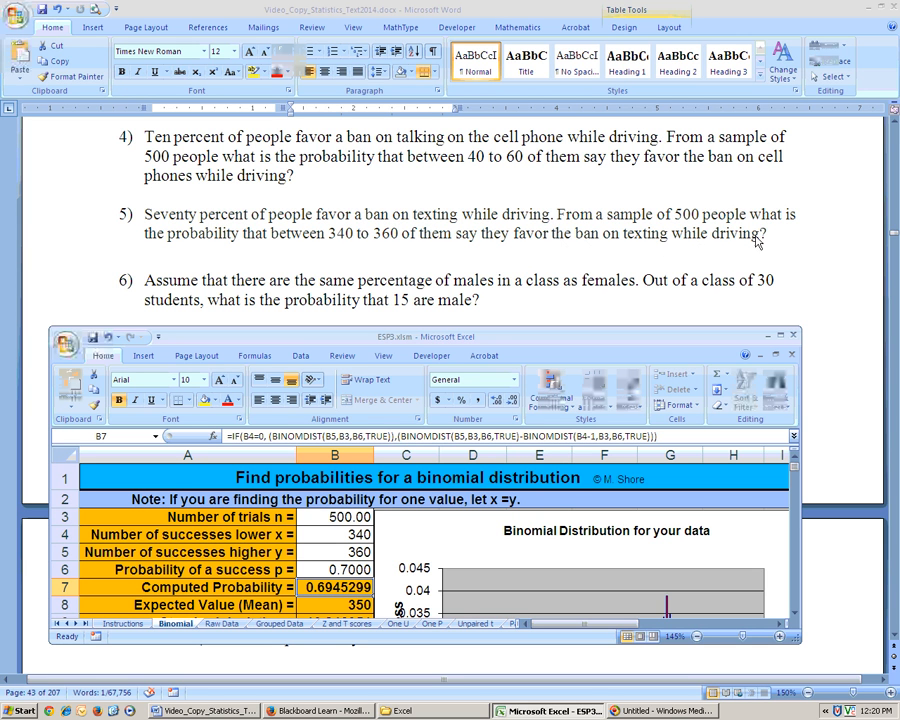
mouse_move(538, 270)
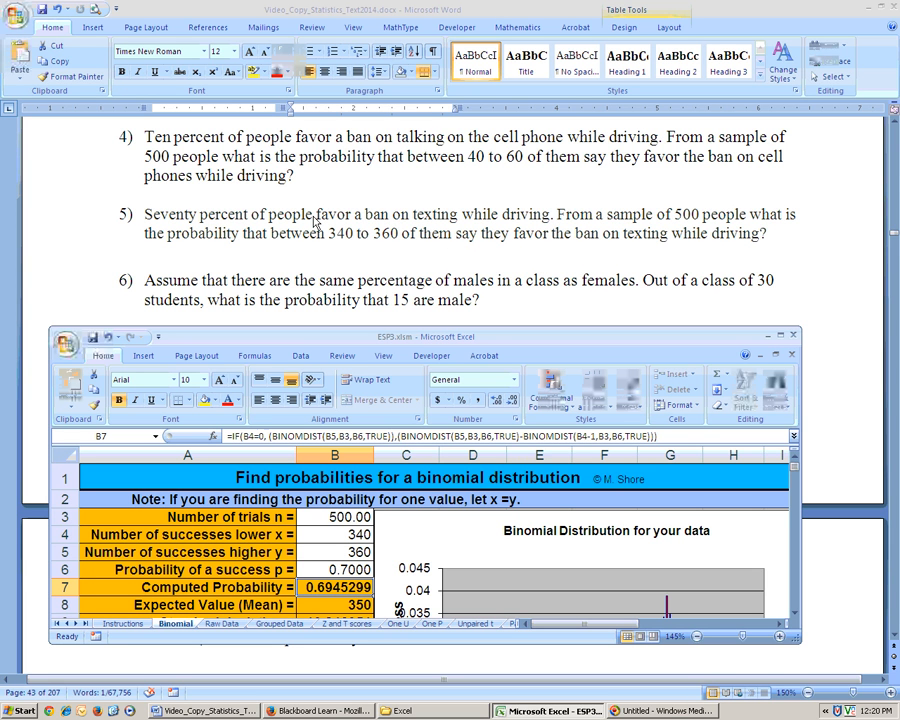
mouse_move(340, 243)
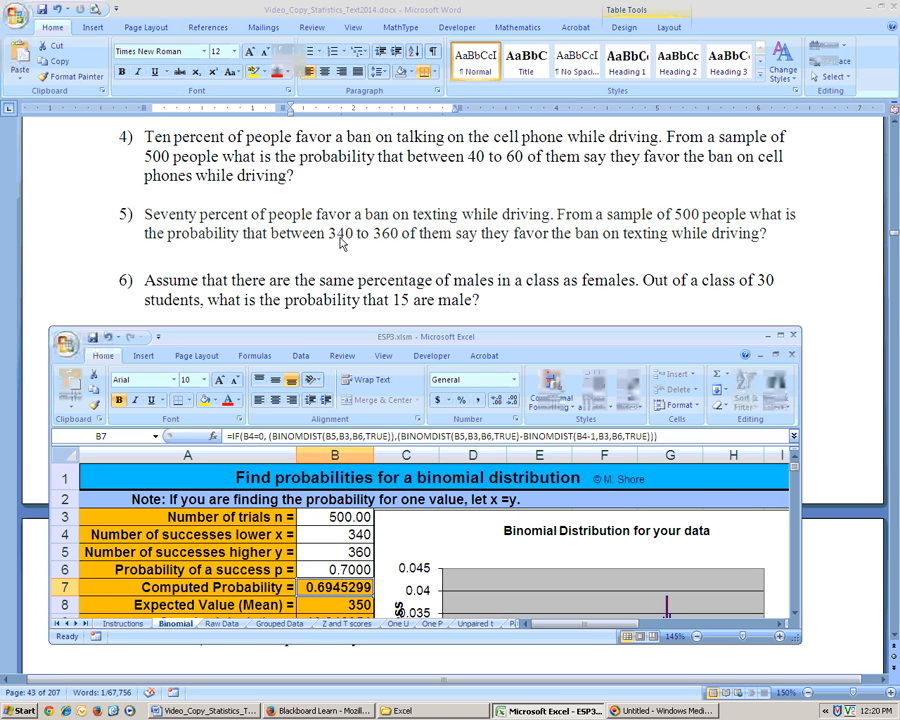
mouse_move(565, 241)
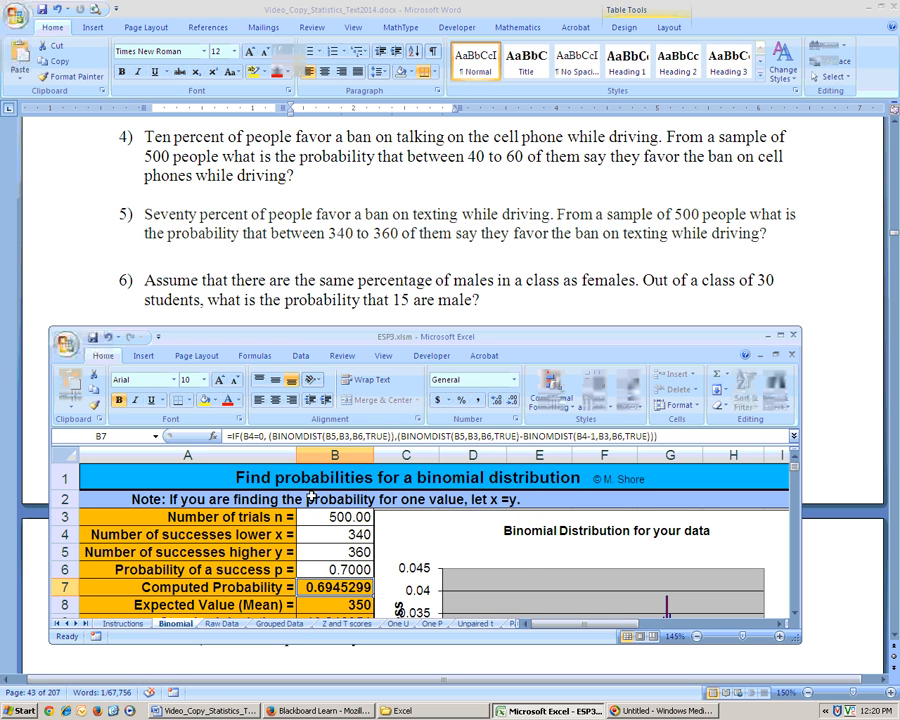
left_click(334, 569)
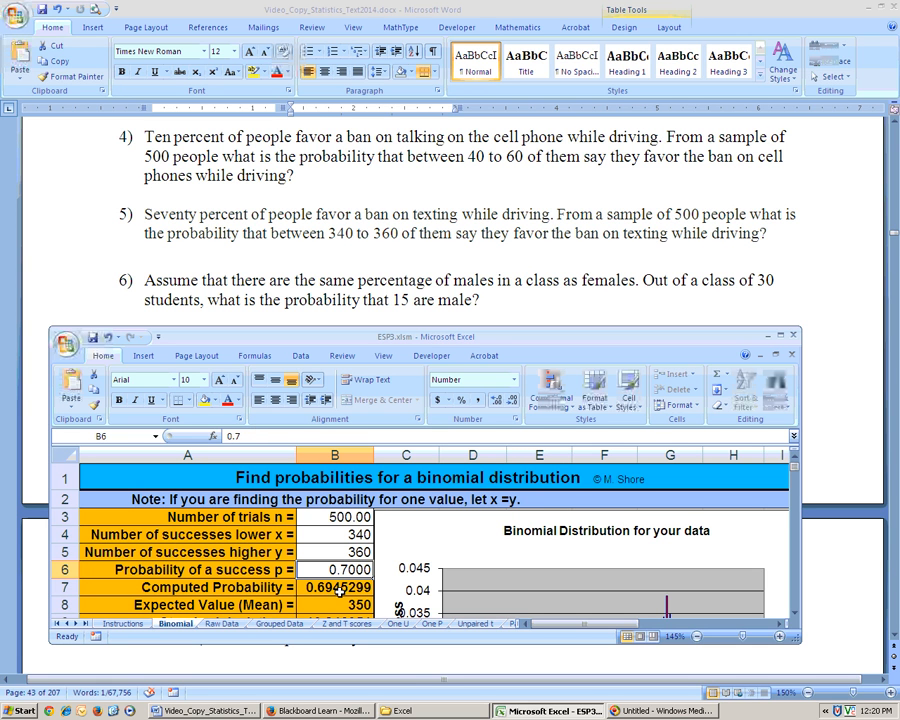
left_click(335, 587)
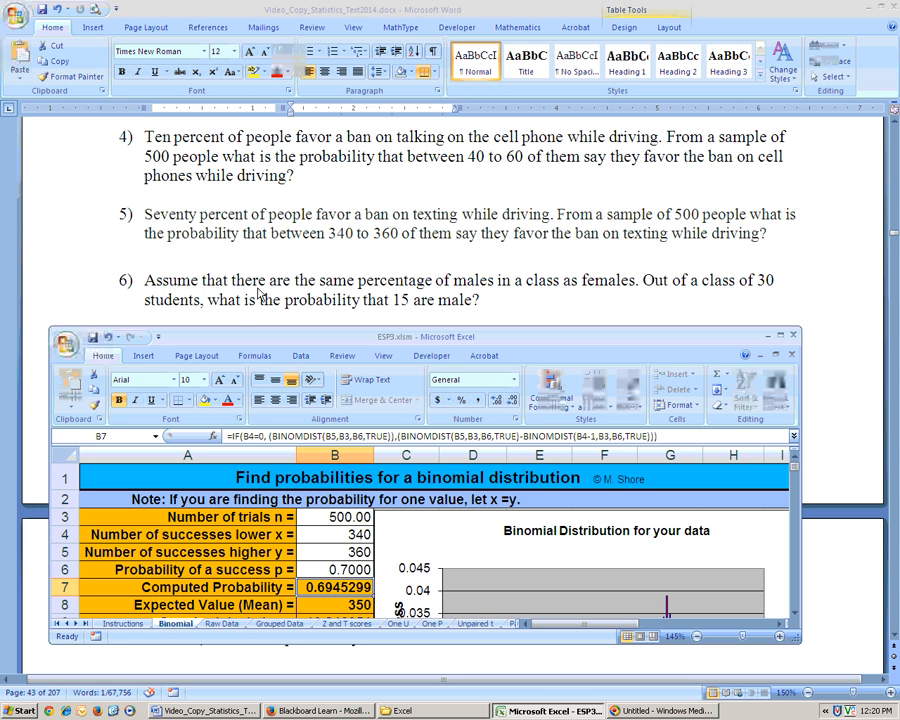
mouse_move(350, 293)
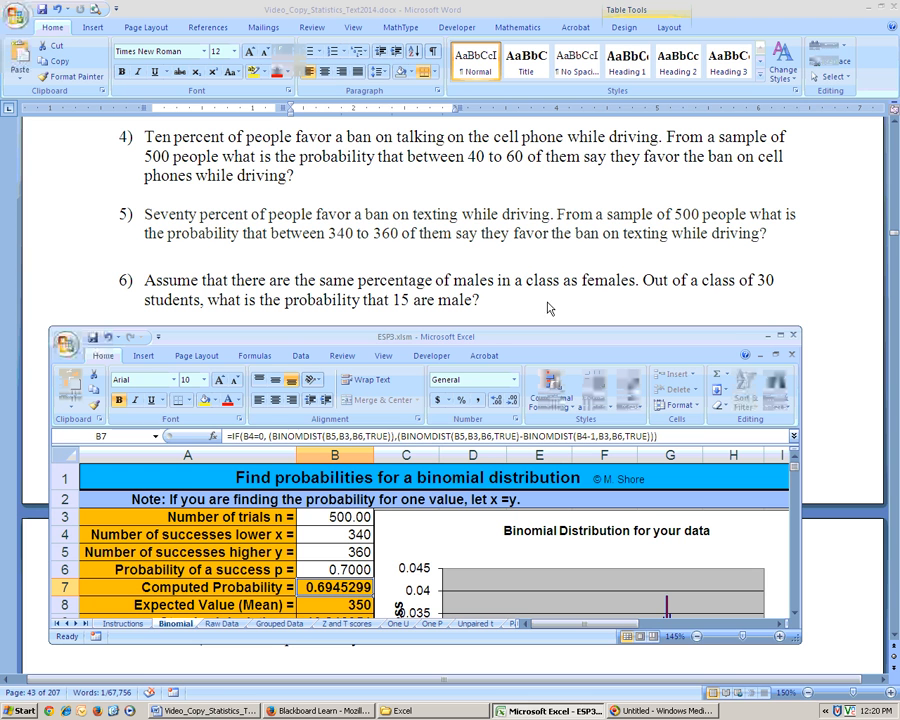
mouse_move(573, 306)
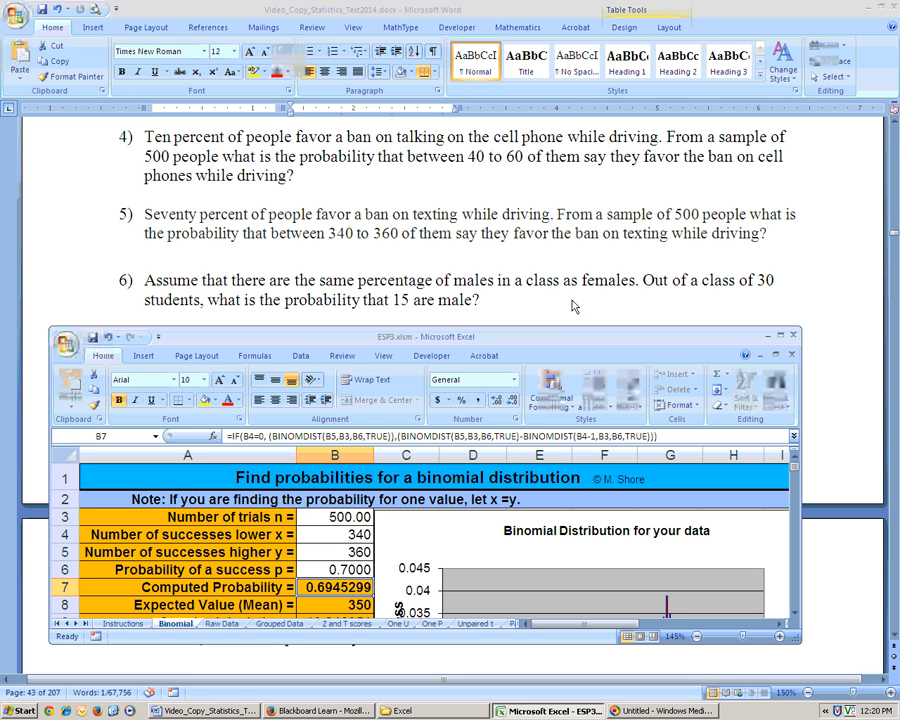
mouse_move(758, 292)
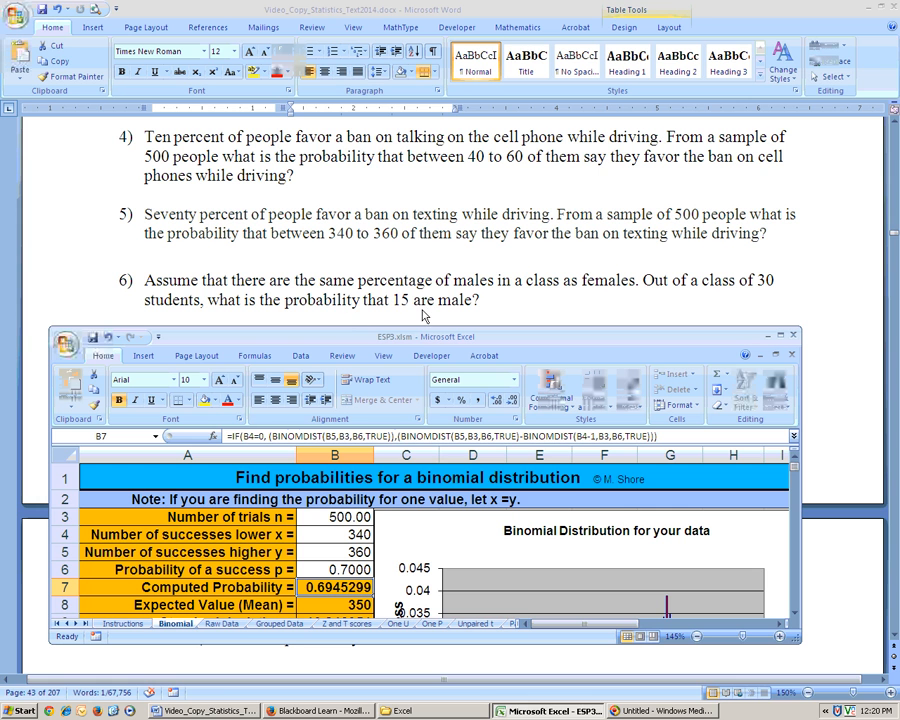
- Enter 15 successes and 30 trials, then check probability 0.1444644 in B7
left_click(335, 569)
type("0.5000")
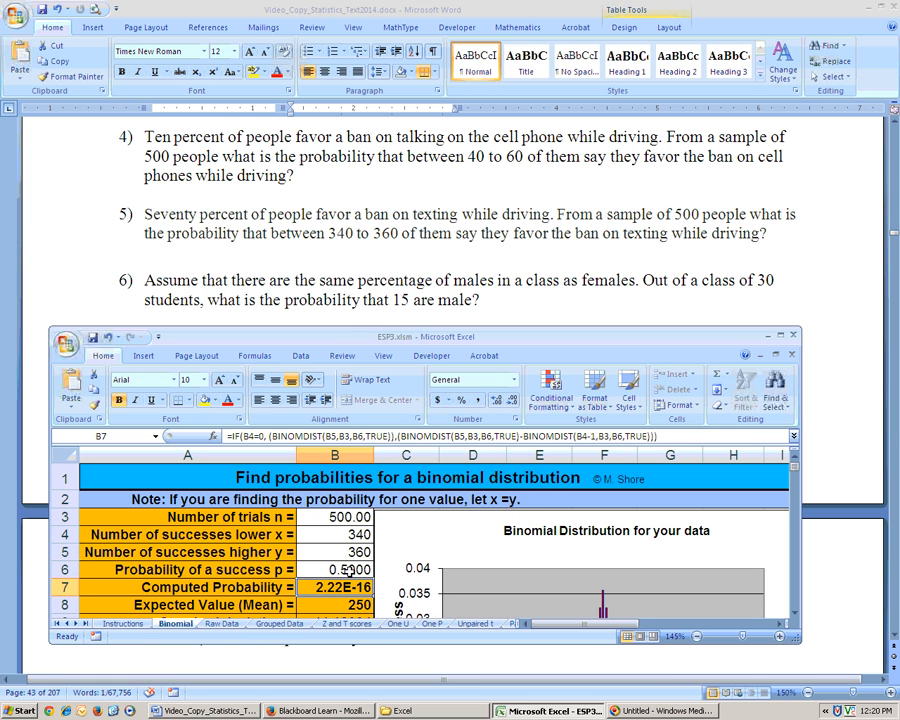
type("15")
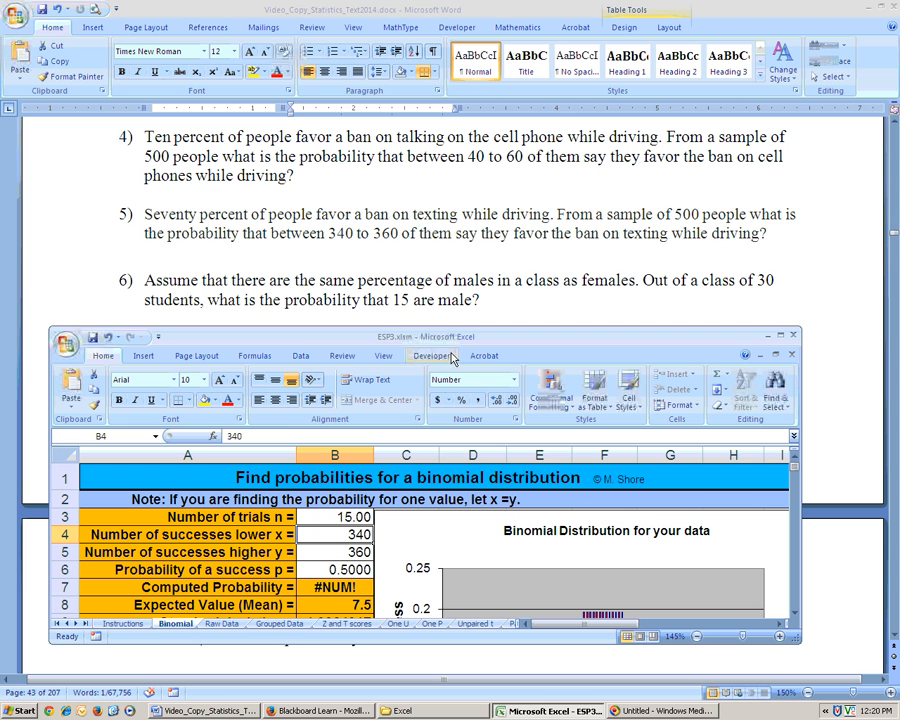
mouse_move(405, 308)
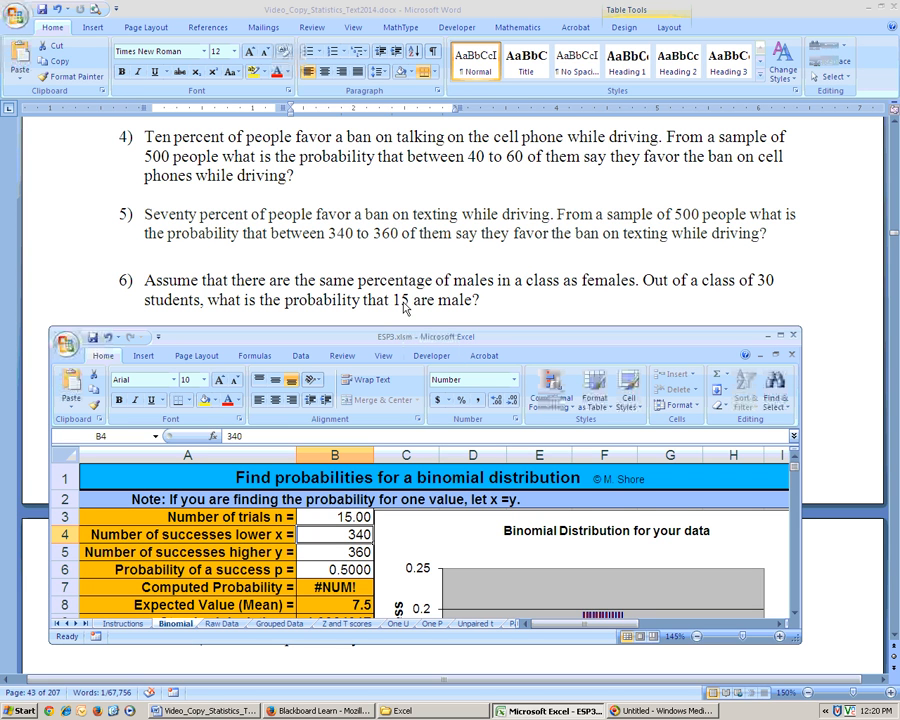
mouse_move(437, 321)
type("15")
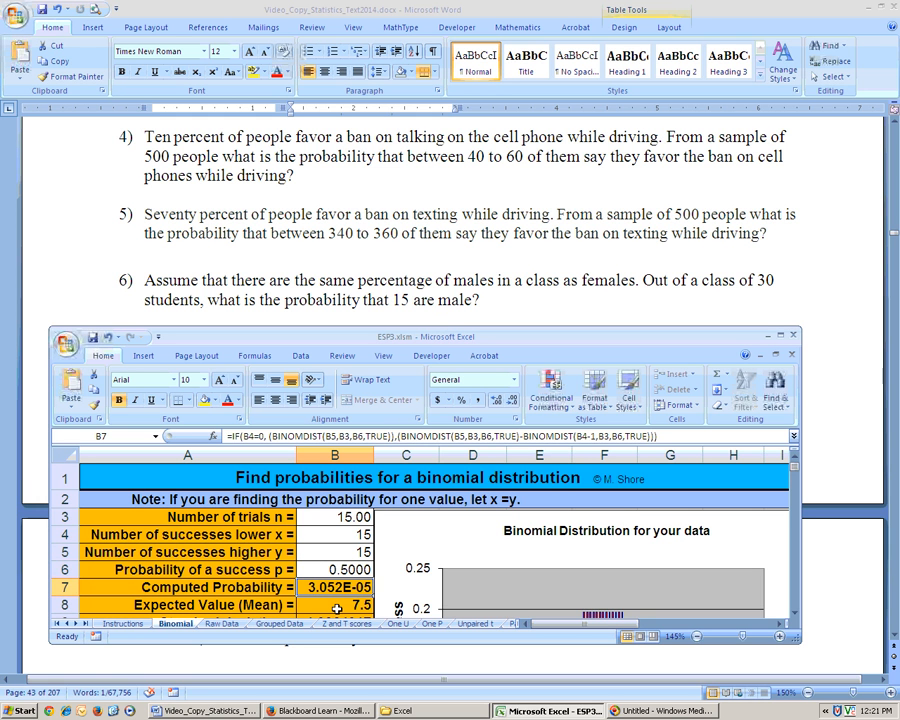
mouse_move(350, 597)
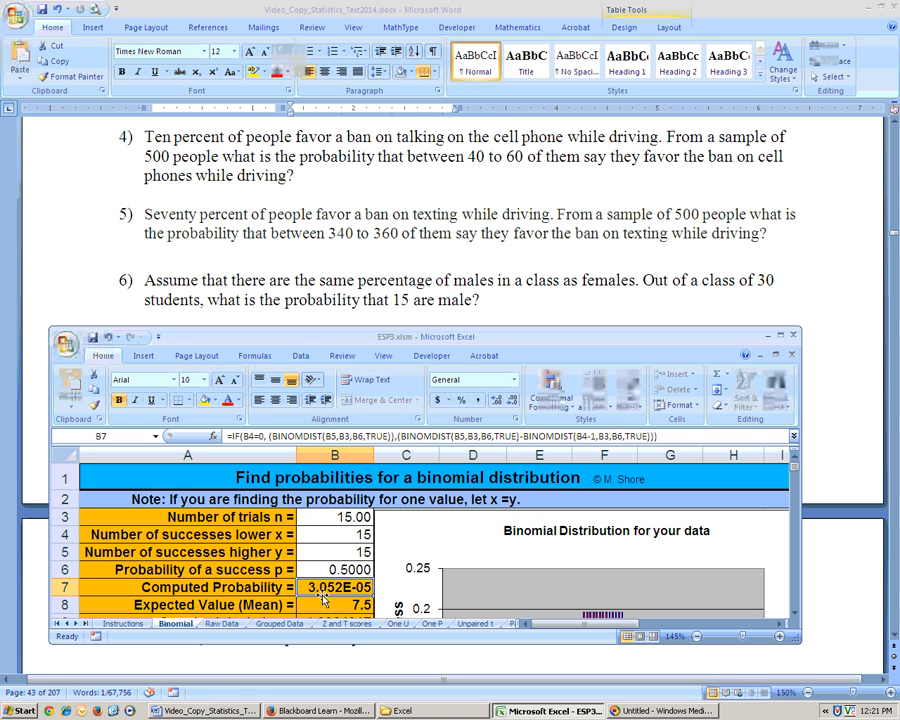
mouse_move(400, 310)
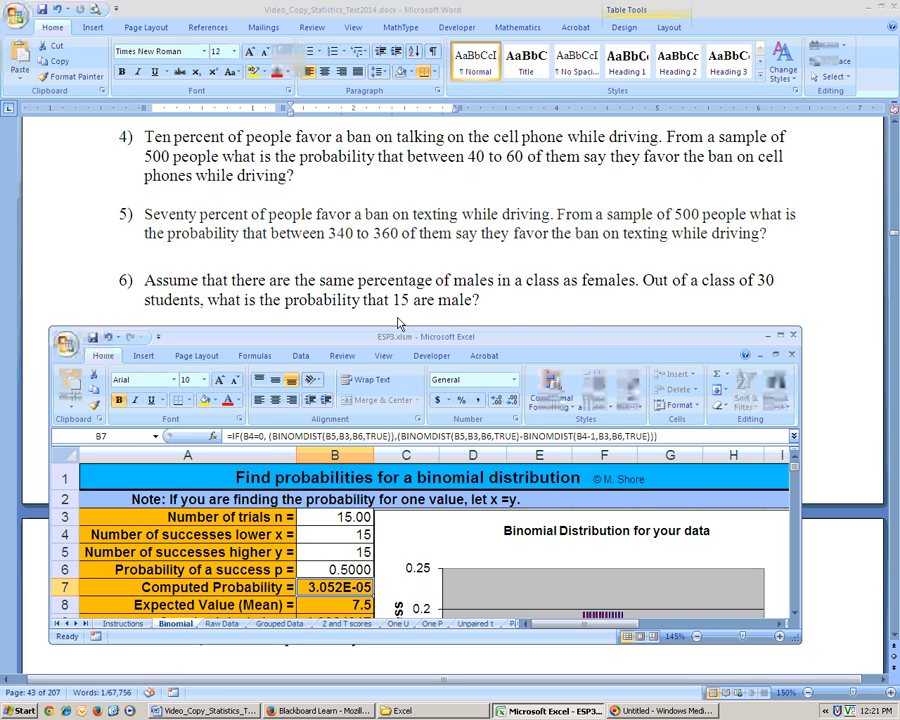
mouse_move(740, 302)
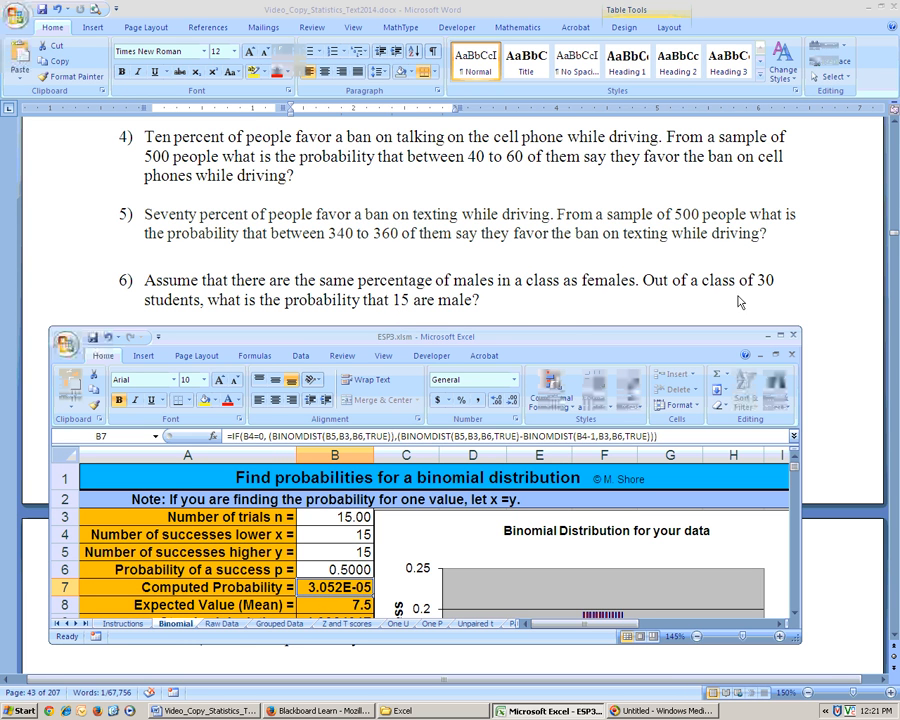
mouse_move(765, 288)
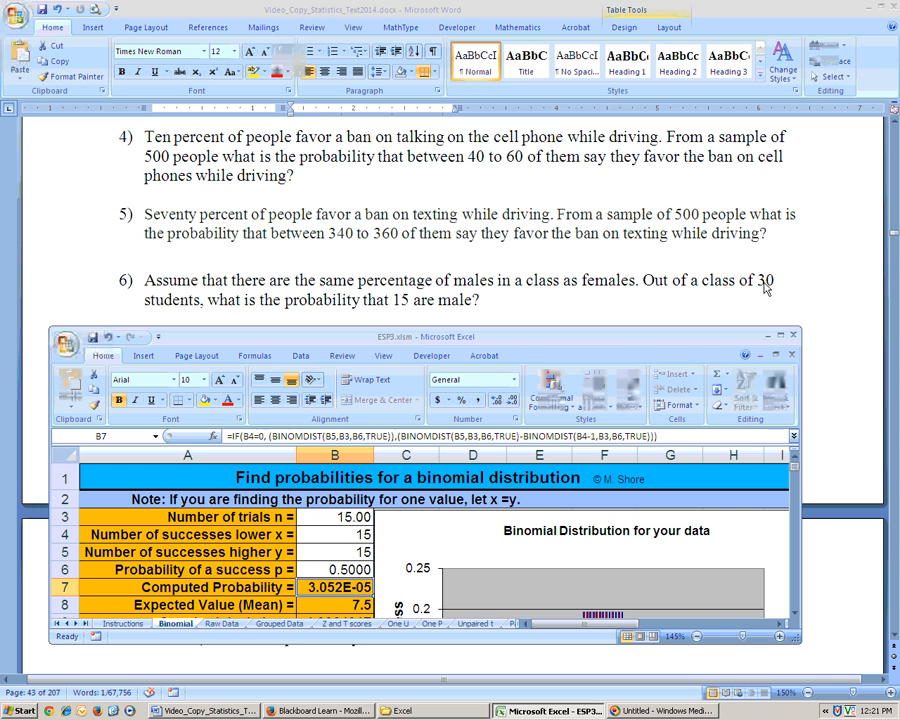
left_click(334, 517)
type("30")
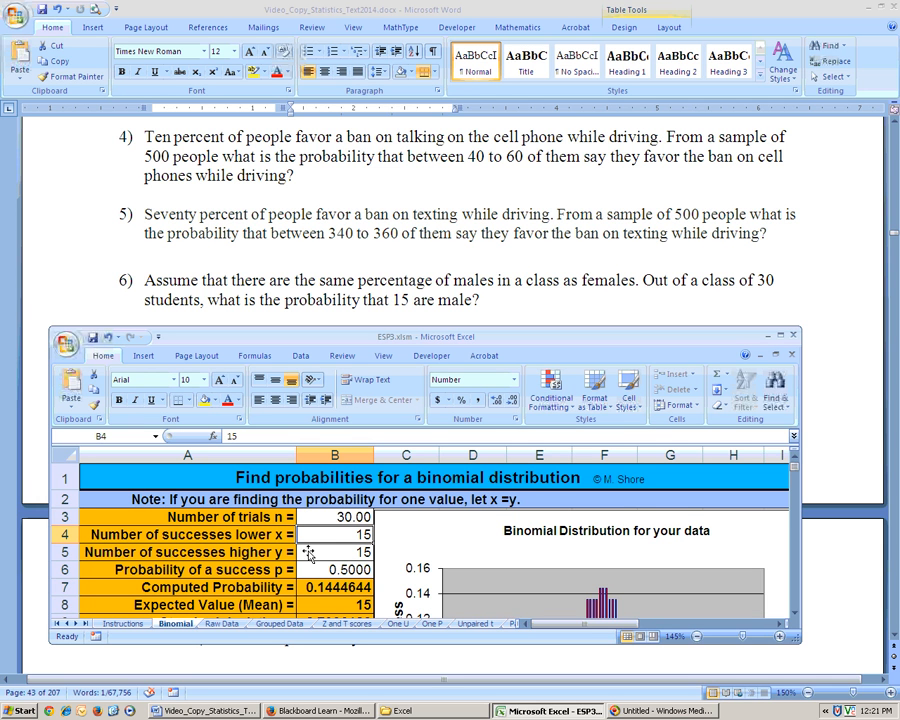
left_click(334, 587)
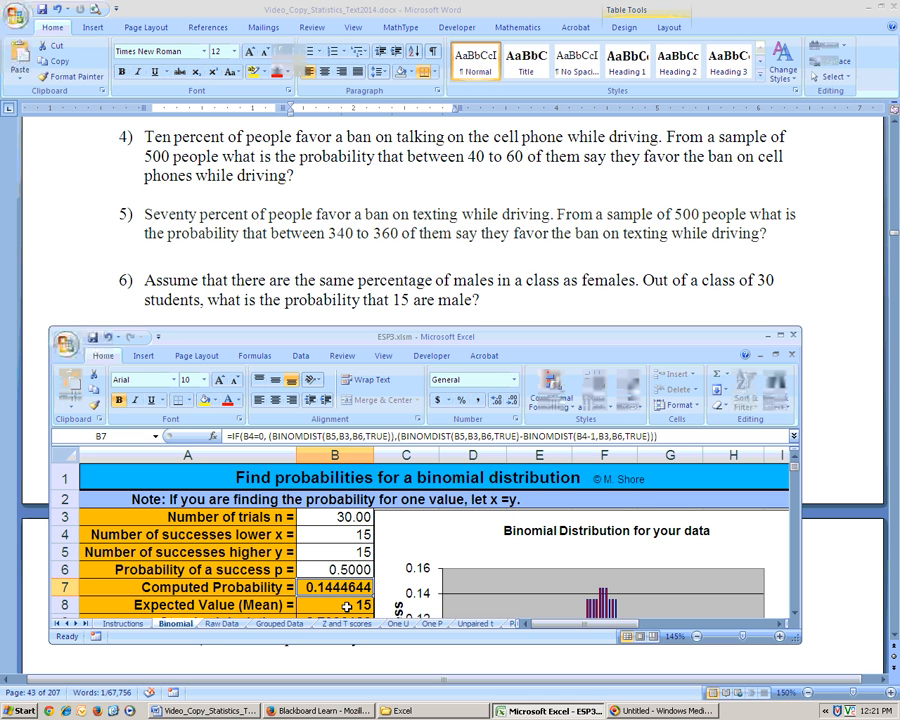
mouse_move(527, 287)
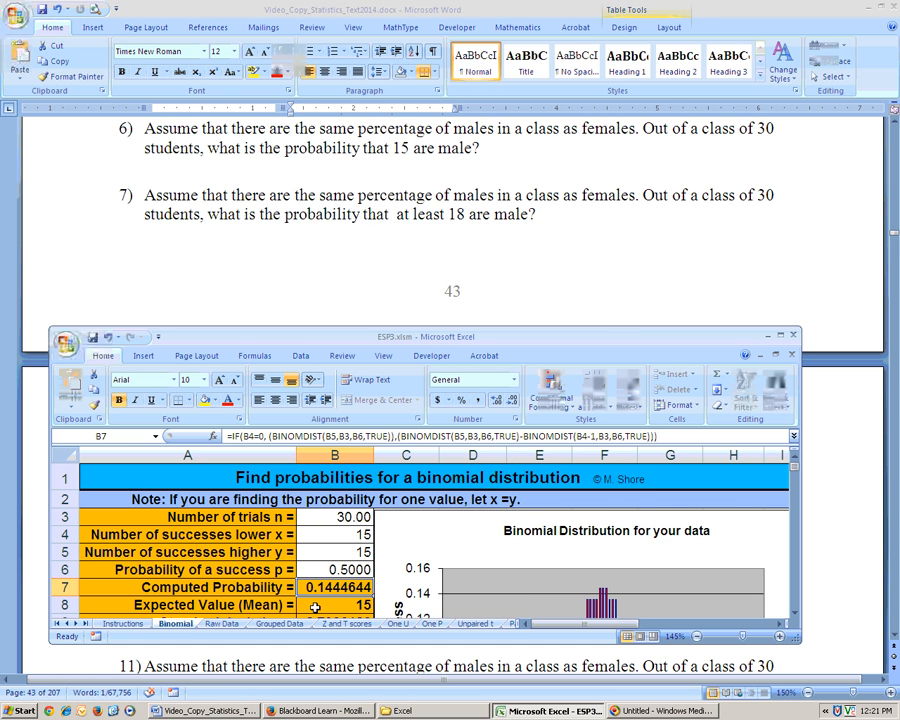
- Scroll down to read standard deviation 2.7386128, variance 7.5, and normality Yes
scroll("down", 3)
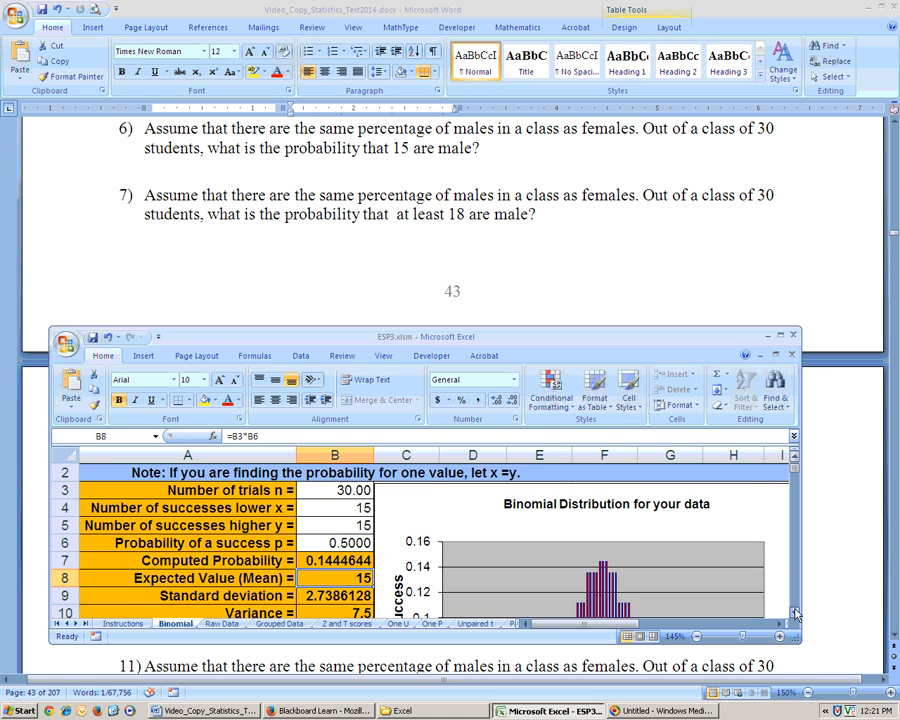
scroll("down", 3)
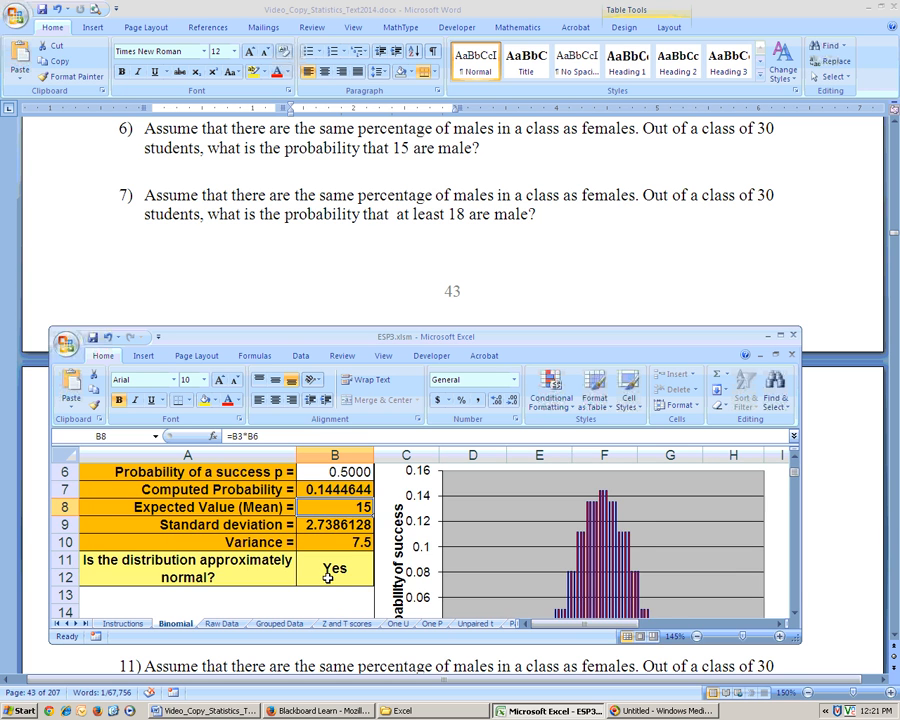
scroll("down", 3)
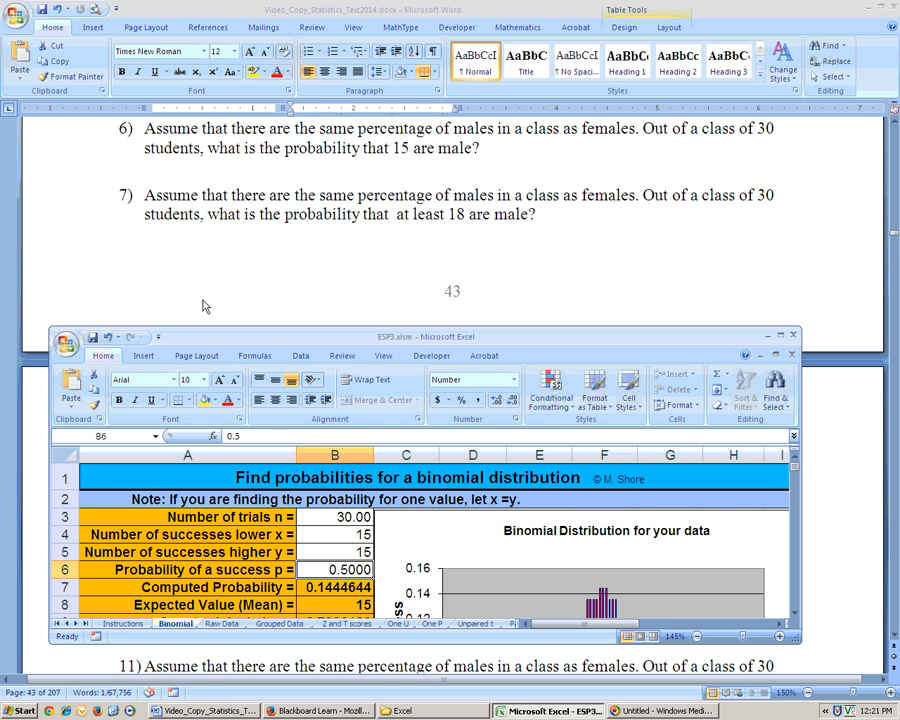
- Set the lower successes bound to 18 and inspect the resulting 0.1807973 probability
left_click(335, 517)
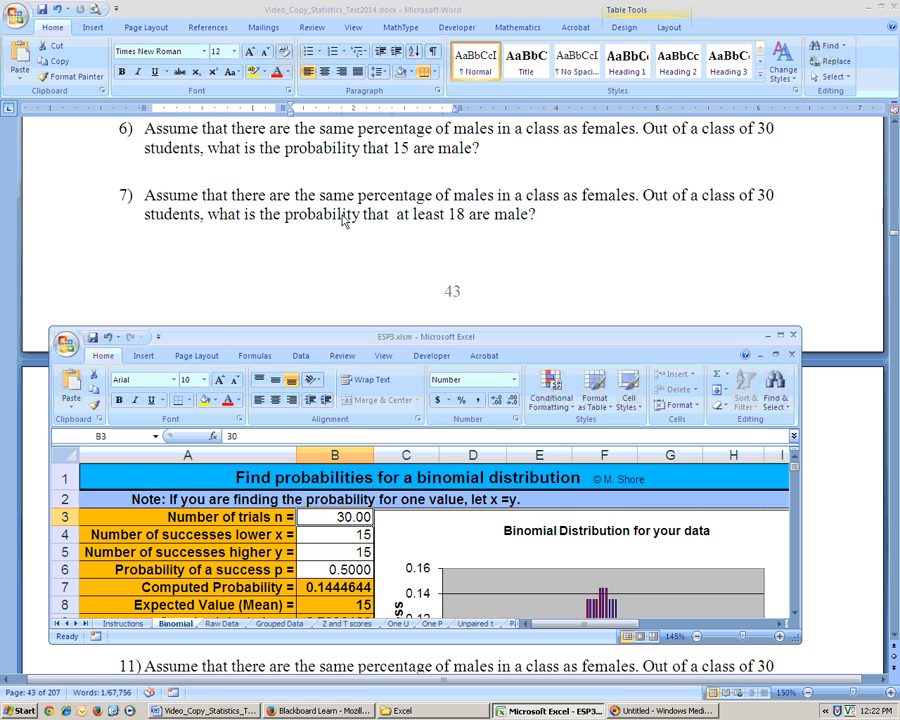
left_click(335, 534)
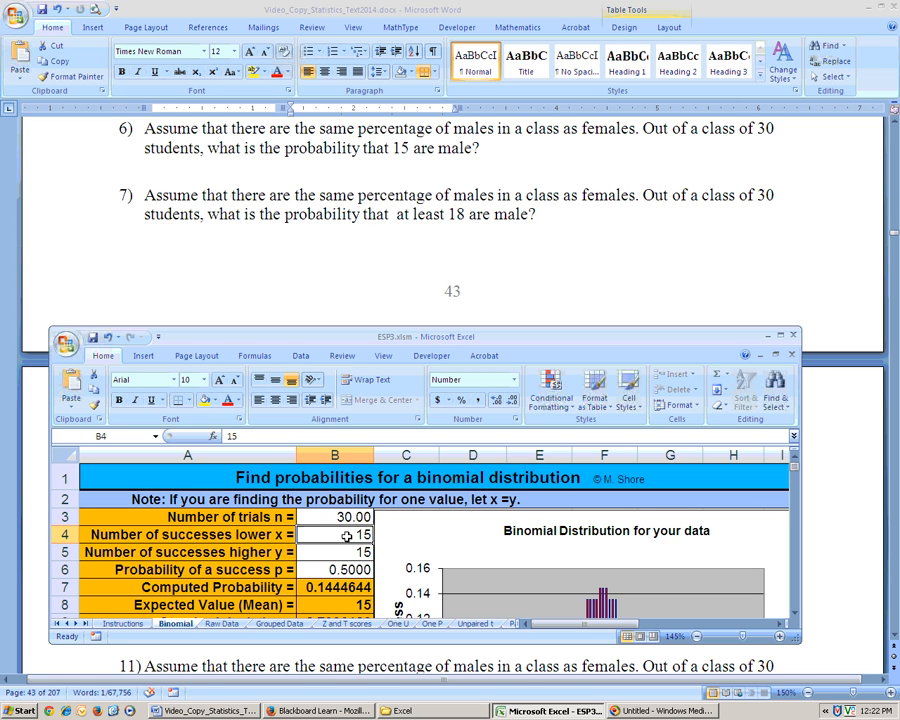
type("18")
left_click(335, 552)
type("30")
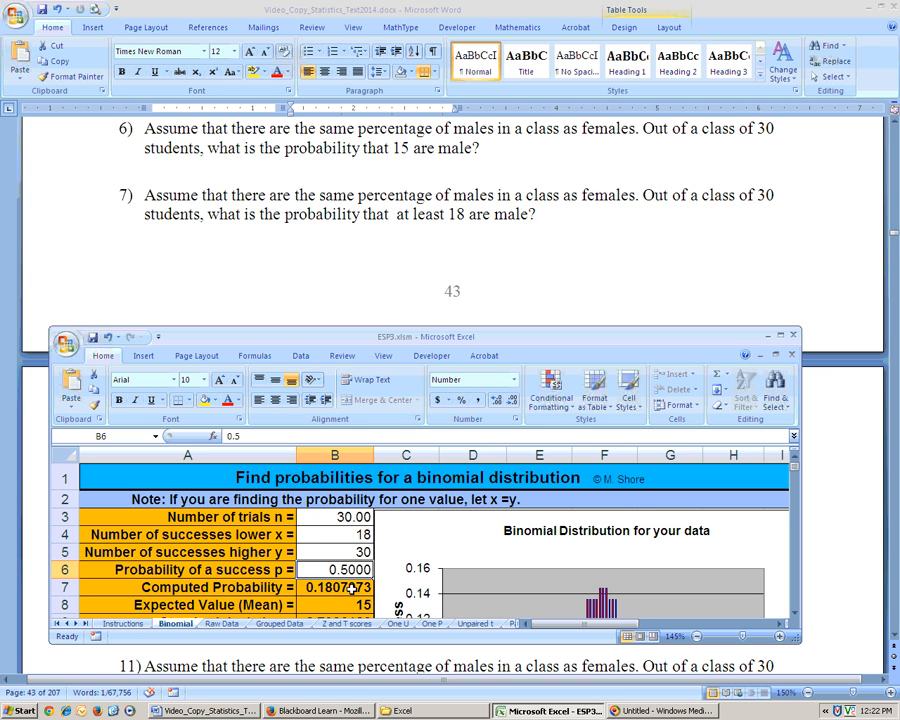
left_click(336, 587)
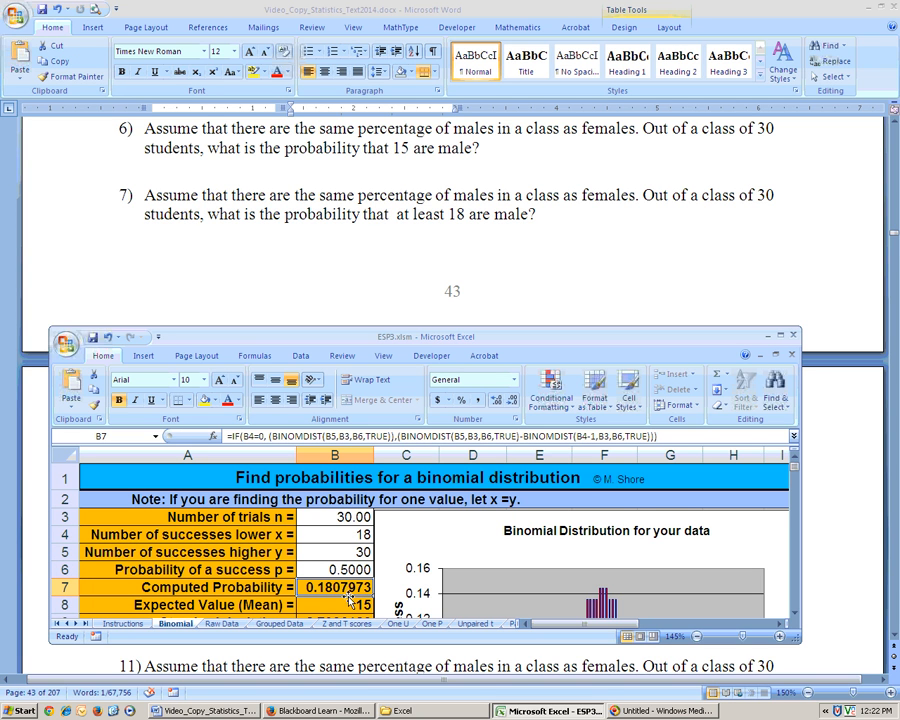
mouse_move(430, 283)
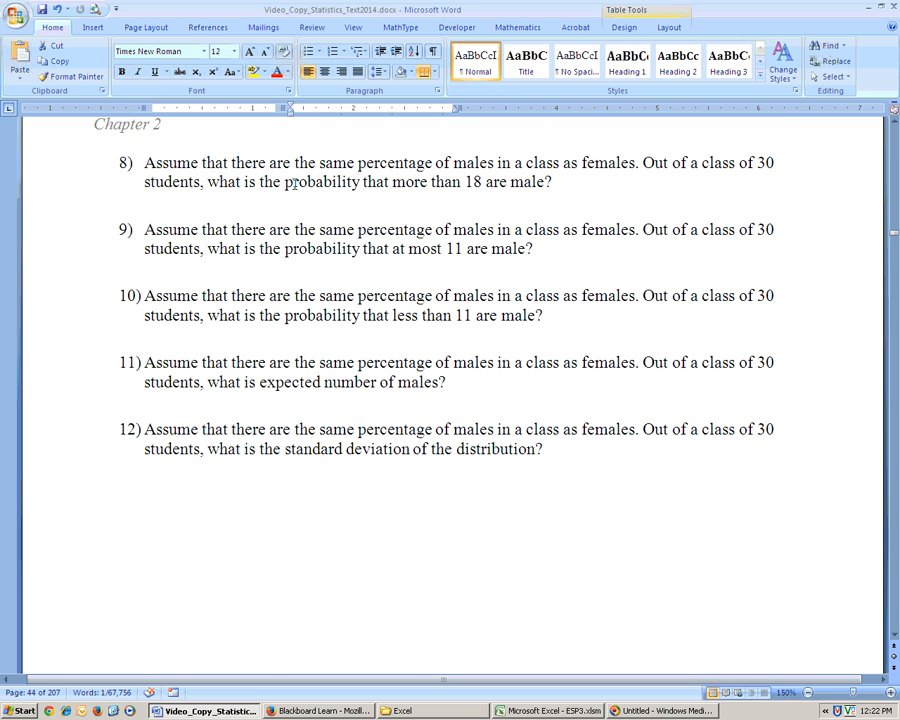
mouse_move(477, 175)
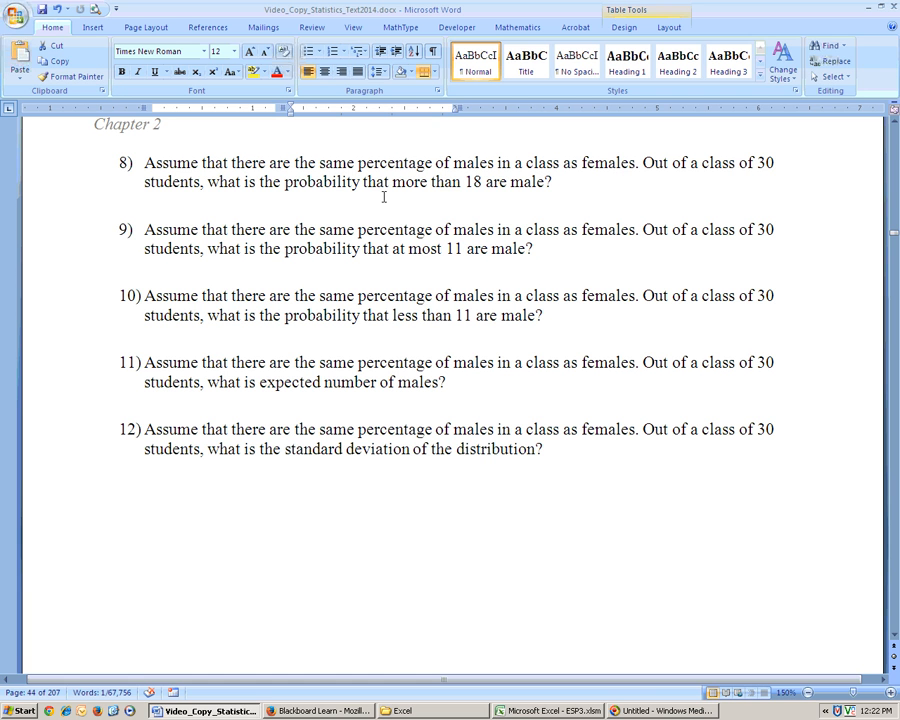
mouse_move(307, 545)
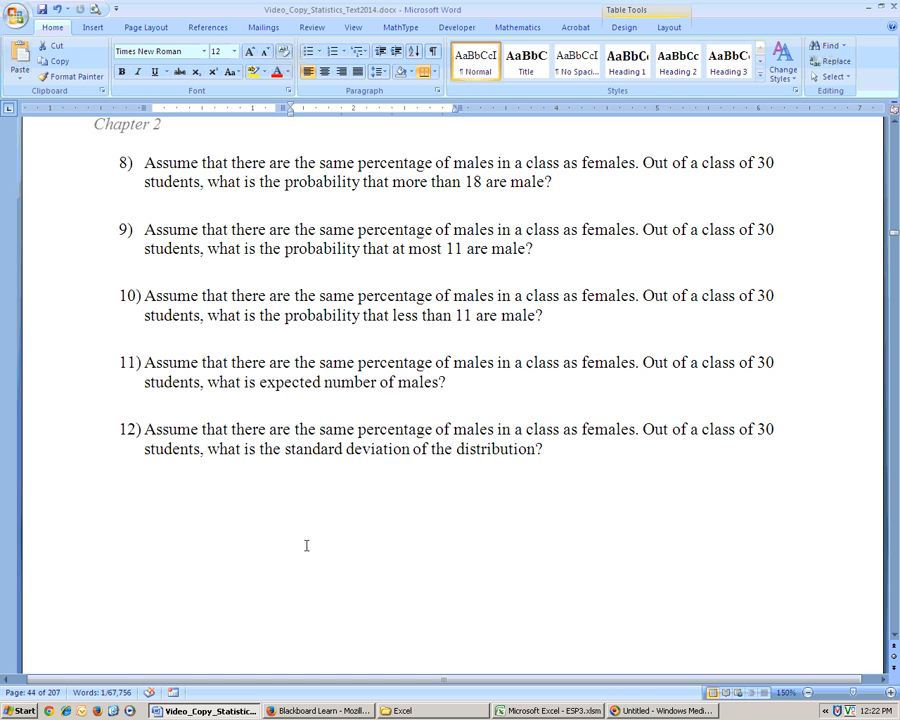
- Set the lower success bound to 19 for more than 18 males out of 30
left_click(548, 710)
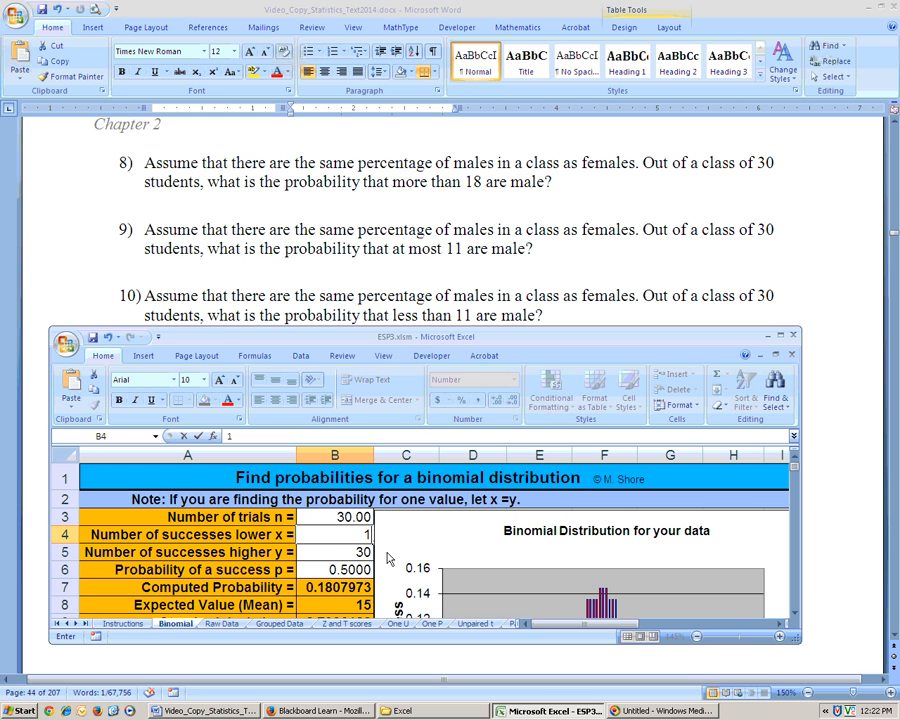
type("19")
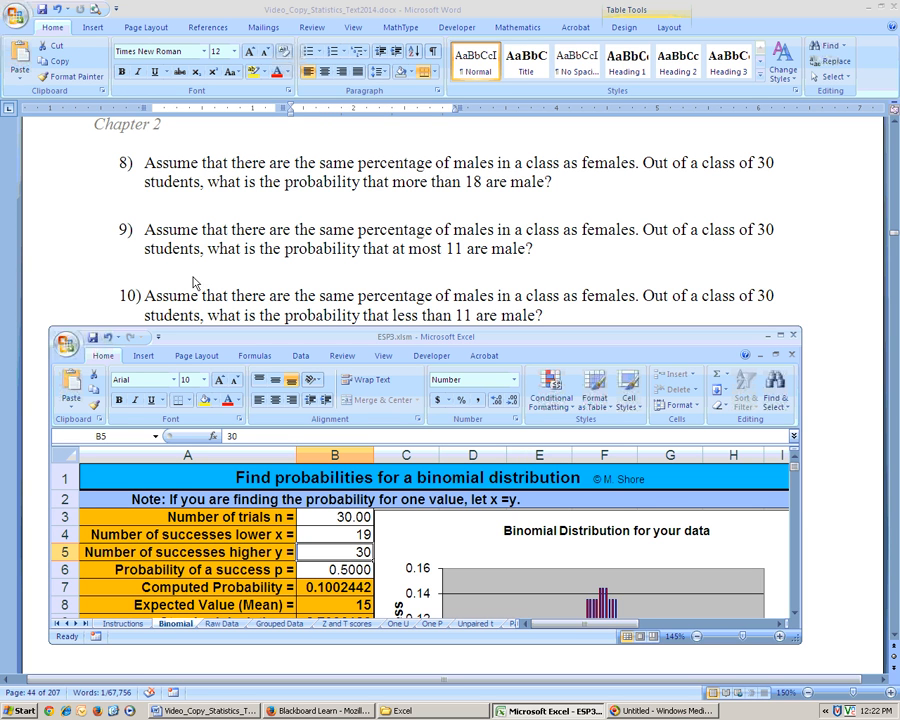
mouse_move(288, 265)
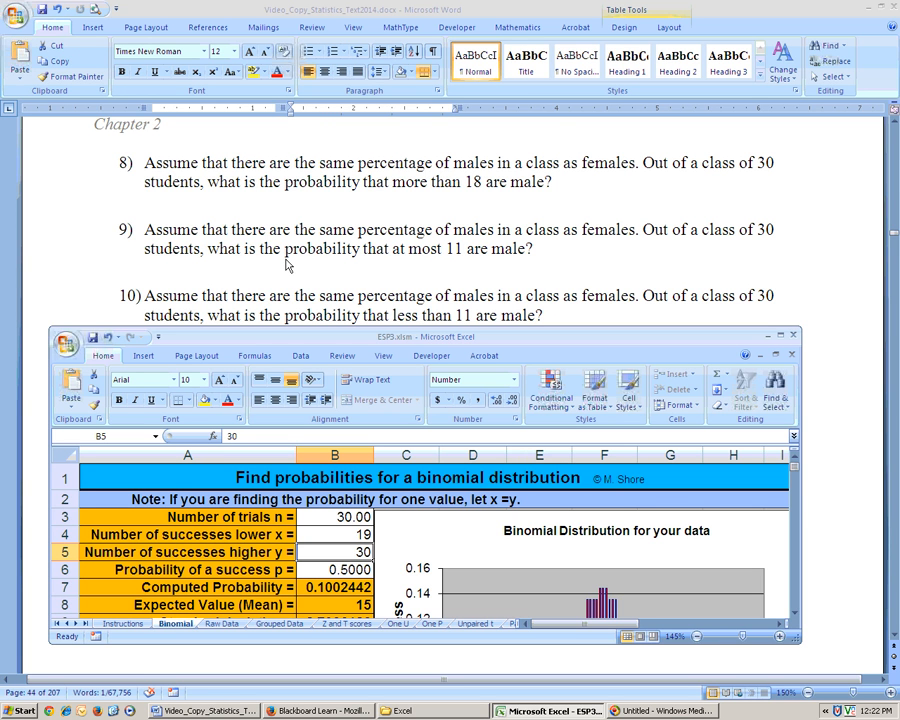
mouse_move(449, 258)
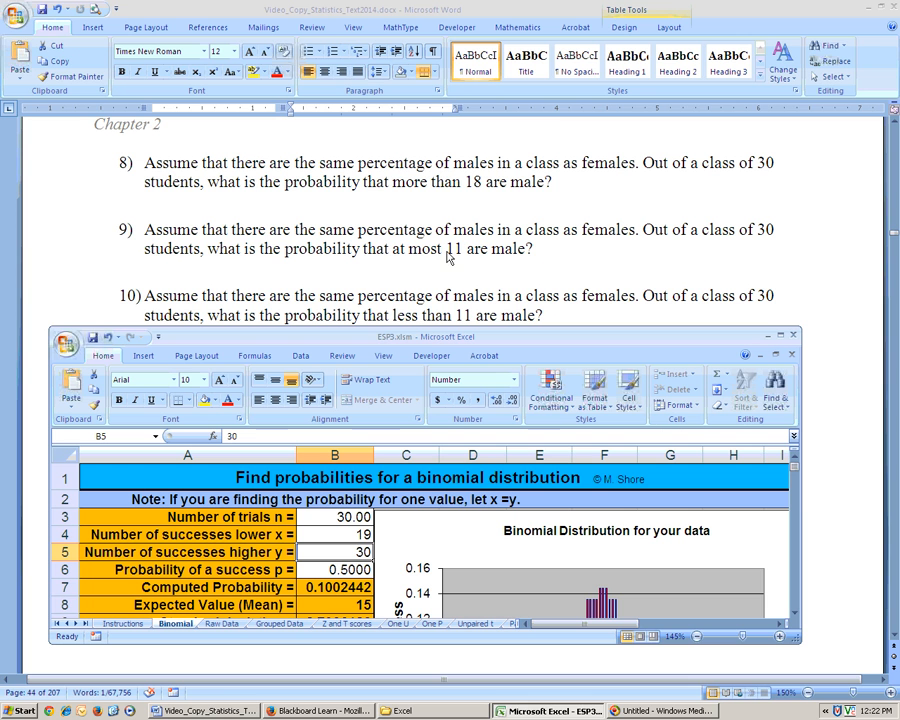
- Enter success bounds 0 and 11, then change the upper bound to 10
left_click(335, 534)
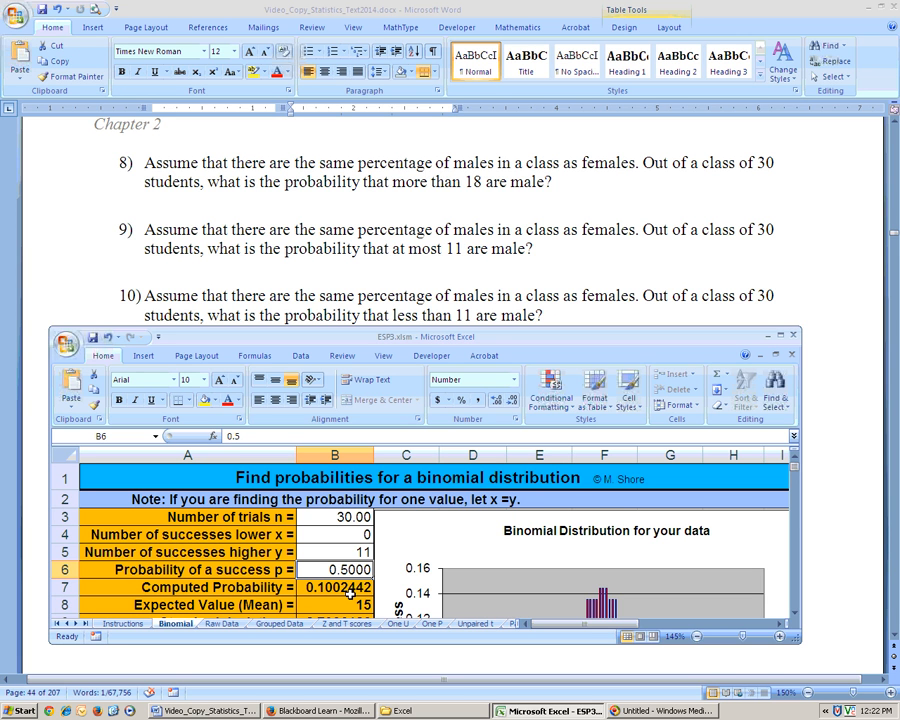
mouse_move(218, 311)
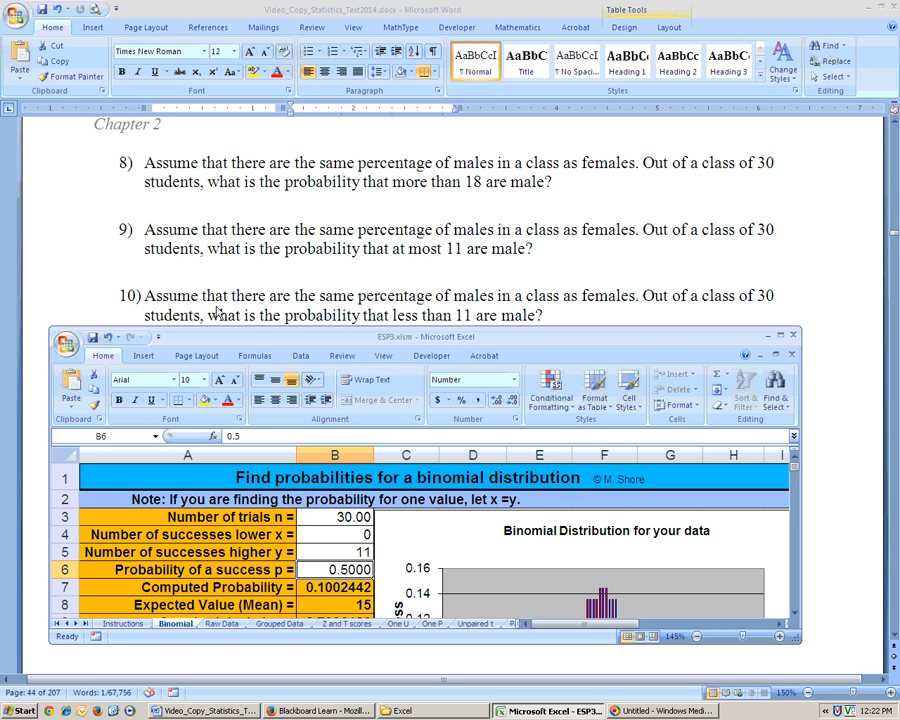
mouse_move(491, 322)
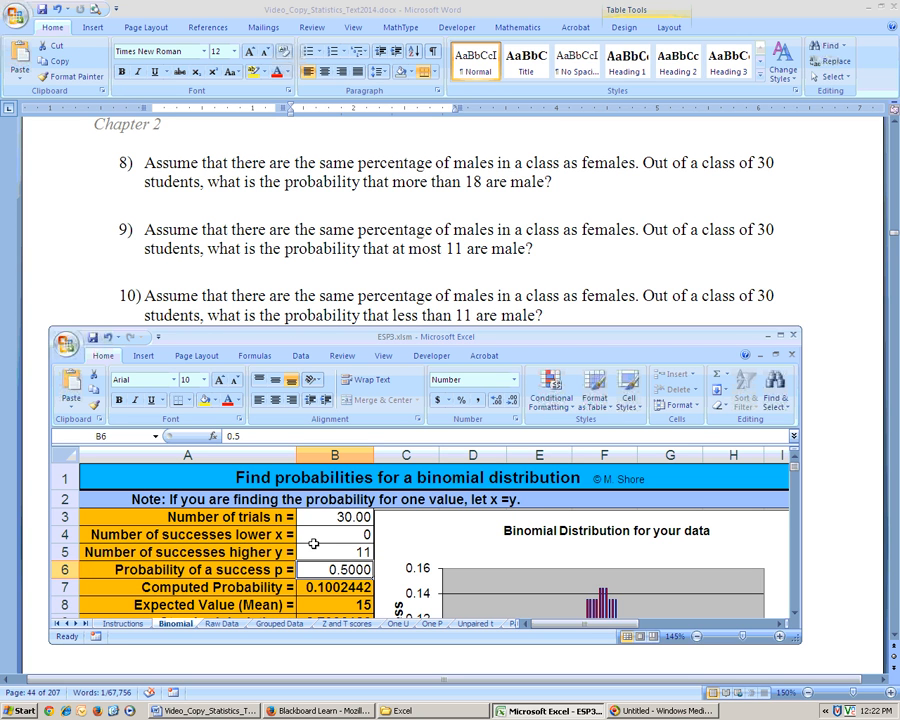
left_click(335, 534)
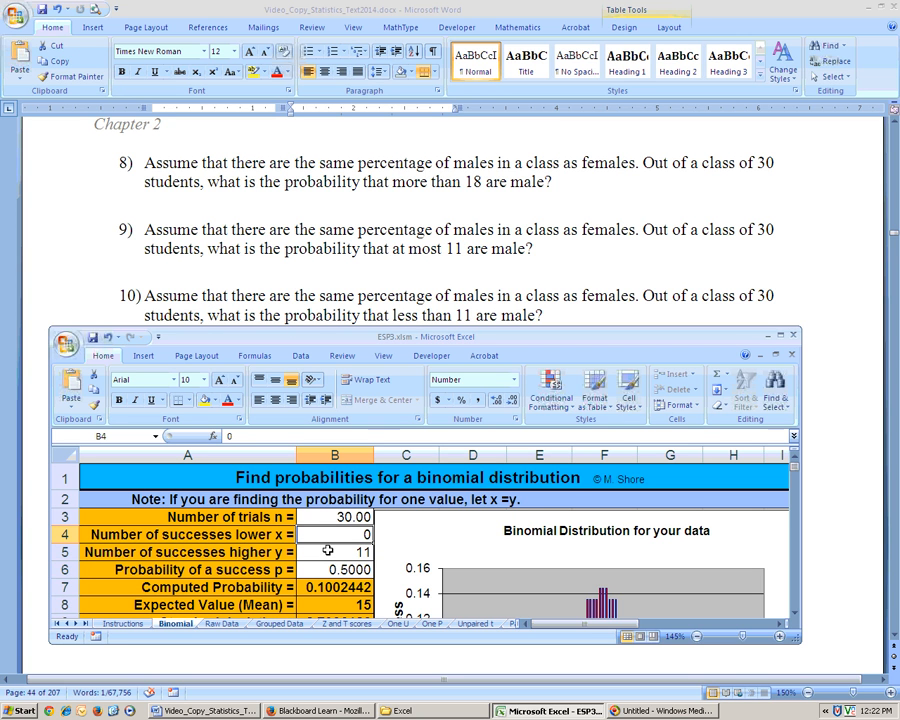
type("10")
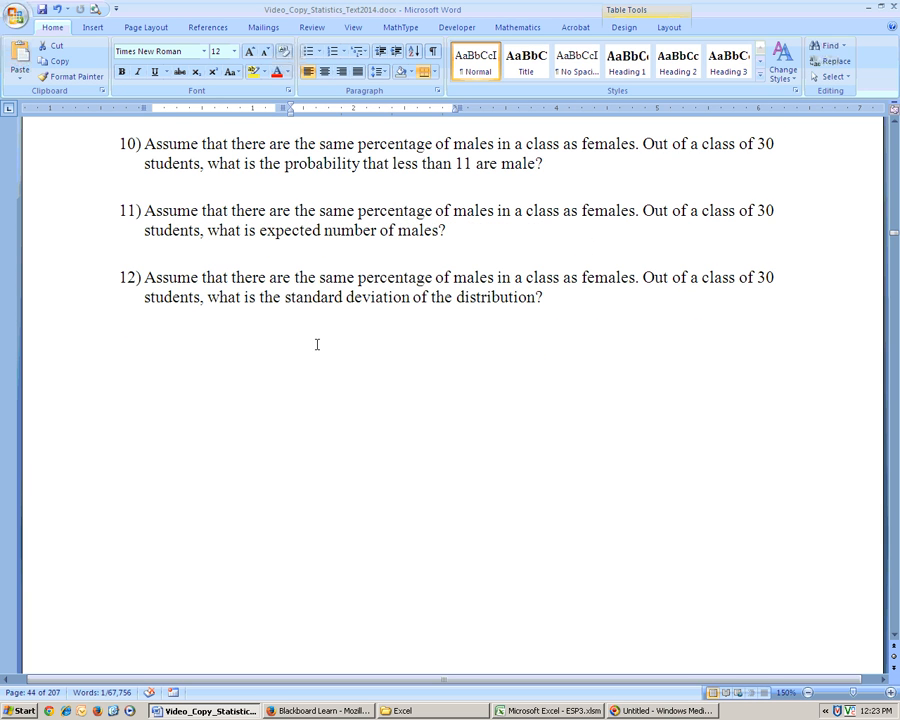
mouse_move(210, 222)
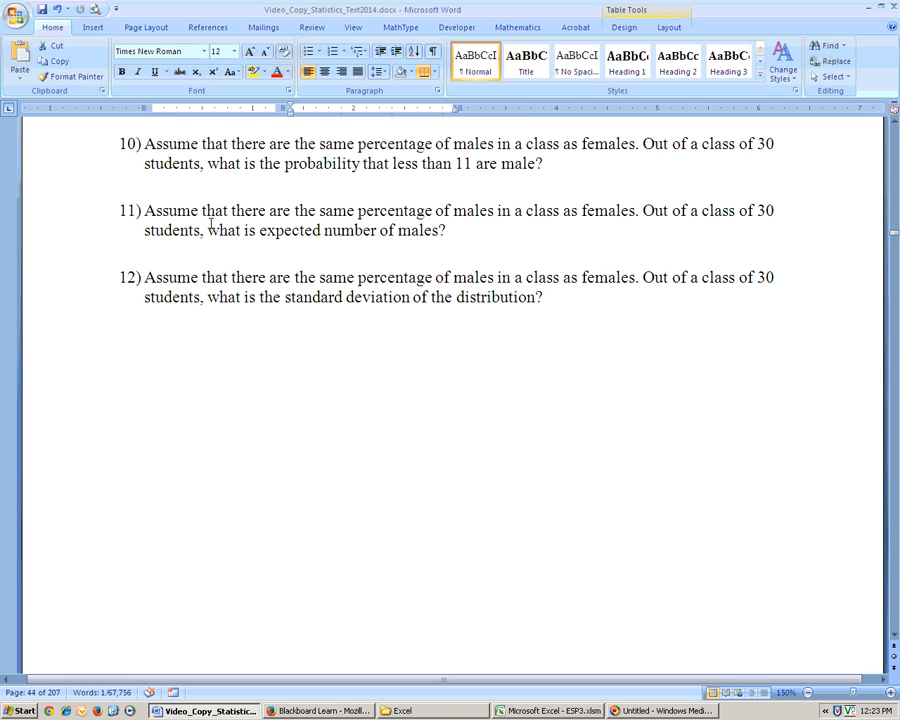
mouse_move(506, 229)
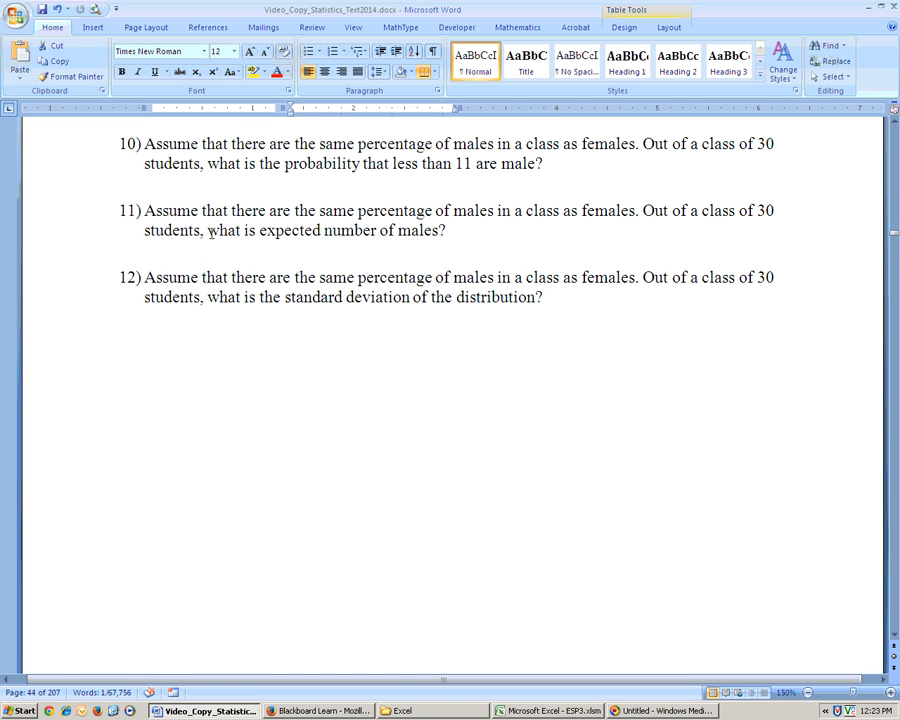
mouse_move(416, 665)
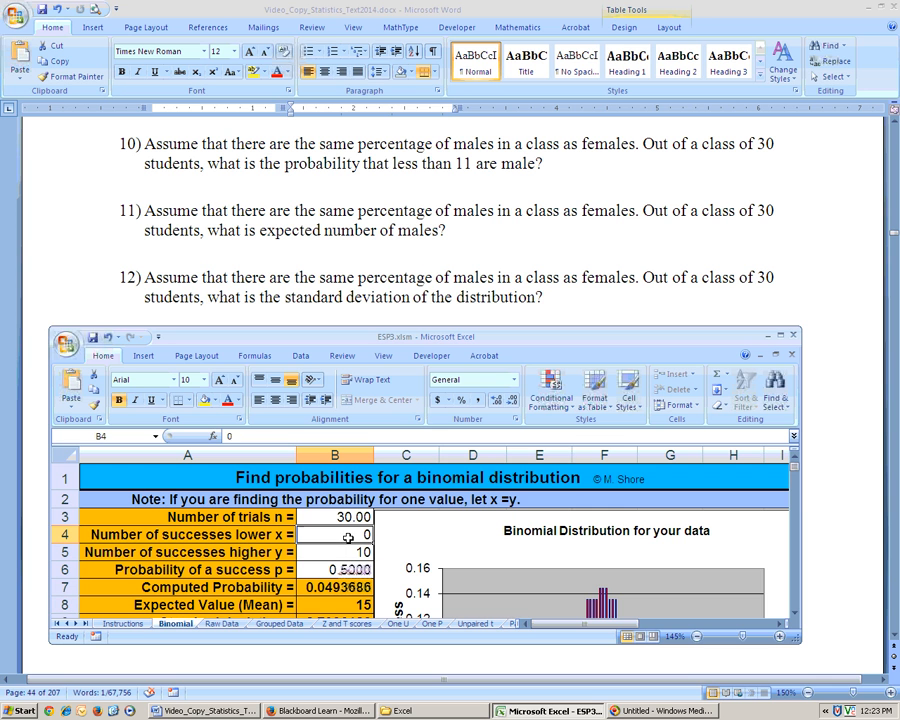
- Select the success bound cells to clear them
left_click(335, 552)
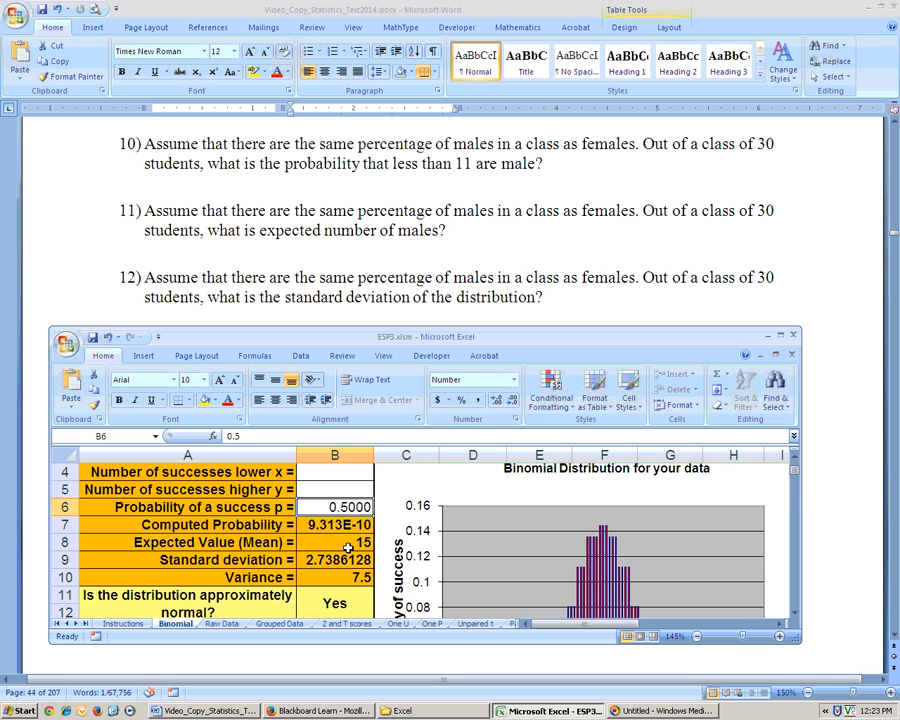
- Select the mean cell to view the =B3*B6 formula giving 15
left_click(335, 542)
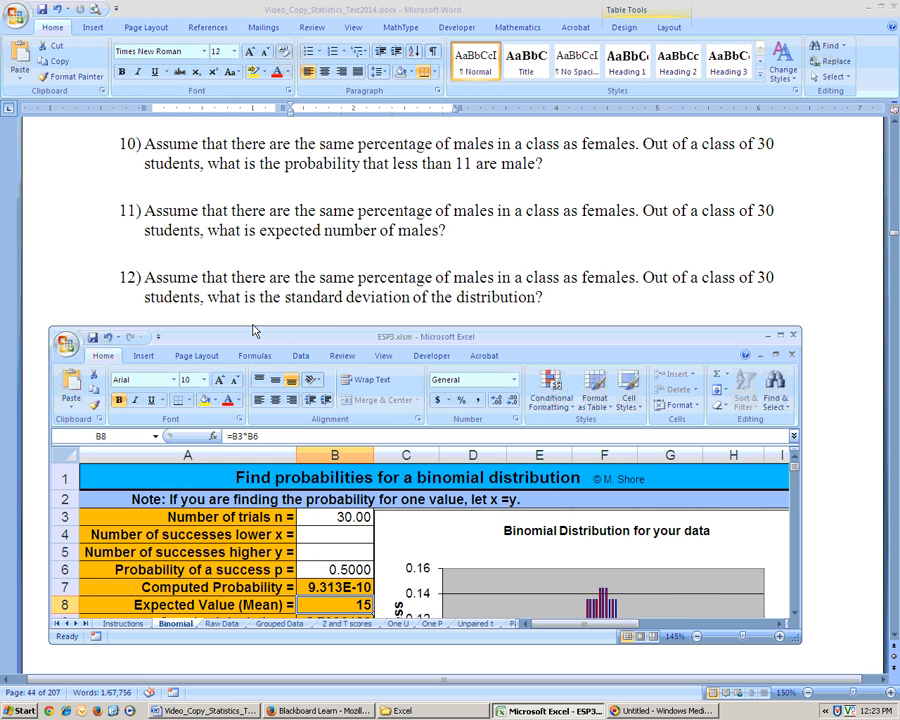
mouse_move(755, 280)
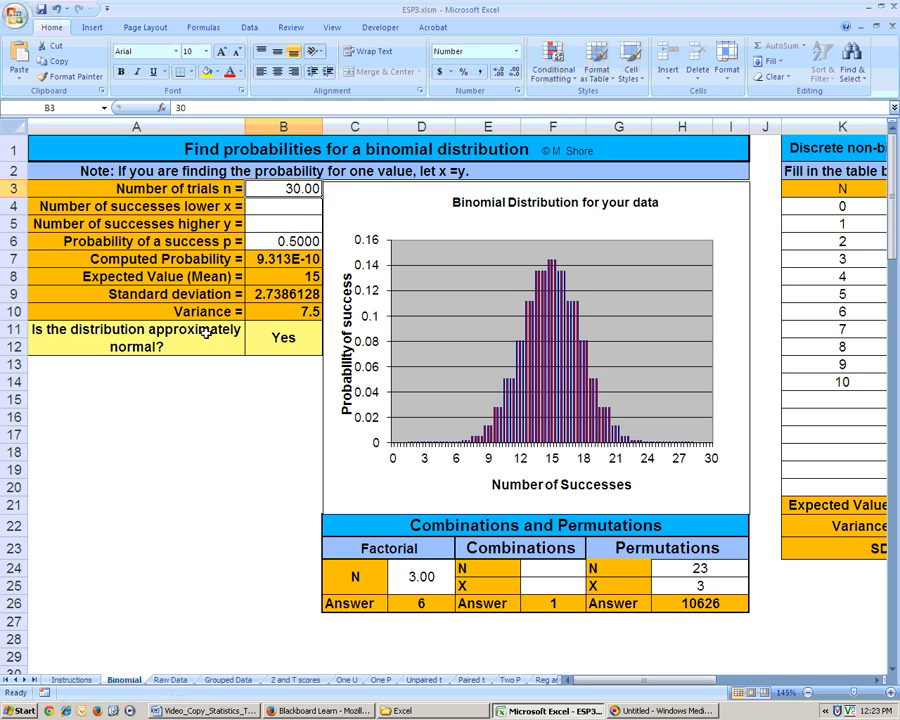
- Review probability, variance 7.5 and standard deviation 2.7386128, then scroll Word to section 2.3
left_click(283, 241)
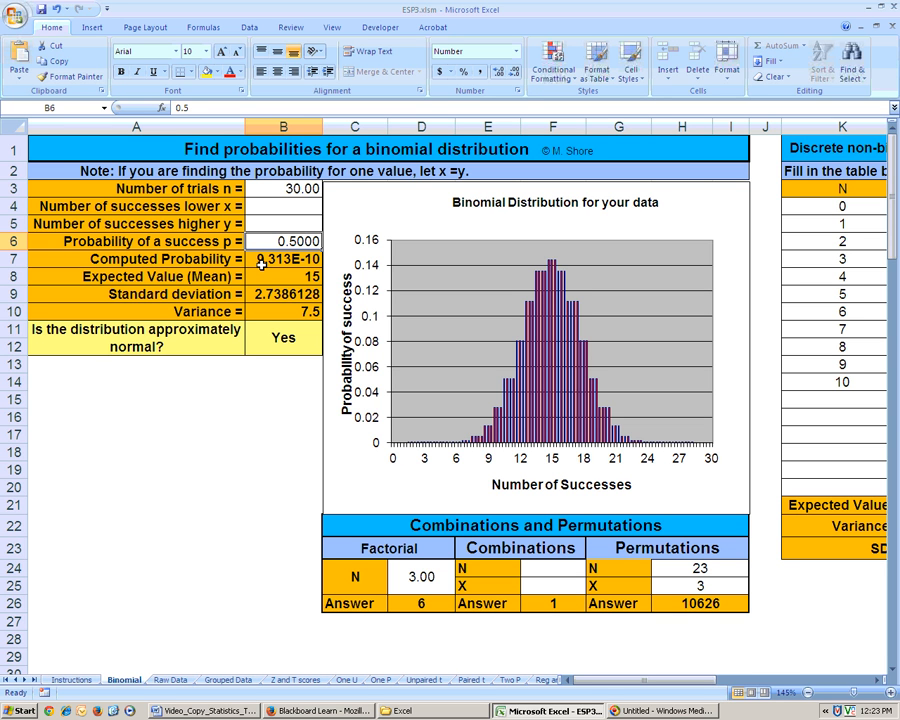
left_click(283, 311)
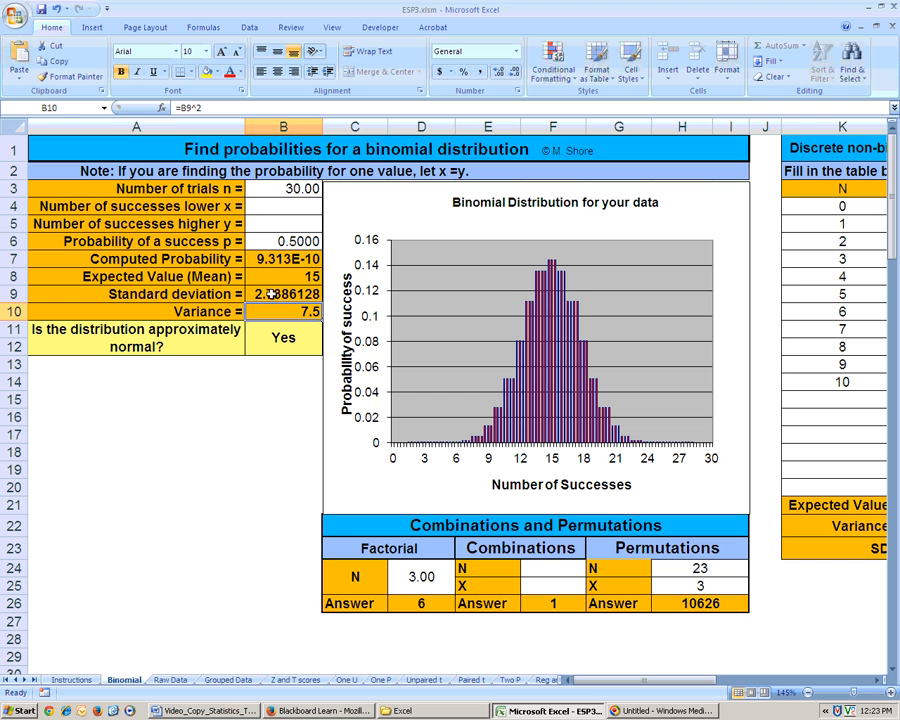
left_click(283, 293)
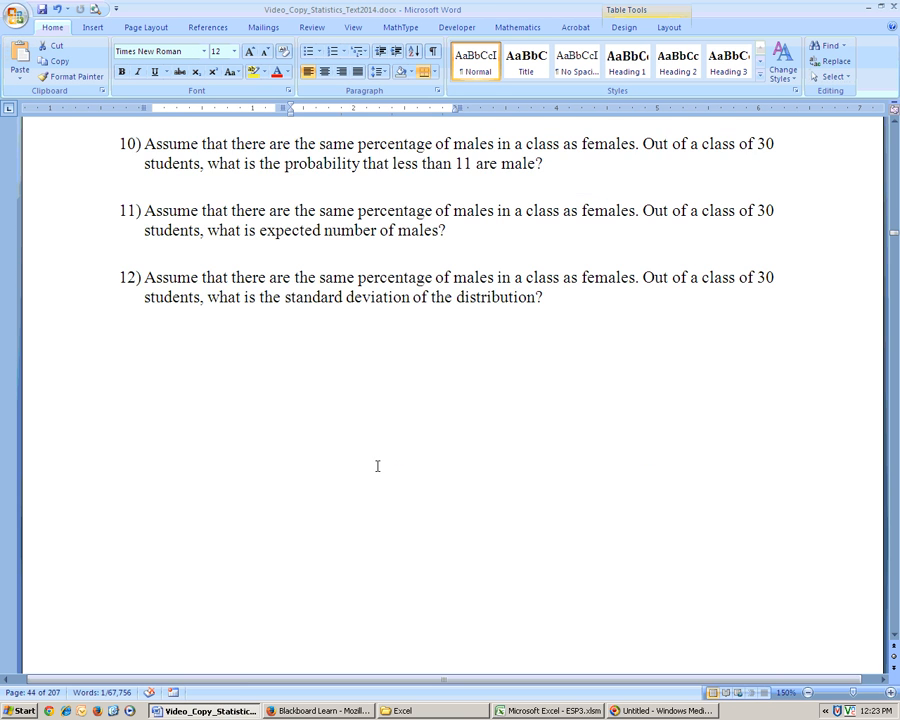
scroll("down", 3)
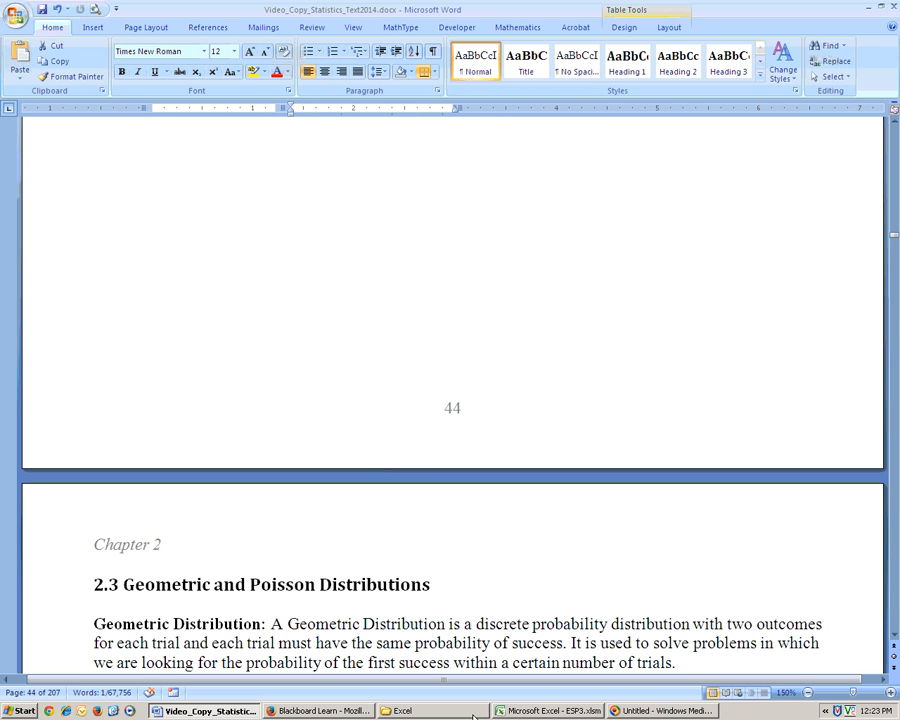